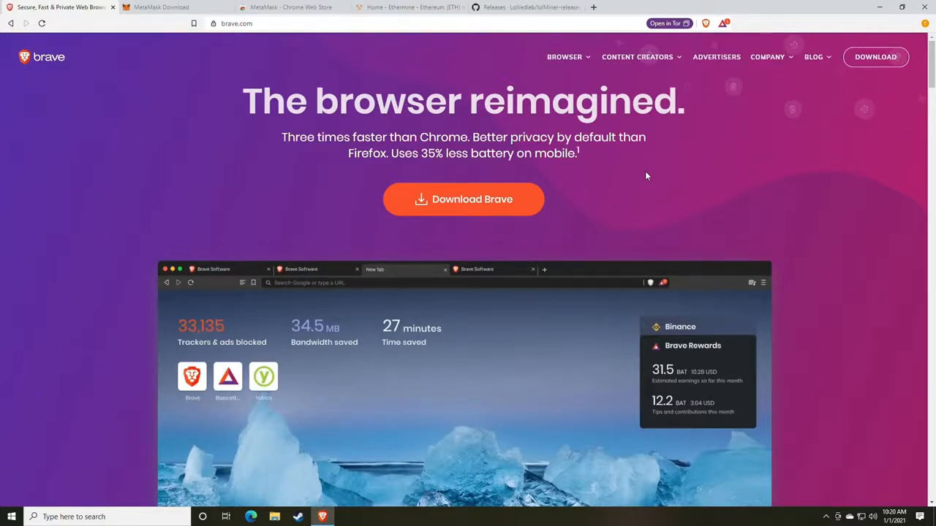
mouse_move(328, 89)
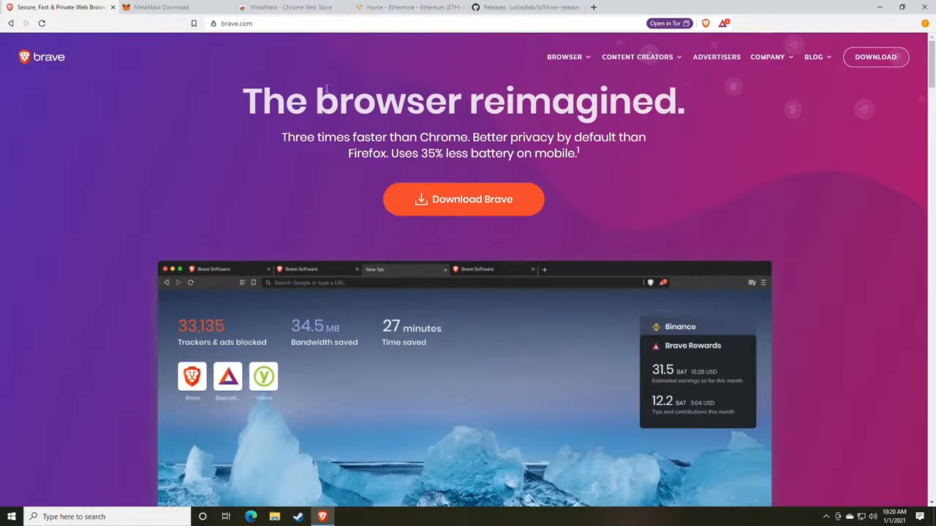
Switch Brave to the MetaMask download page.
click(161, 7)
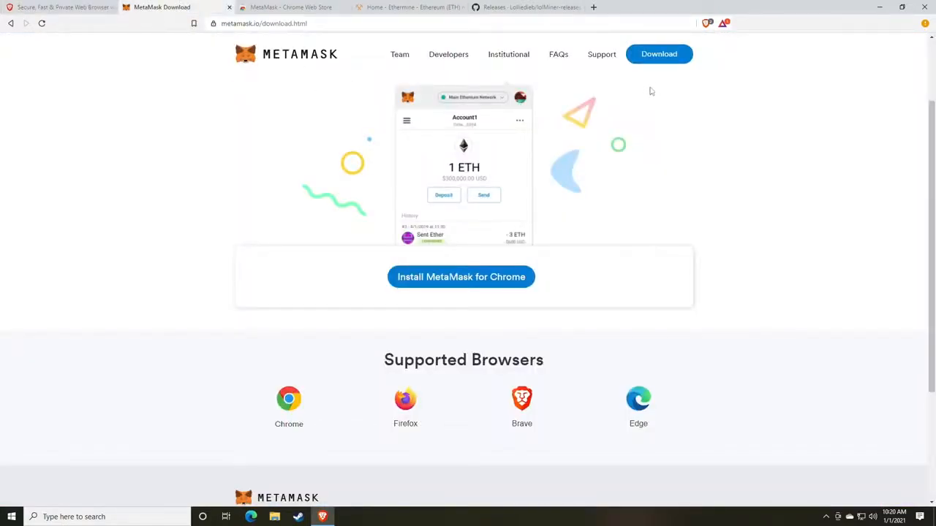
mouse_move(647, 102)
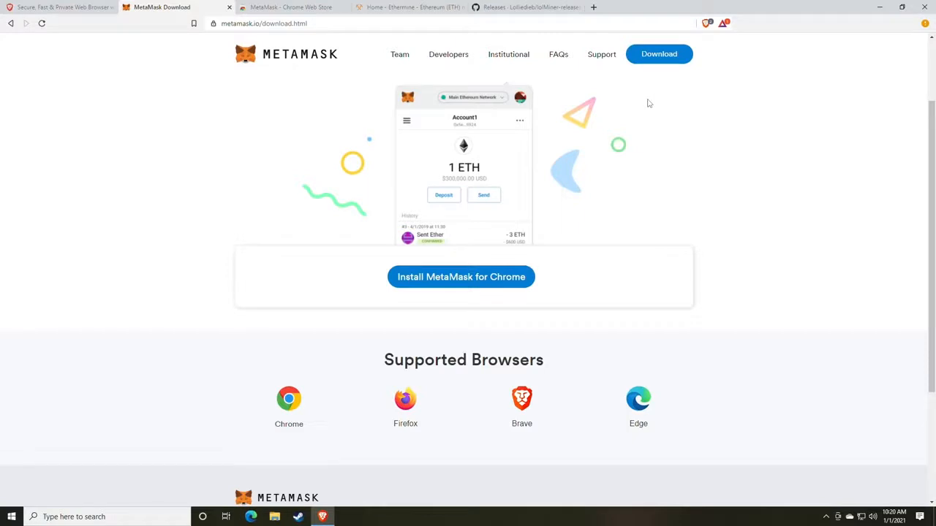
mouse_move(657, 111)
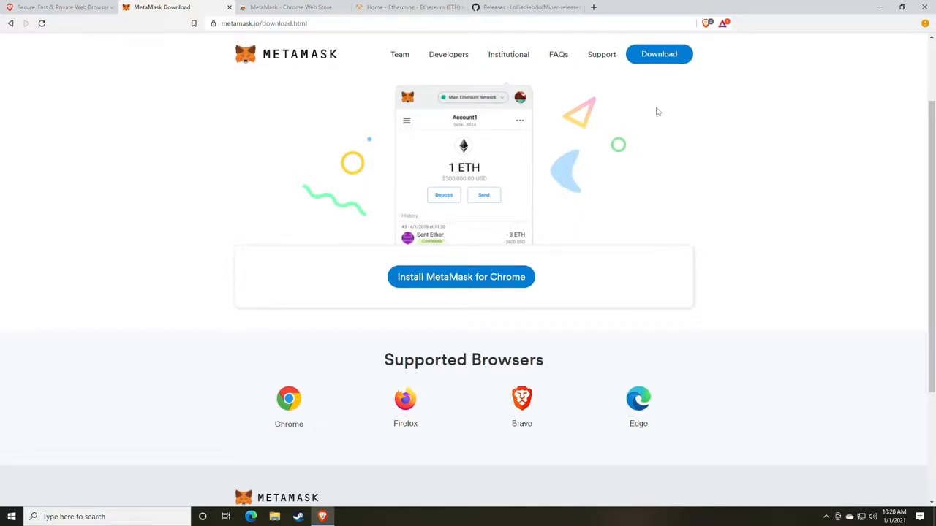
mouse_move(643, 114)
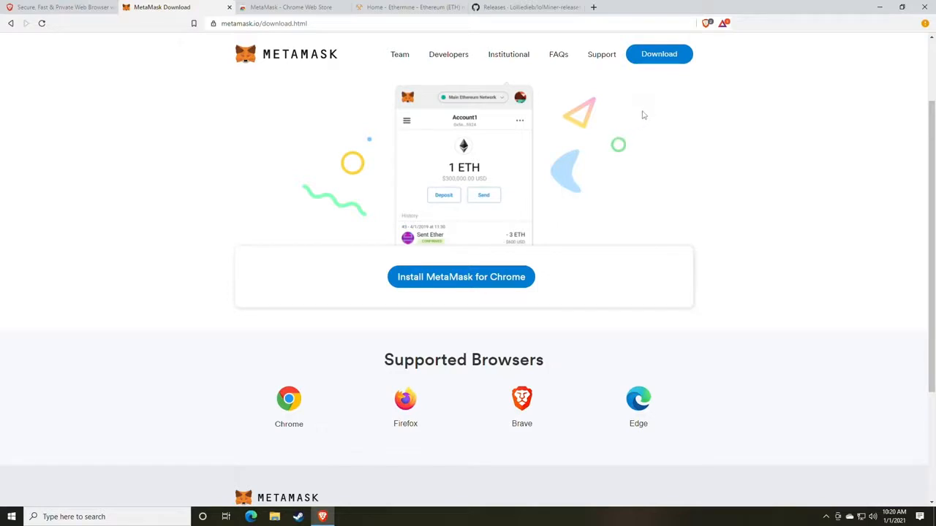
mouse_move(640, 145)
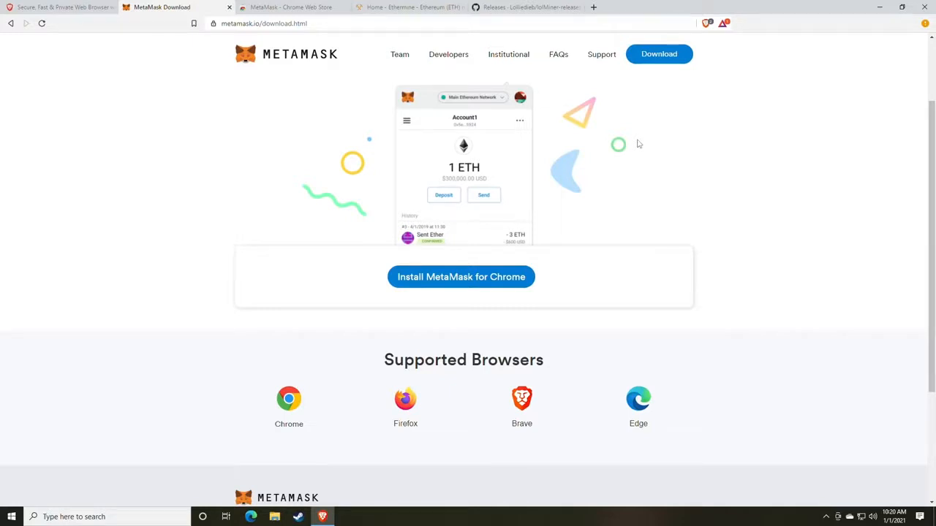
mouse_move(641, 126)
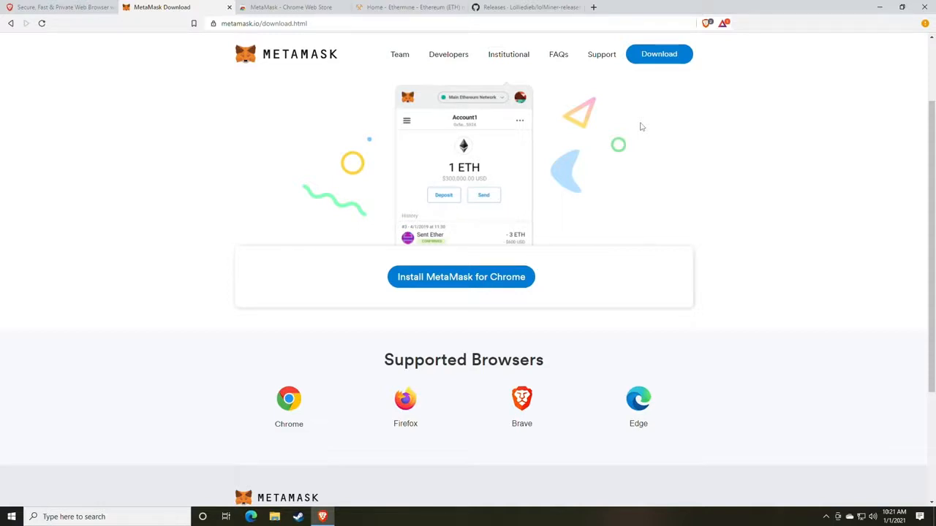
mouse_move(520, 250)
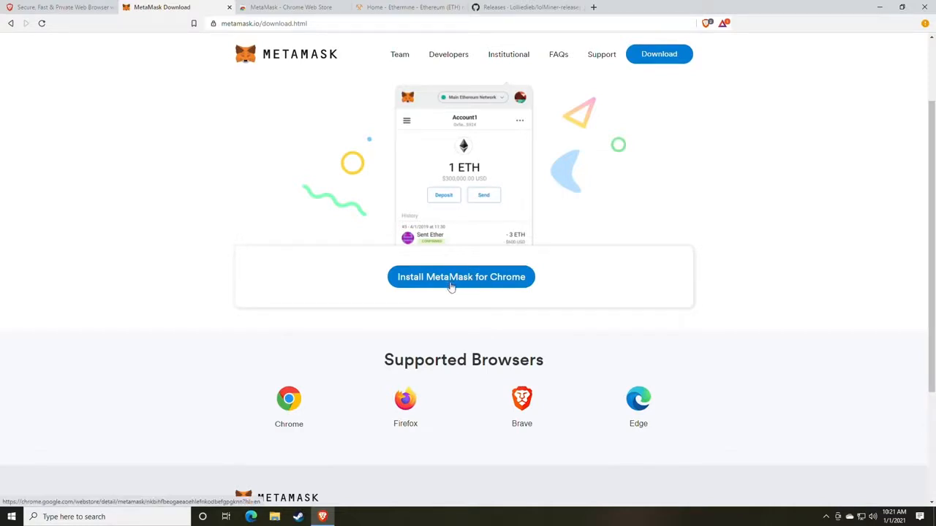
Add the MetaMask extension to Brave from its Chrome Web Store listing and confirm the install.
click(461, 276)
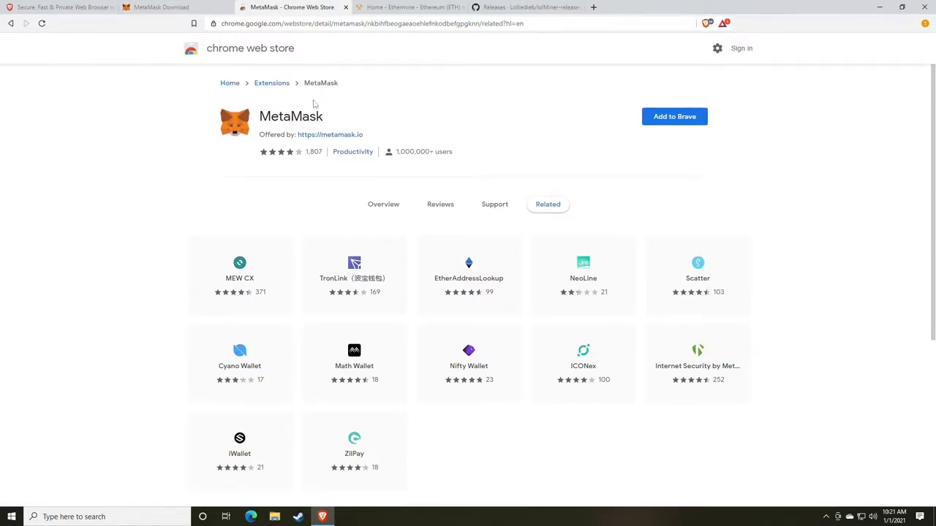
mouse_move(521, 123)
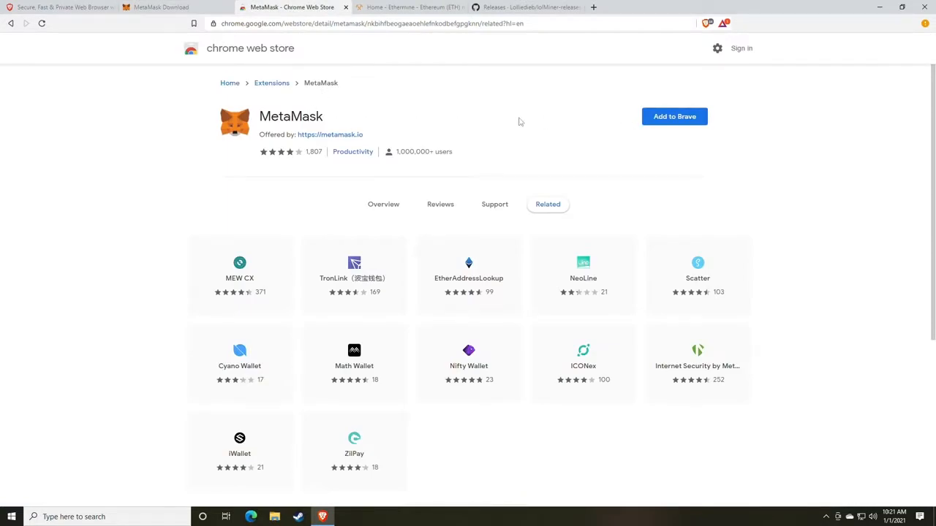
mouse_move(670, 121)
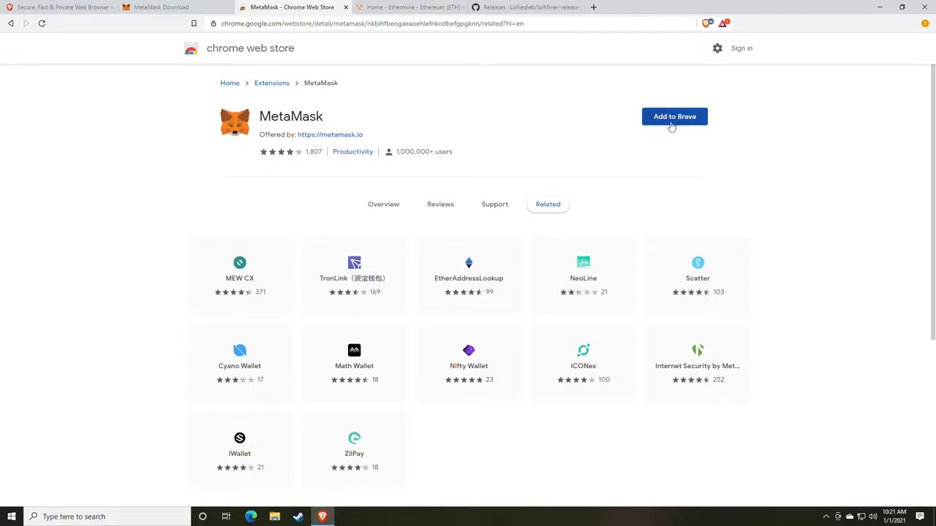
click(673, 117)
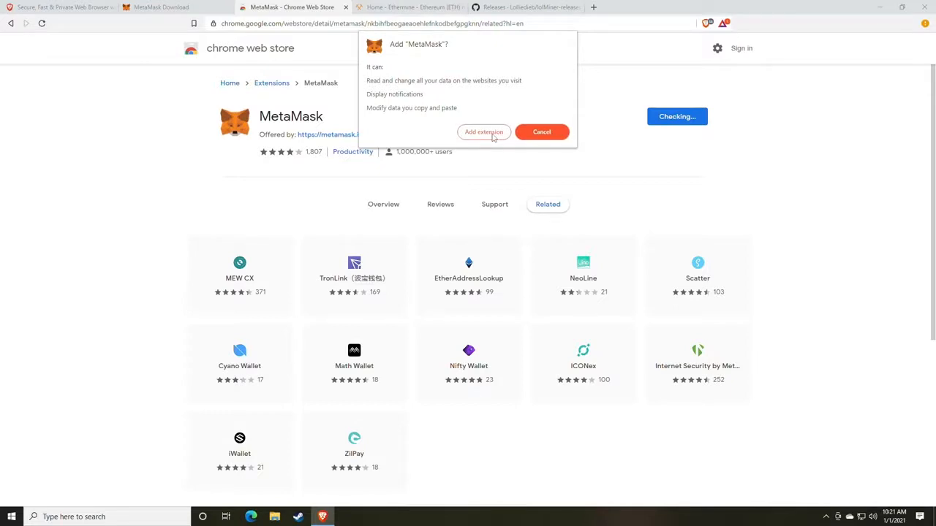
mouse_move(468, 138)
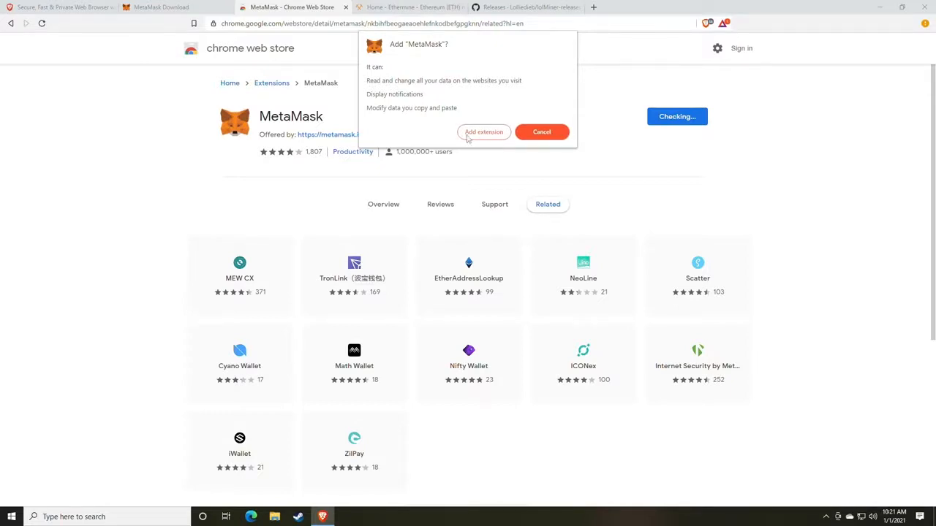
click(483, 131)
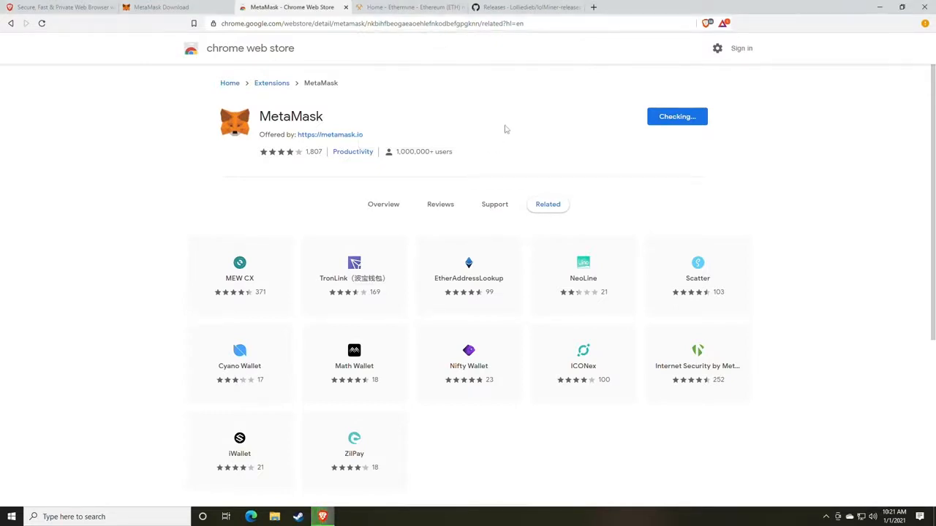
click(675, 117)
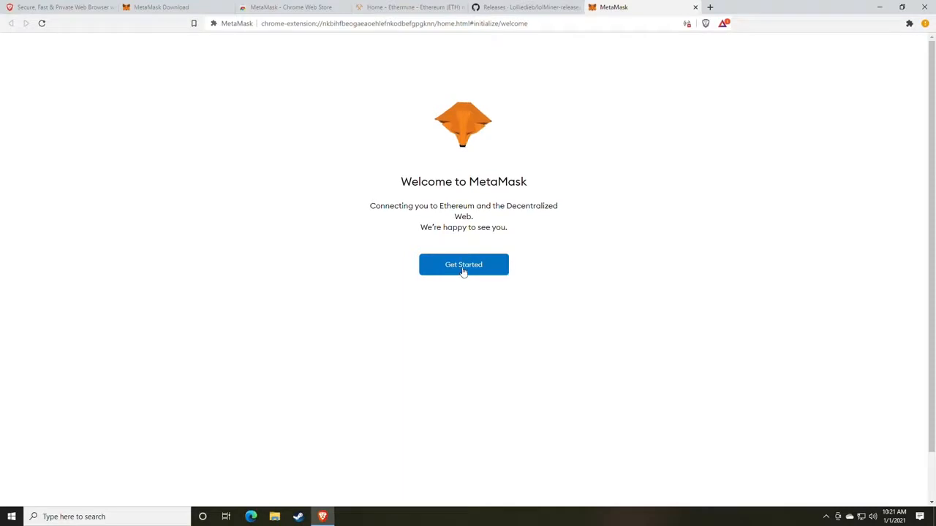
Start MetaMask setup, choose to create a new wallet and agree to usage-data sharing.
click(464, 263)
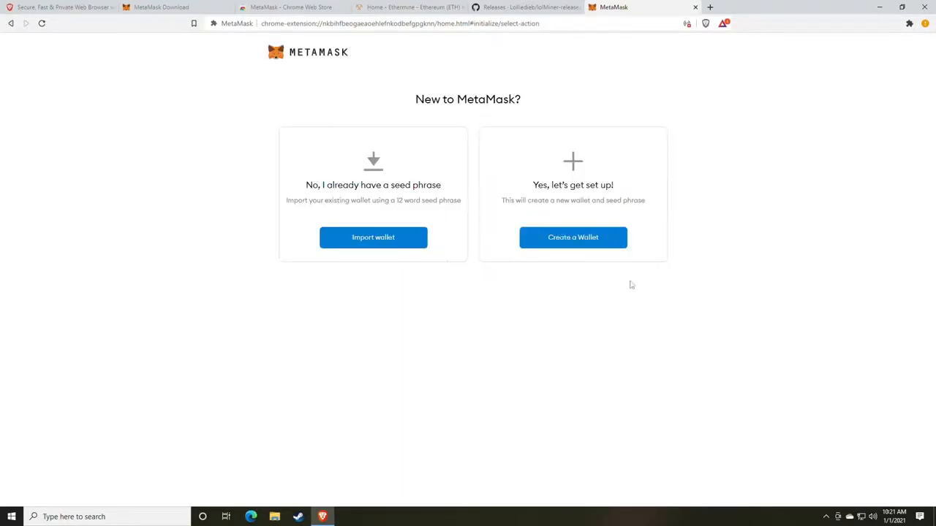
mouse_move(573, 237)
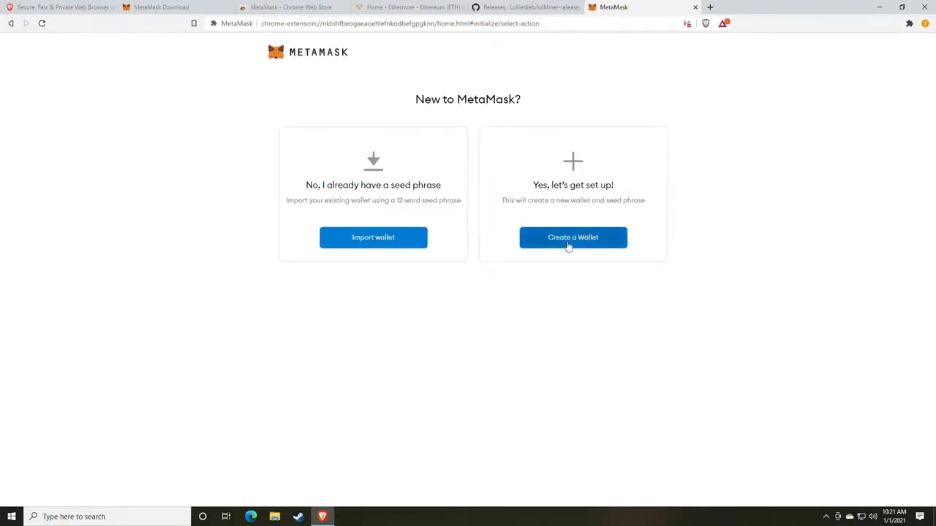
click(574, 237)
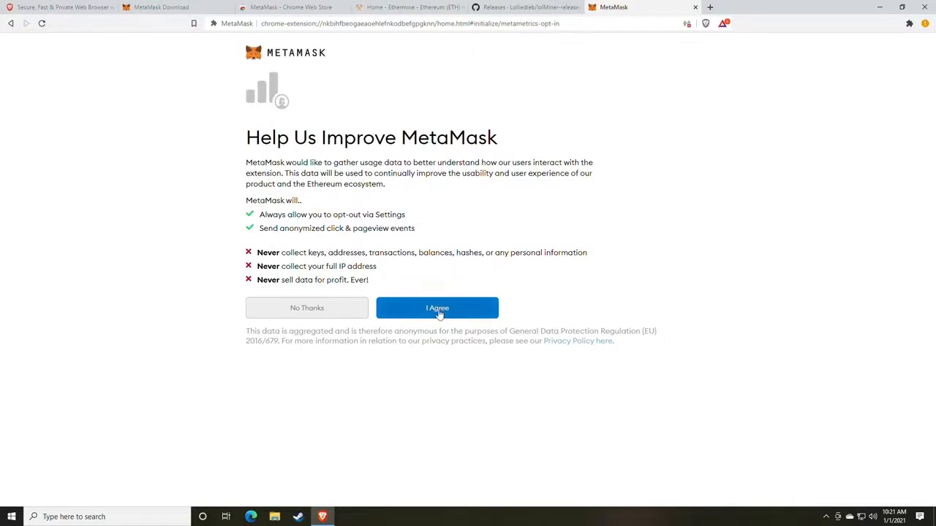
click(436, 307)
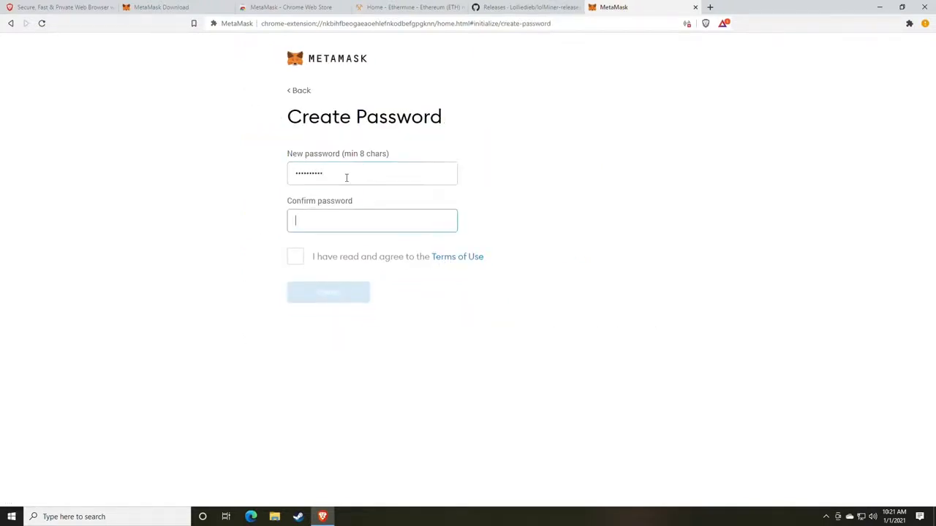
Enter and confirm the wallet password, accept the Terms of Use, and start a new browser tab.
text(H)
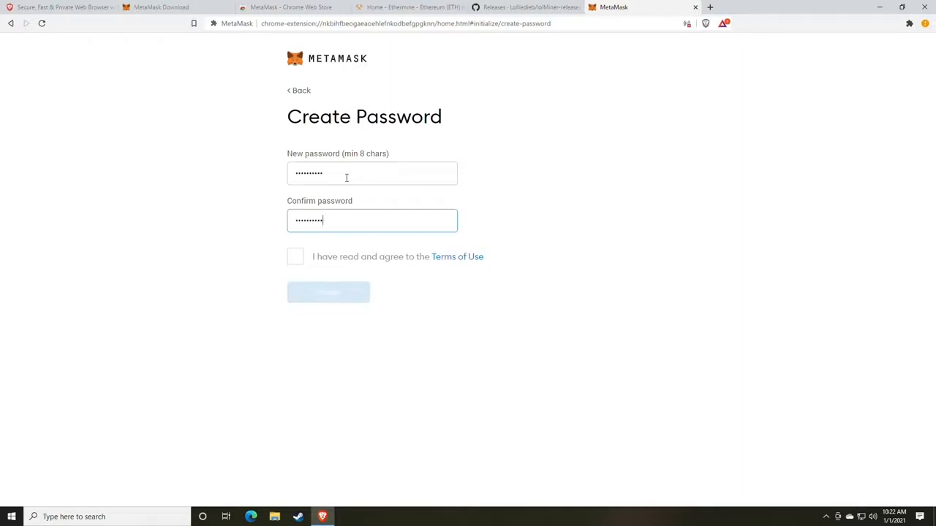
click(295, 256)
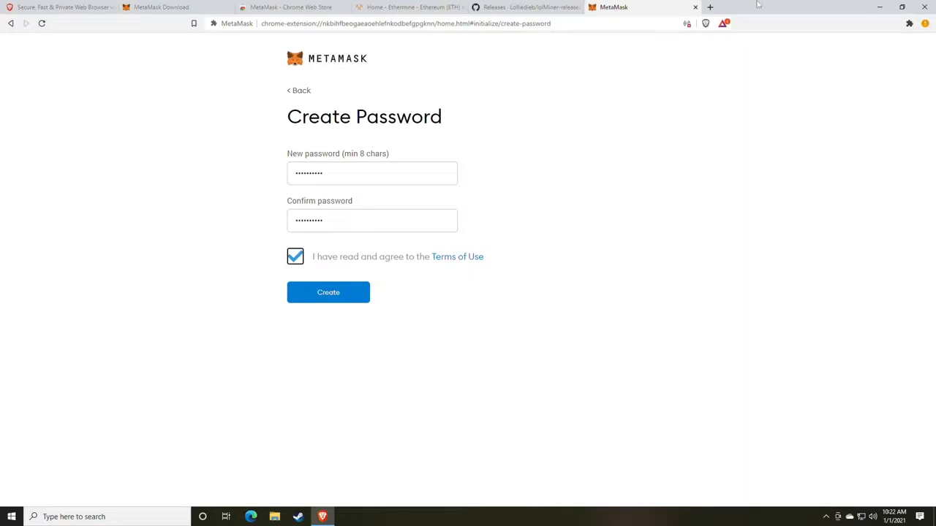
click(709, 6)
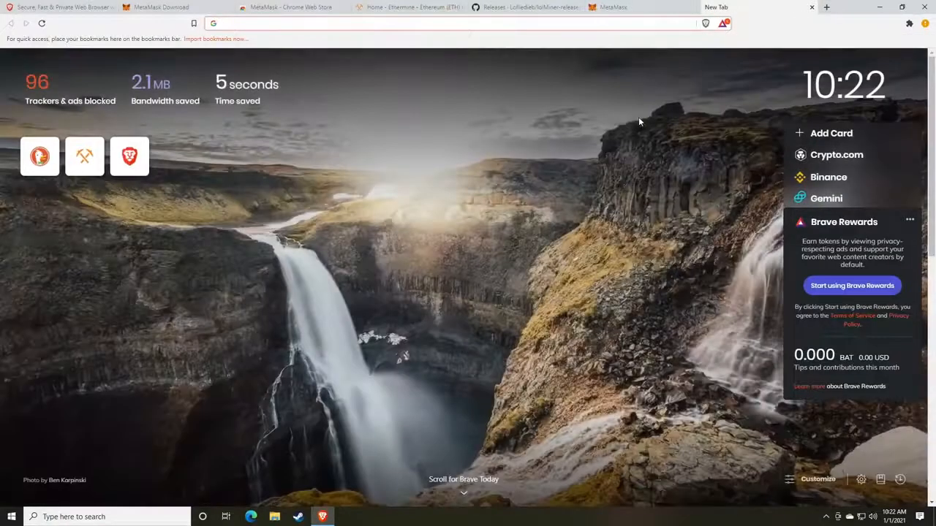
Go to RANDOM.ORG's password generator and generate a batch of five random passwords.
text(random.org)
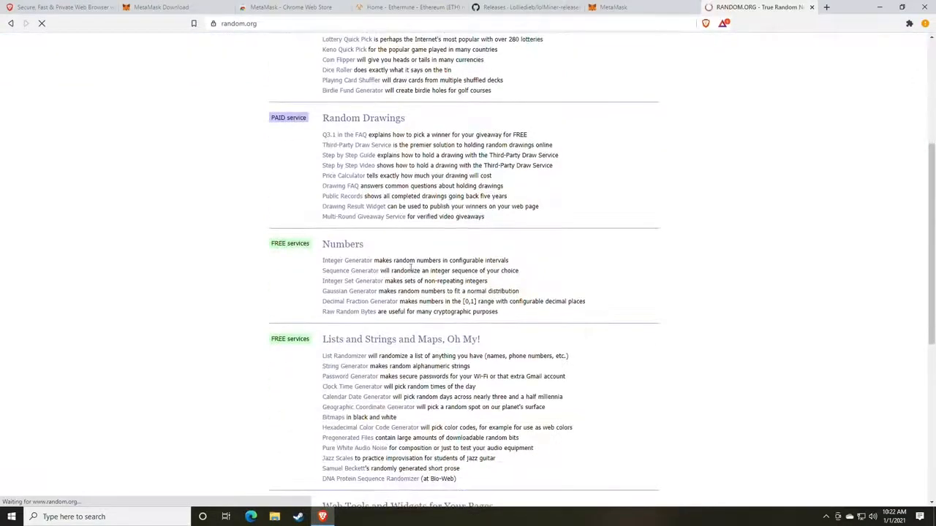
scroll(down, 3)
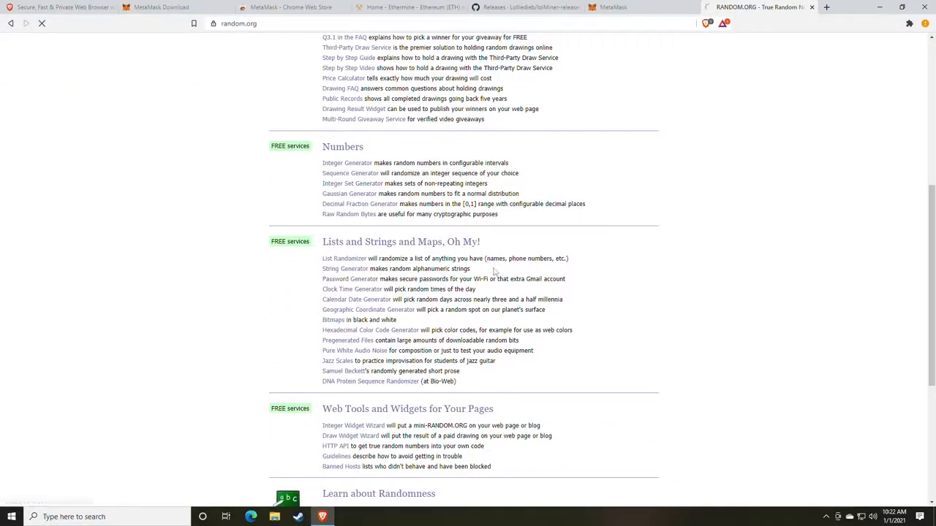
click(351, 278)
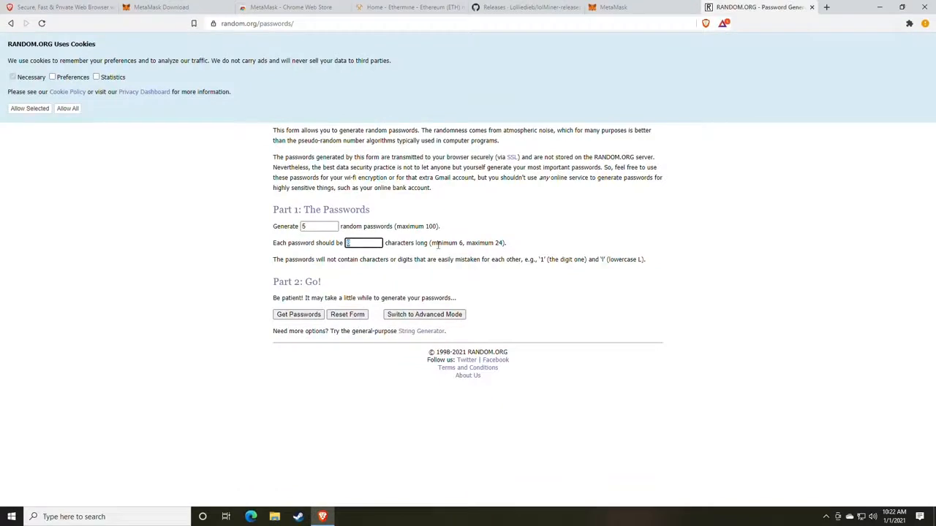
mouse_move(418, 187)
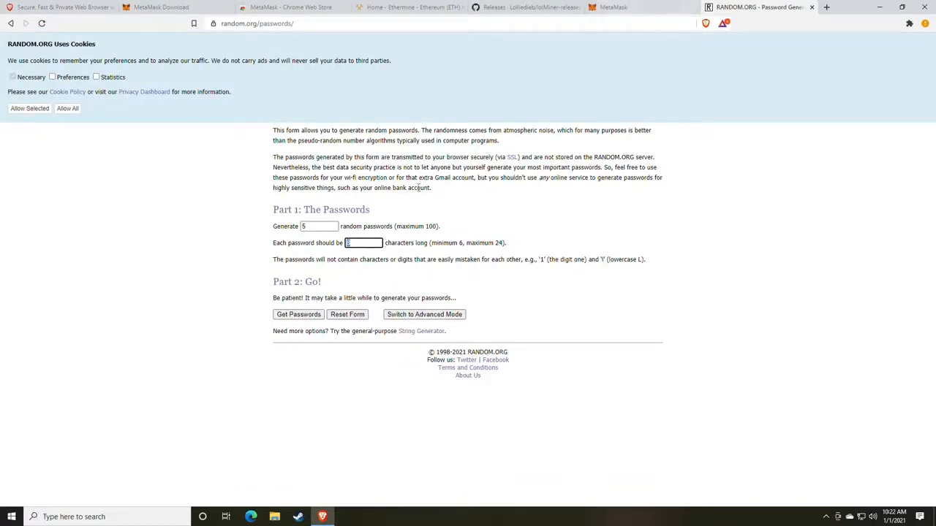
click(298, 314)
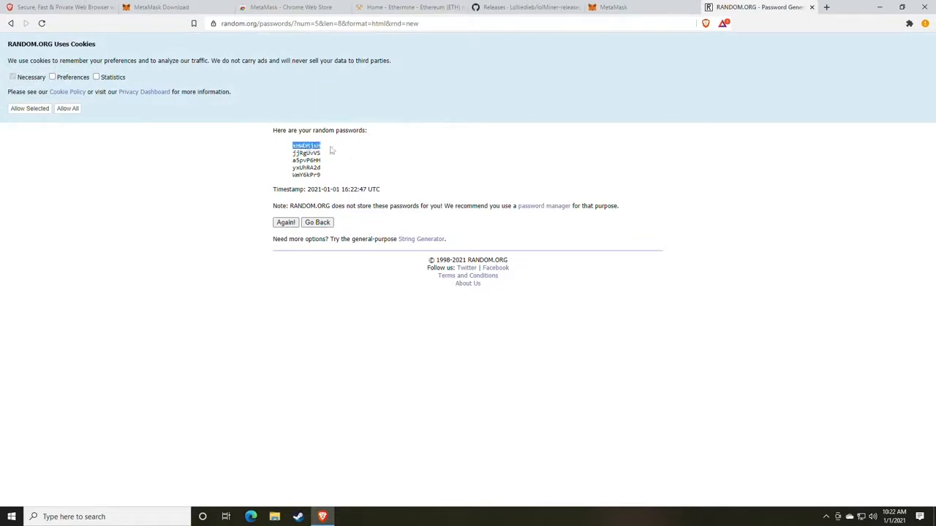
mouse_move(307, 177)
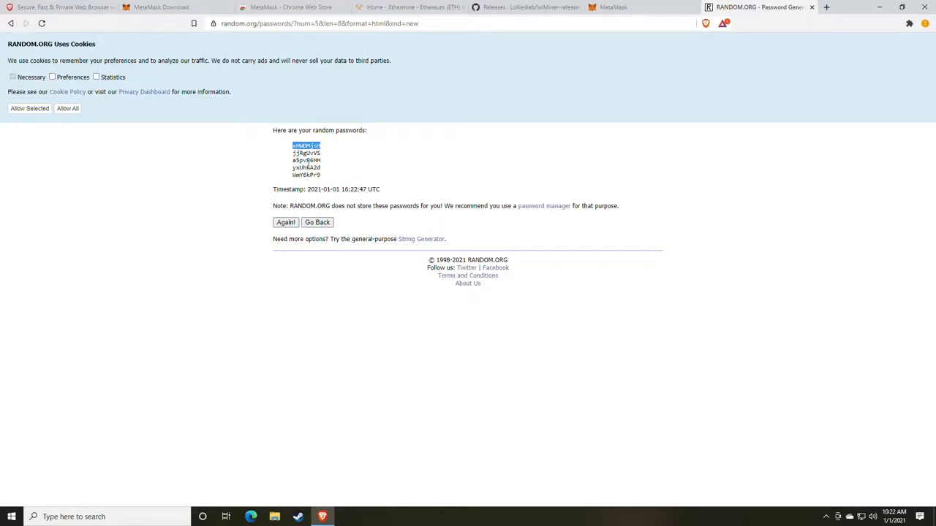
mouse_move(365, 168)
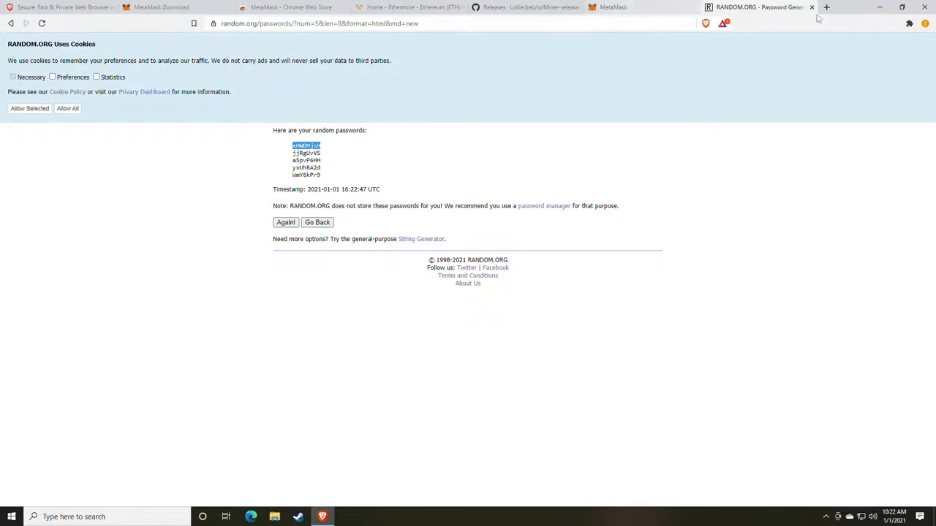
Back in MetaMask, submit Create Password and reveal the secret backup phrase words.
click(613, 6)
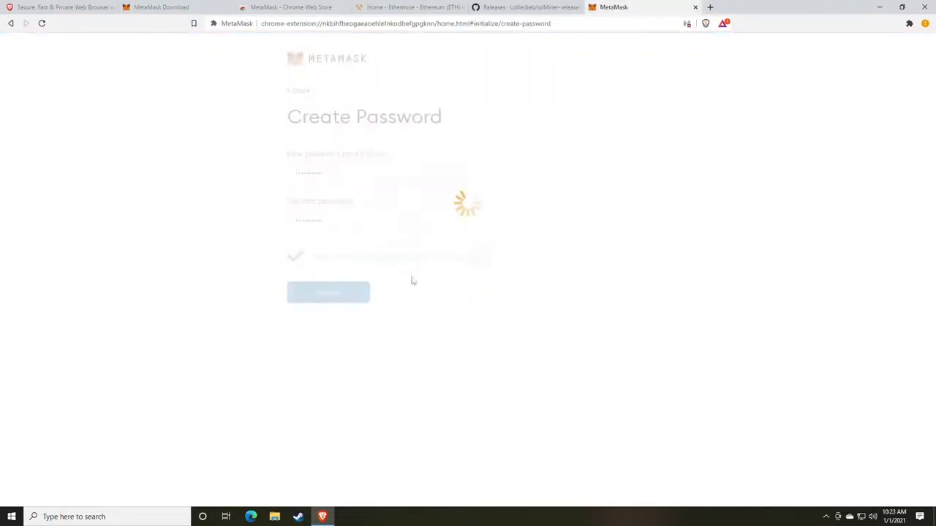
click(328, 292)
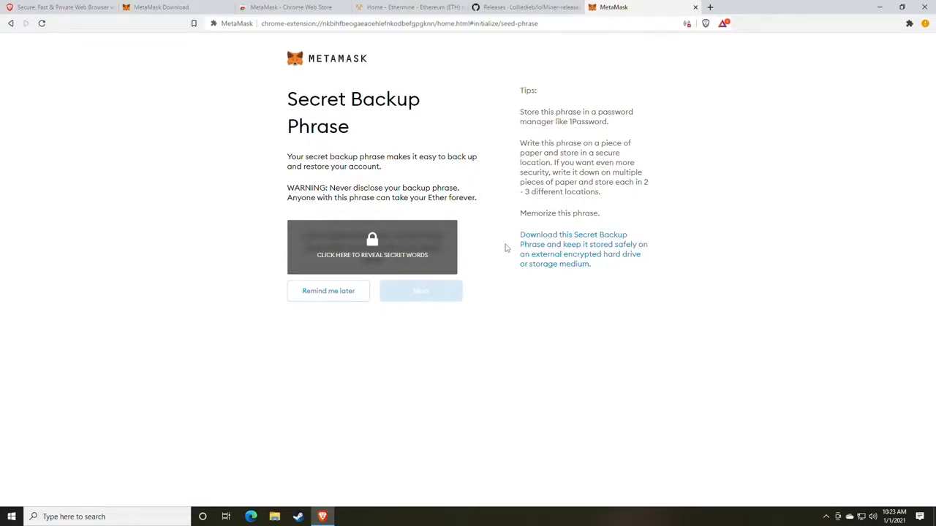
mouse_move(401, 254)
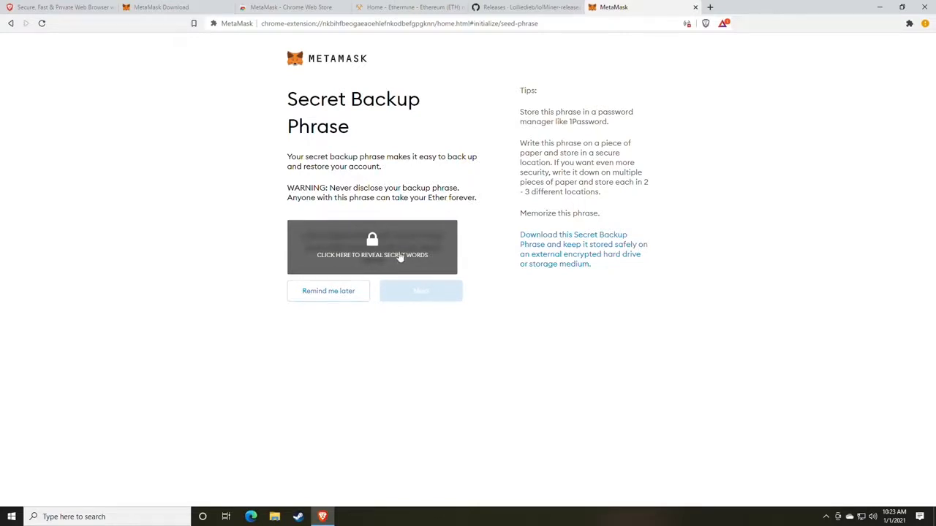
click(372, 247)
text(no)
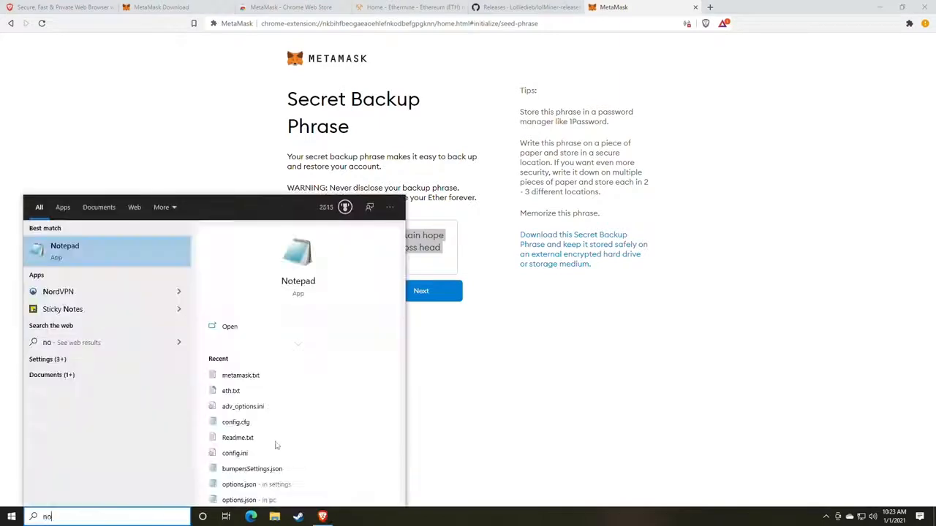
Launch Notepad and store the twelve-word backup phrase on one line.
click(64, 252)
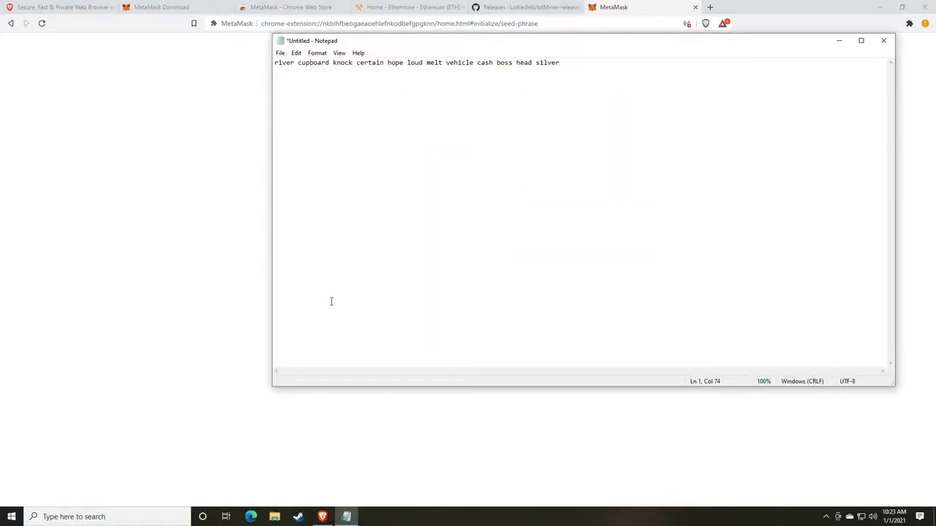
mouse_move(357, 145)
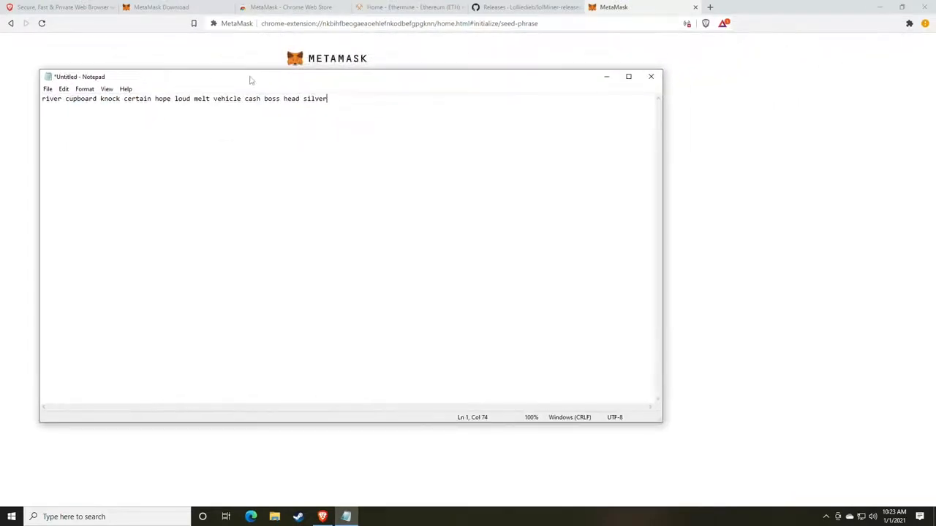
mouse_move(292, 155)
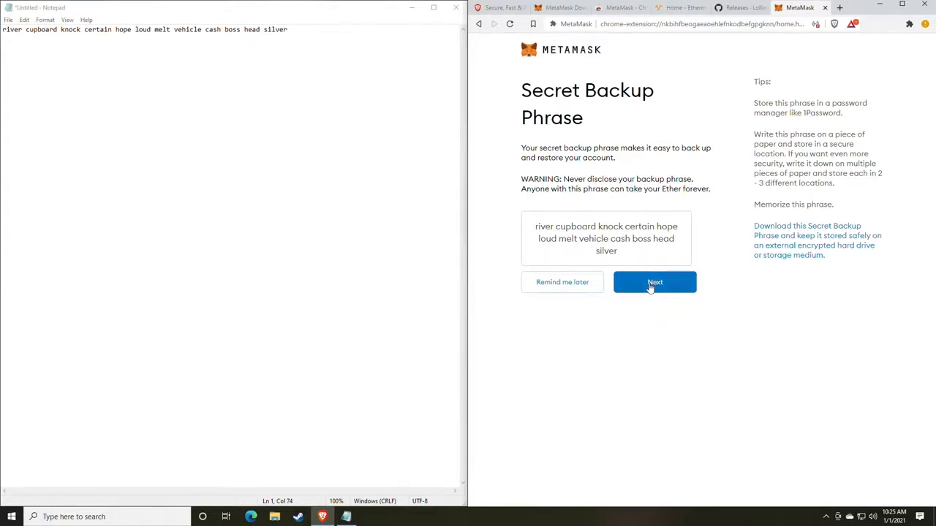
click(655, 282)
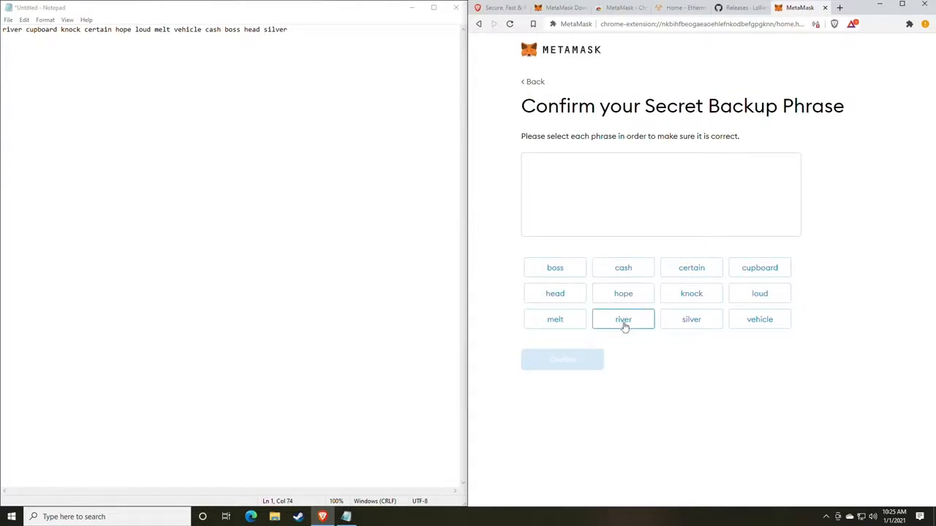
click(622, 318)
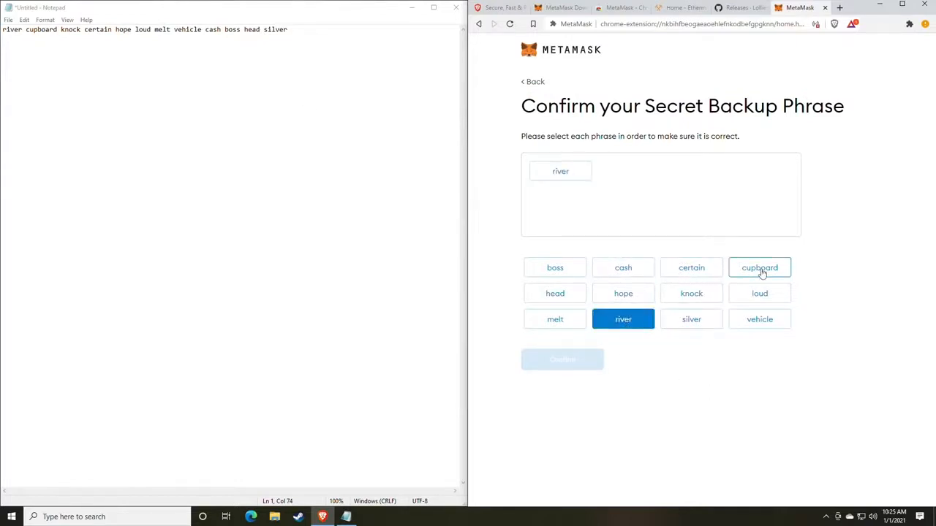
click(690, 293)
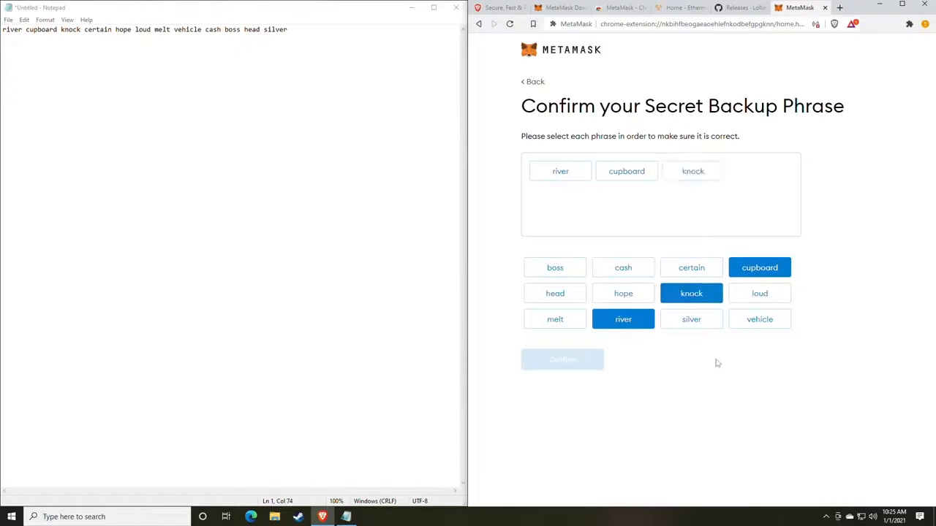
click(622, 293)
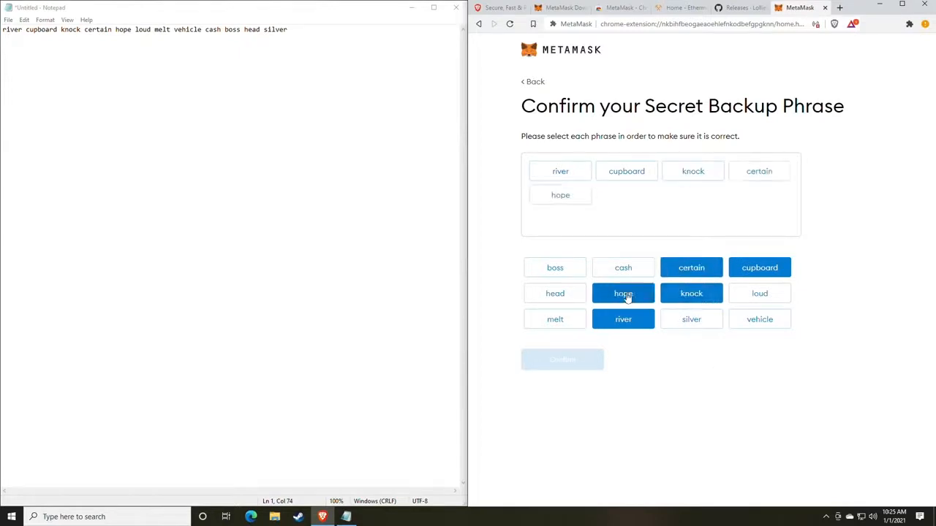
click(759, 292)
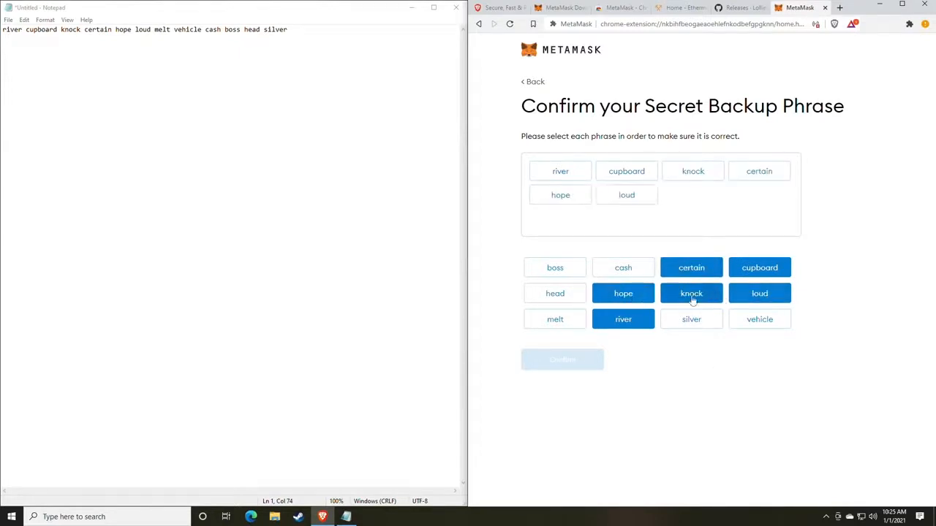
click(556, 318)
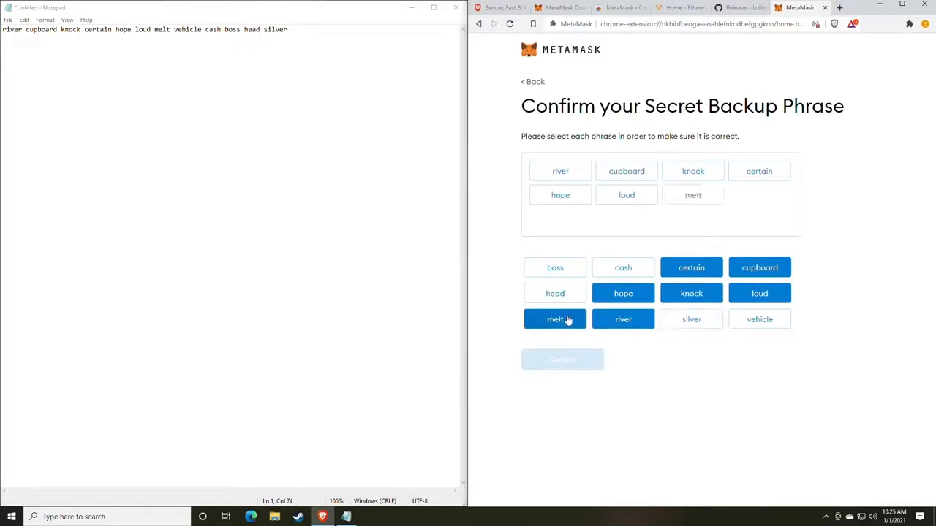
click(759, 319)
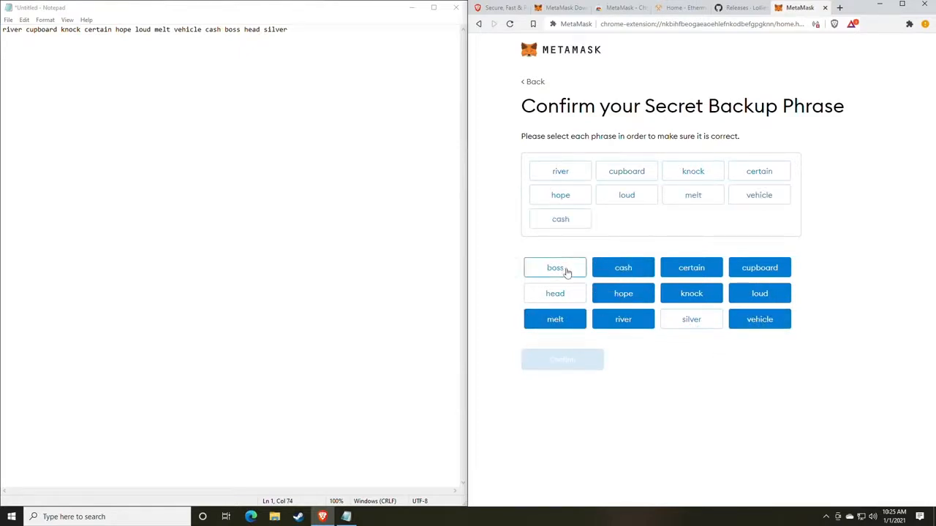
click(556, 266)
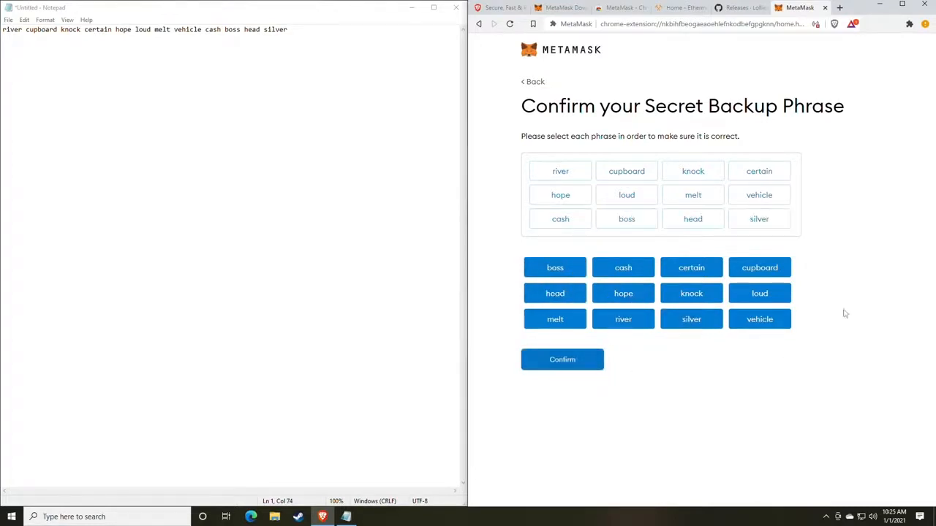
click(562, 360)
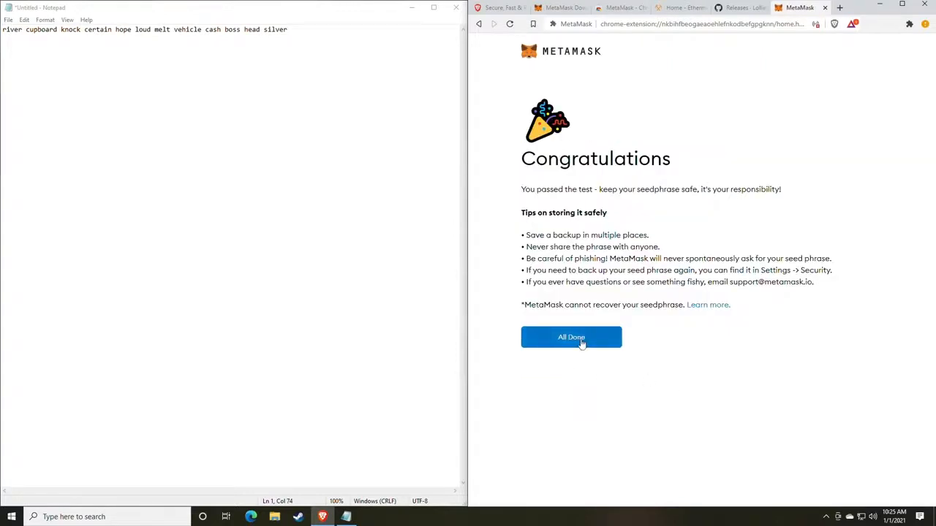
Finish setup with All Done, opening Account 1 on Ethereum Mainnet with 0 ETH.
click(571, 337)
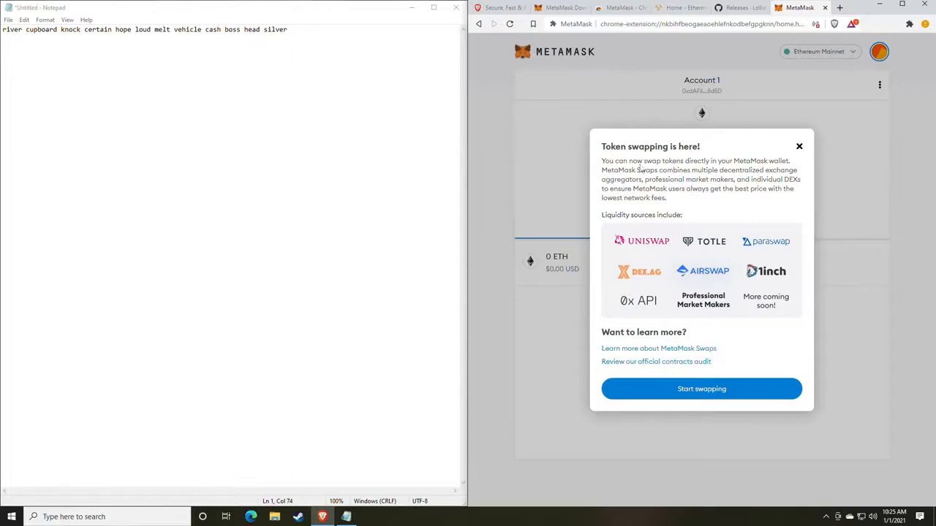
mouse_move(658, 190)
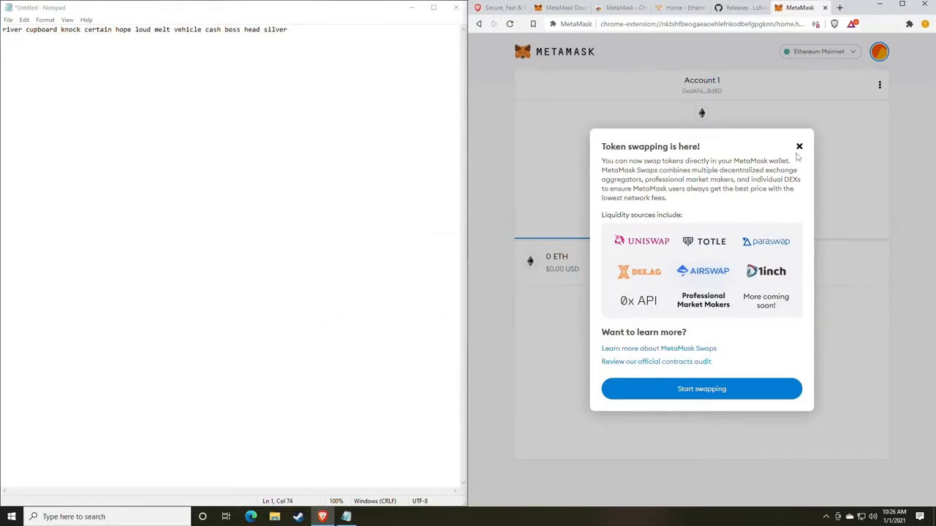
mouse_move(739, 368)
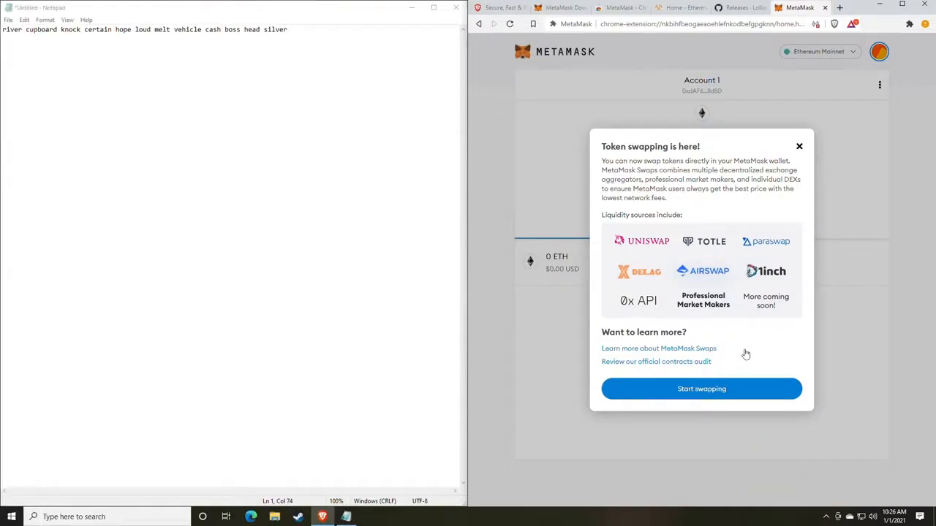
mouse_move(798, 147)
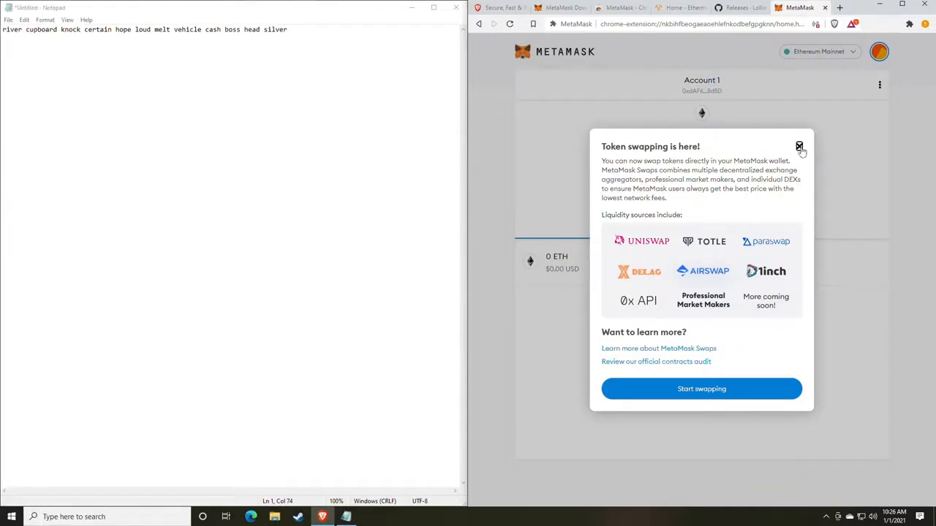
Dismiss the token swapping popup, copy the Account 1 address 0xdAF673AF…8d5D into Notepad below the phrase.
click(799, 146)
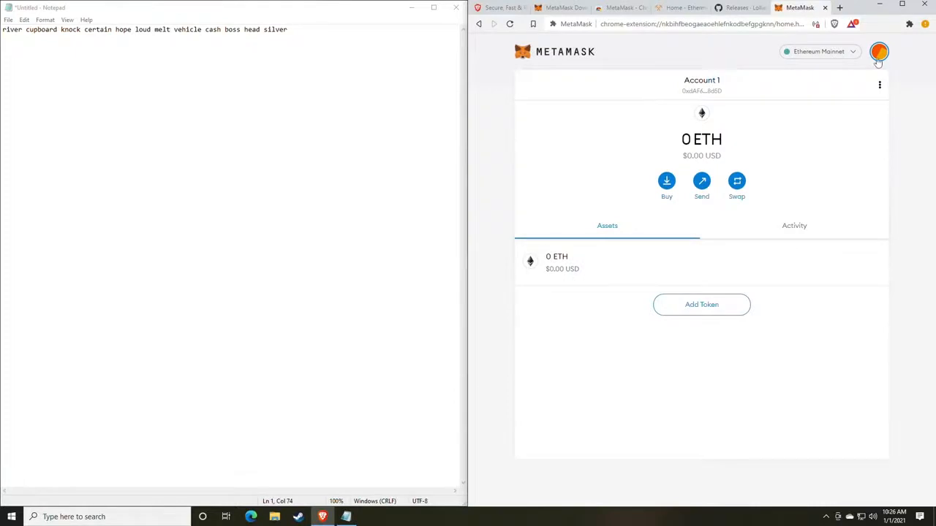
click(878, 53)
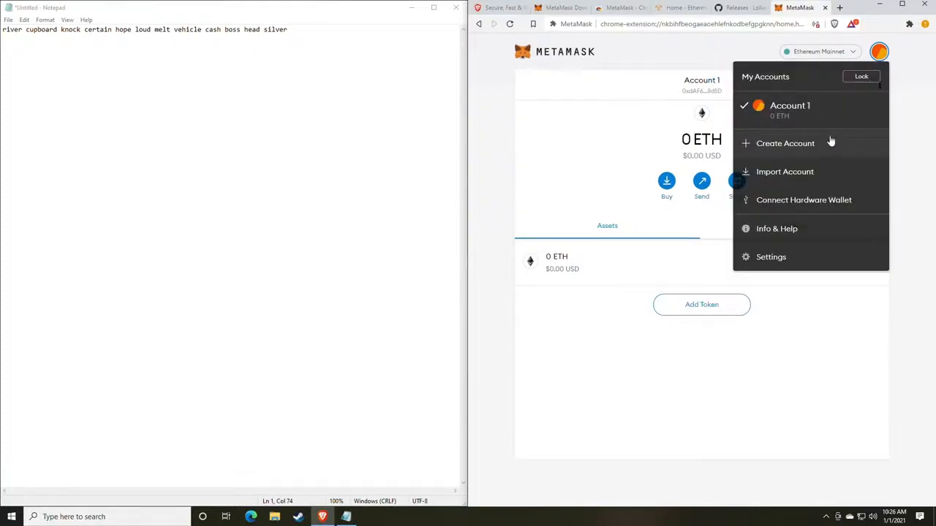
click(702, 84)
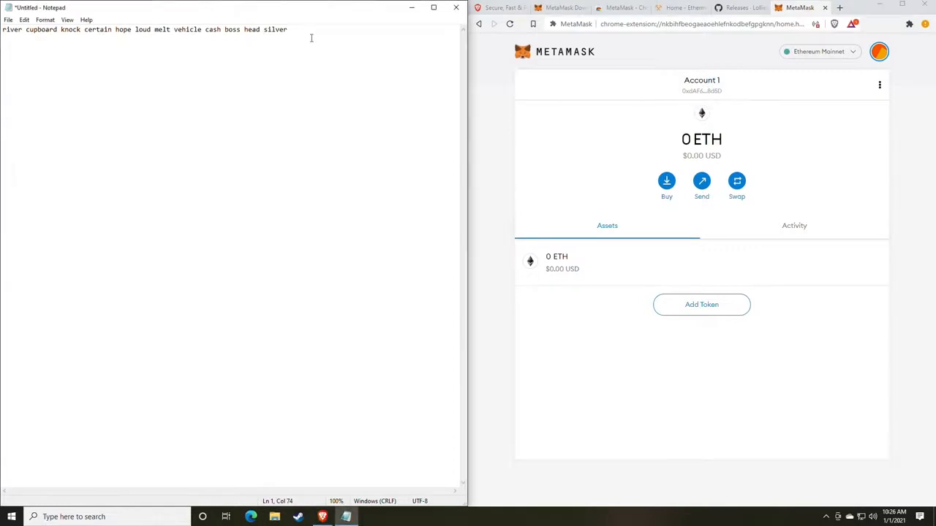
text(0xdAF673AFf4315BfabB88D7Dc352c28432D7a8d5D)
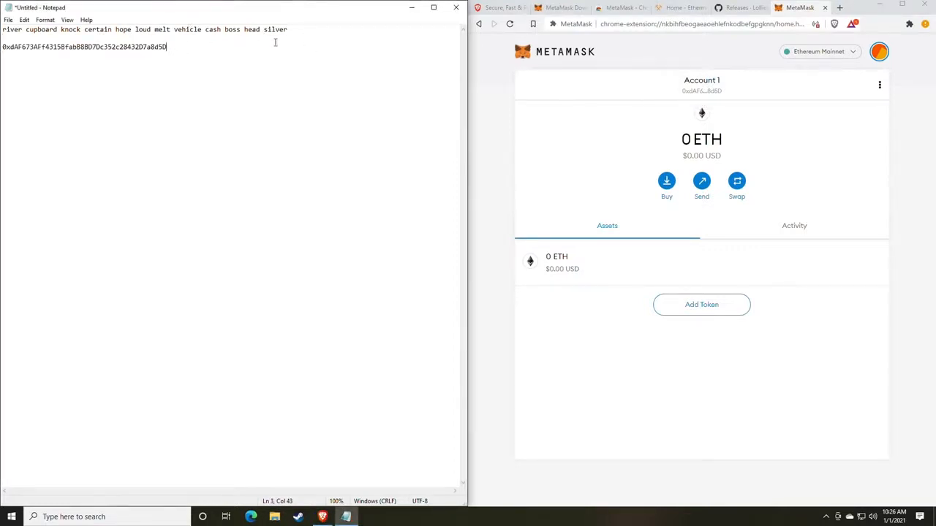
mouse_move(184, 50)
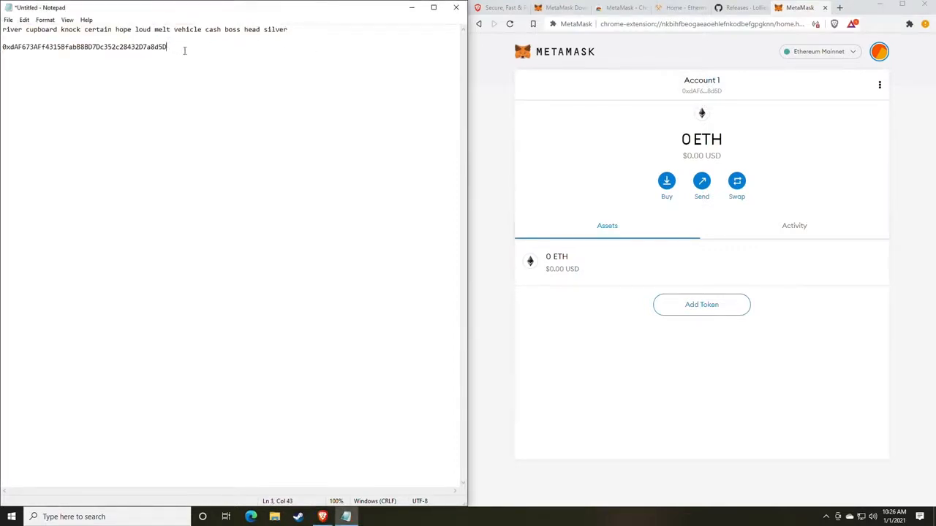
click(91, 47)
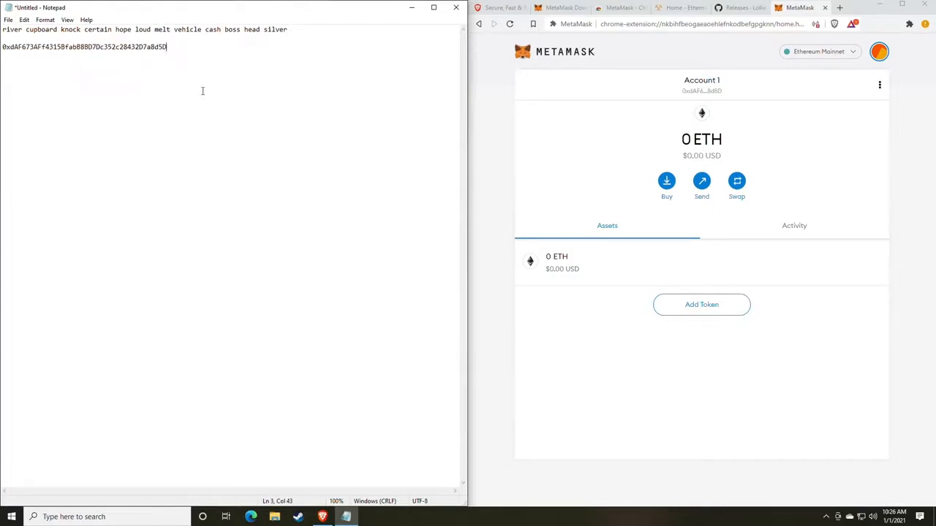
mouse_move(200, 117)
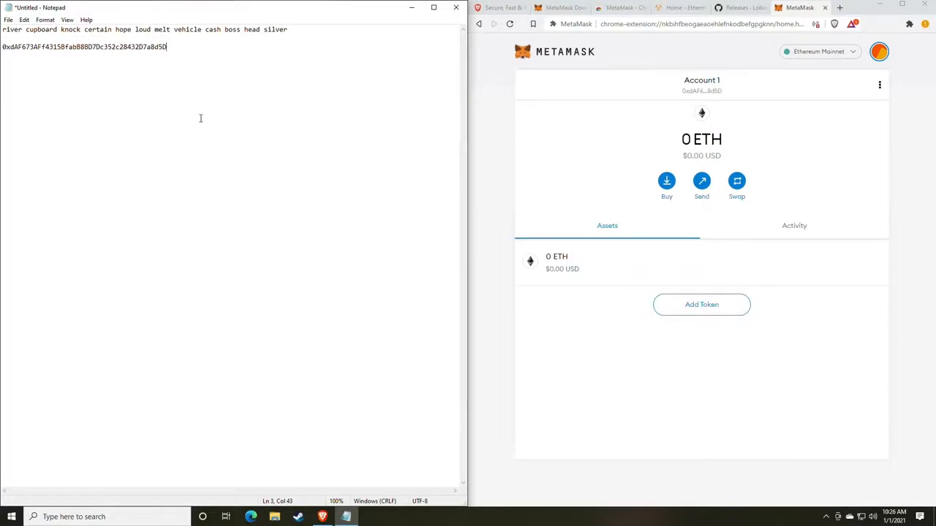
mouse_move(304, 244)
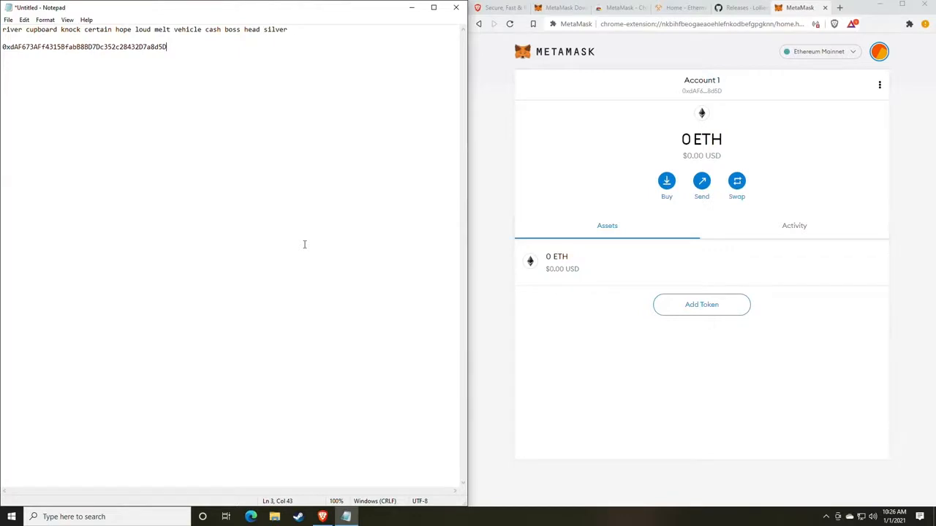
mouse_move(172, 46)
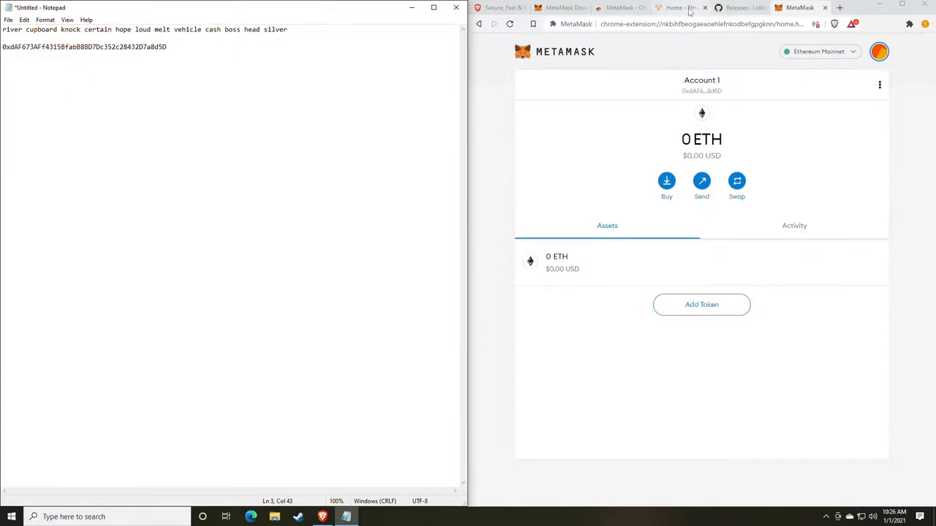
Switch to the lolMiner releases page and scroll the 1.17 release down to its Assets list.
click(743, 7)
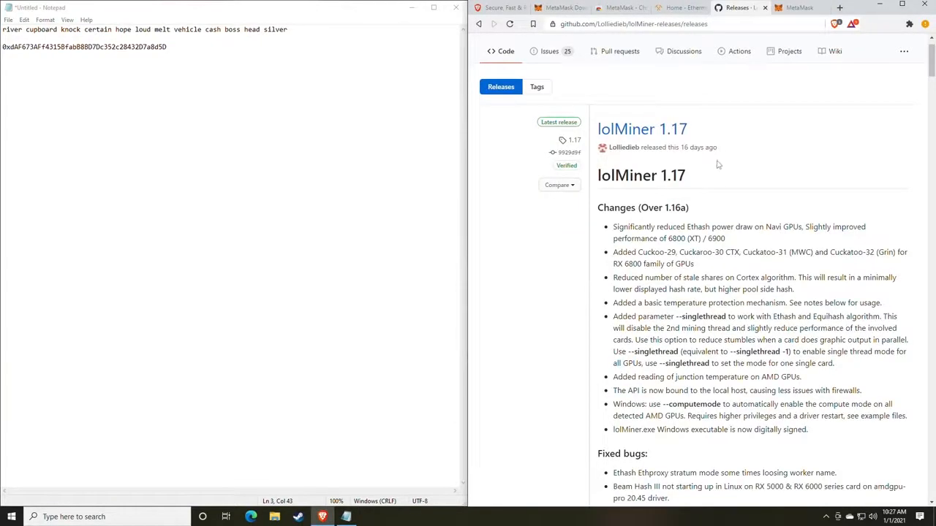
mouse_move(717, 160)
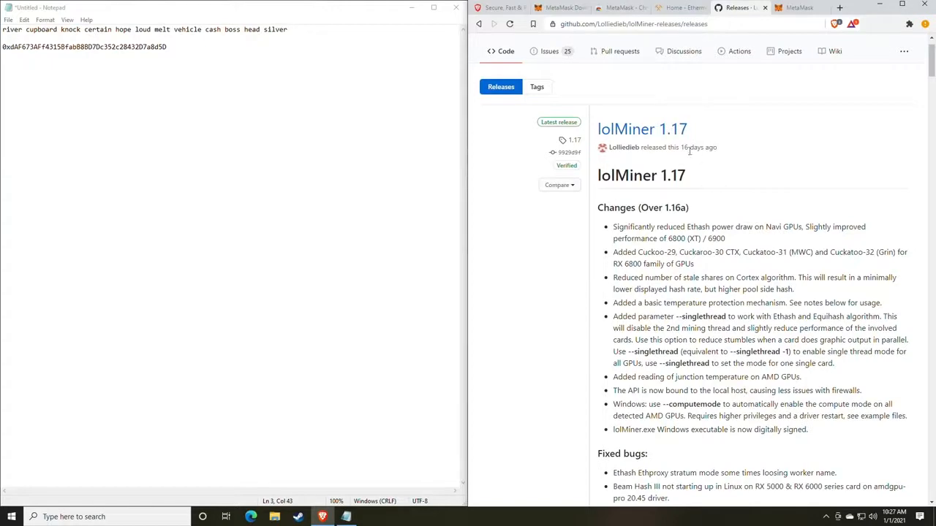
scroll(down, 3)
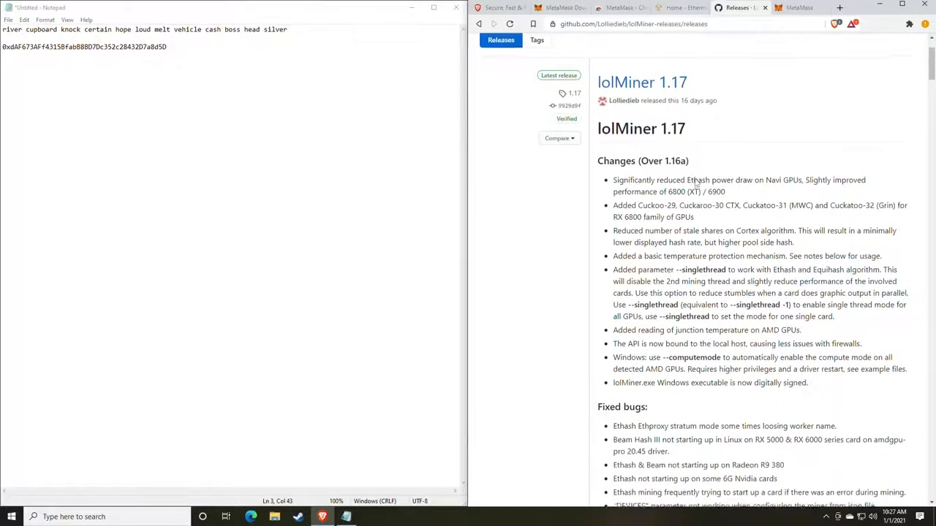
scroll(down, 3)
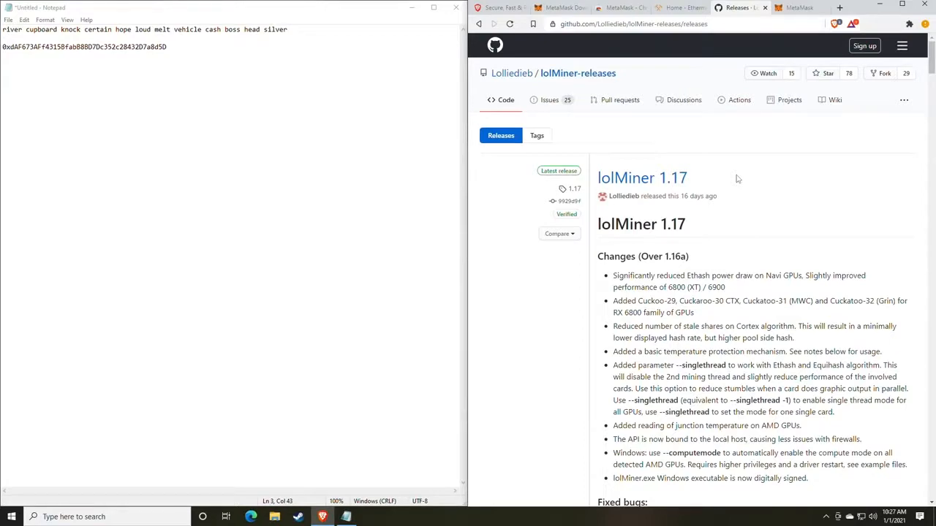
scroll(down, 3)
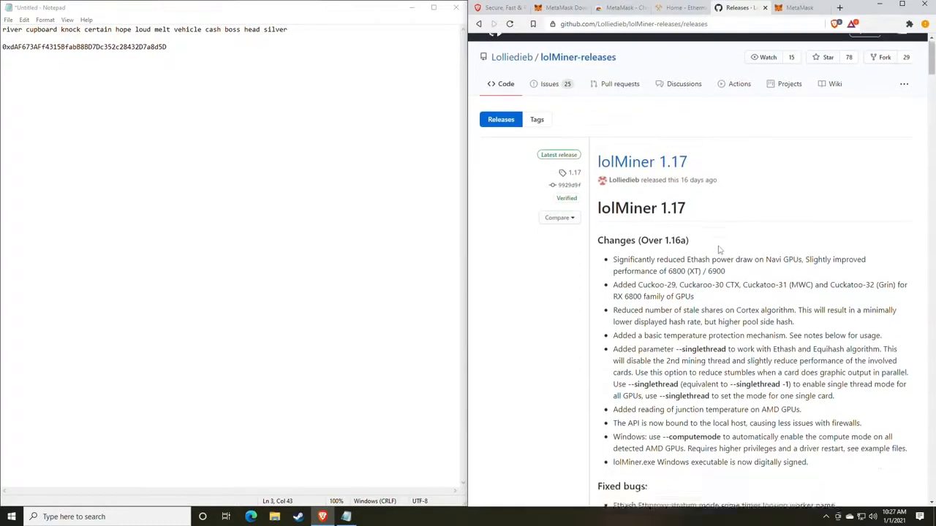
scroll(down, 3)
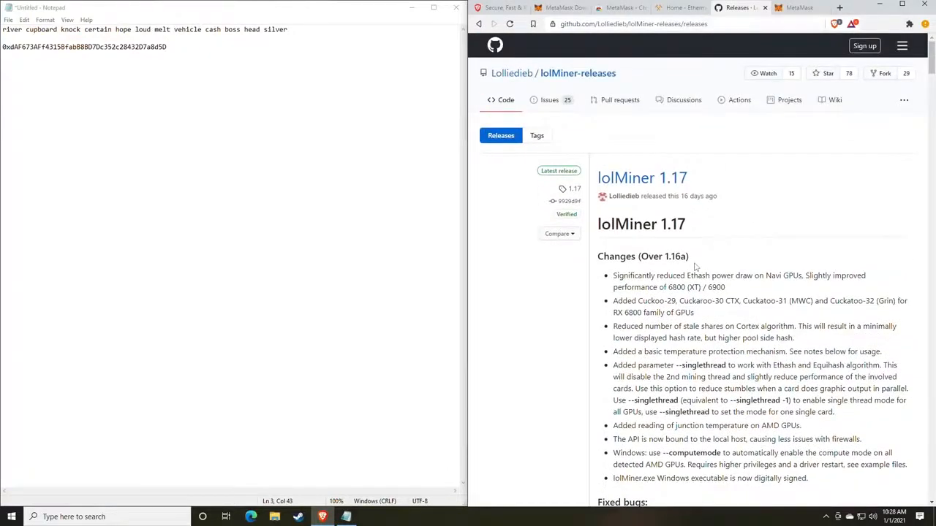
scroll(down, 3)
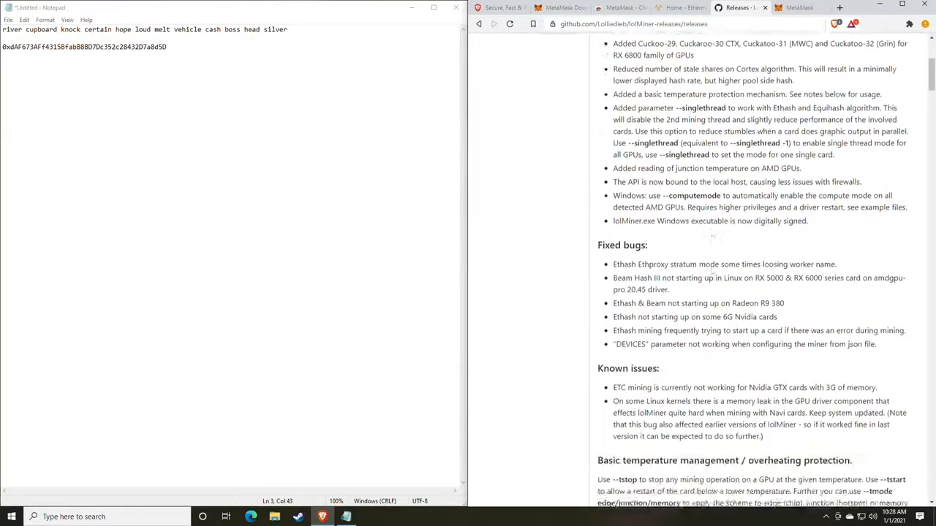
scroll(down, 3)
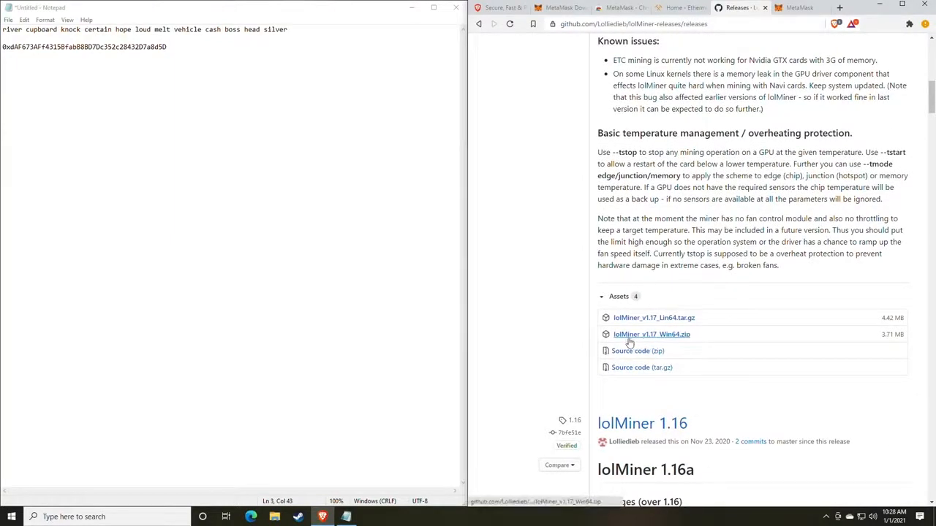
mouse_move(650, 342)
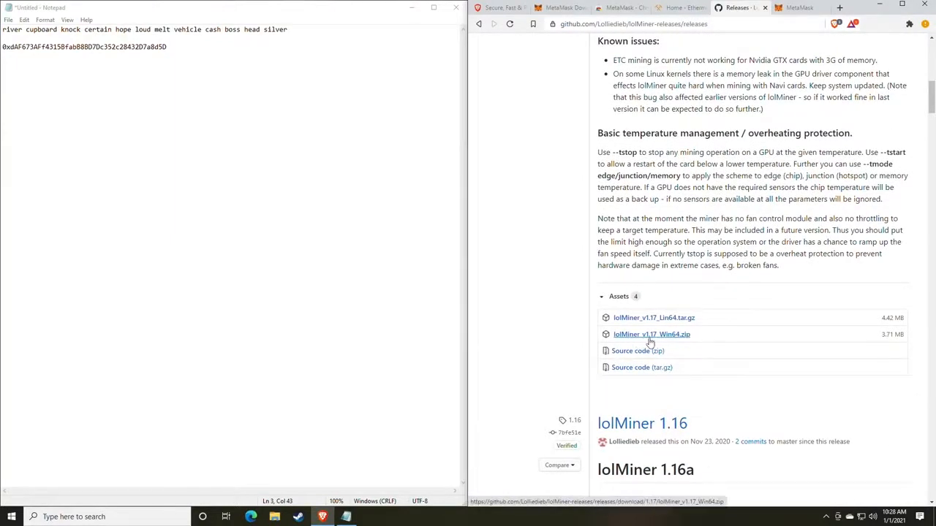
mouse_move(674, 344)
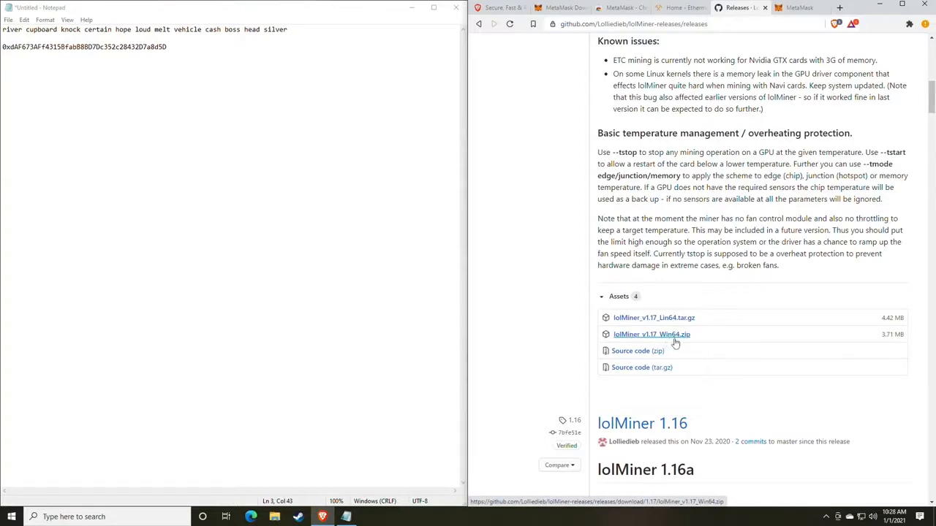
Download lolMiner_v1.17_Win64.zip from GitHub and save it into the Downloads folder.
click(650, 334)
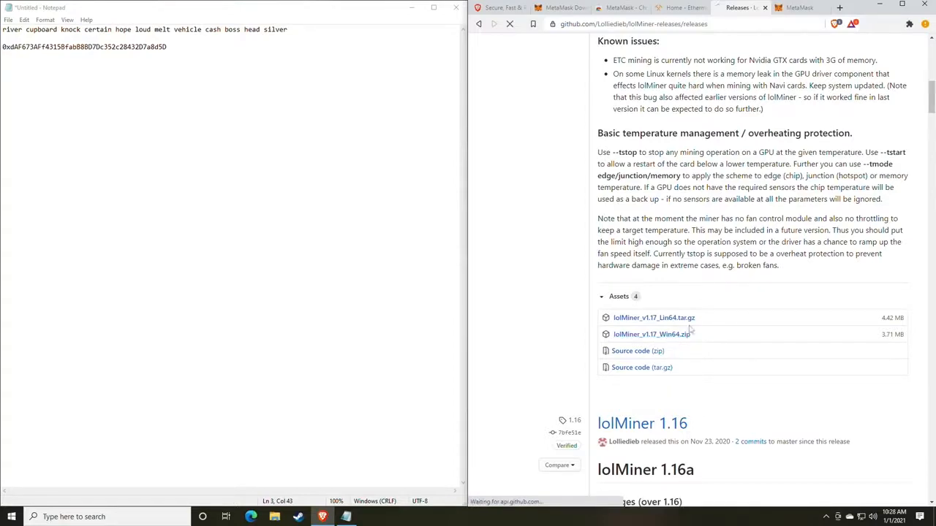
click(652, 333)
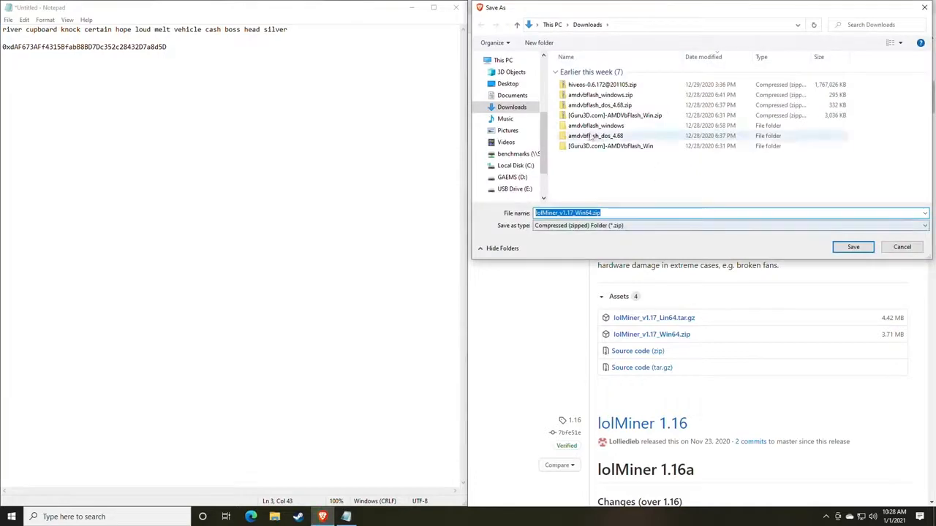
click(852, 245)
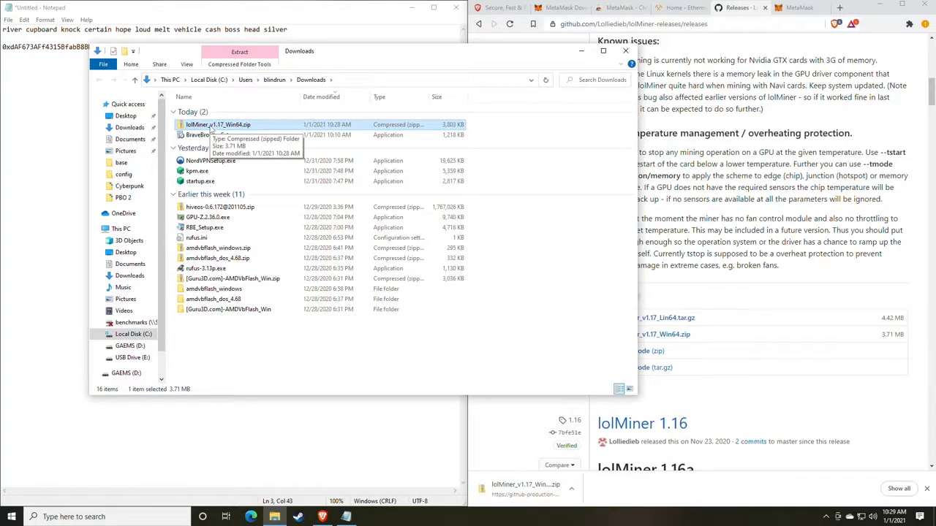
Extract lolMiner_v1.17_Win64.zip with Extract All into its suggested folder and open it.
click(130, 345)
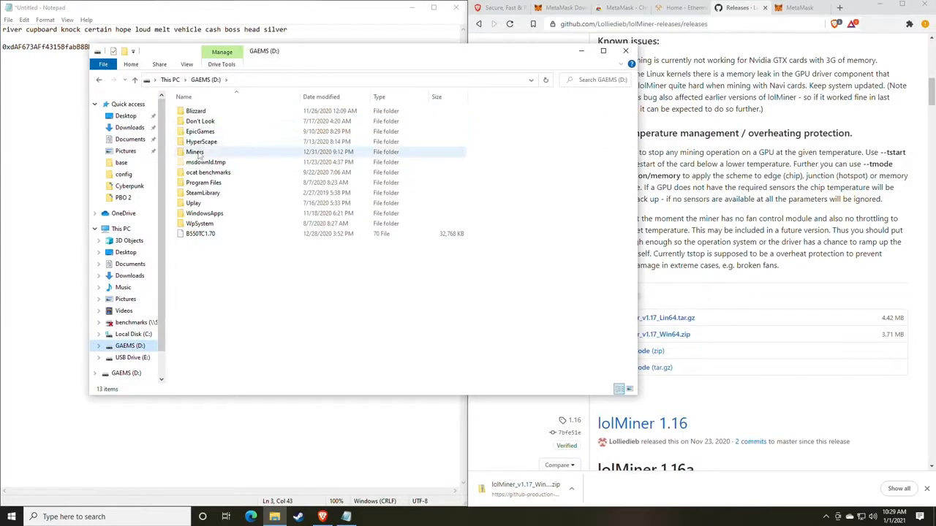
double_click(195, 151)
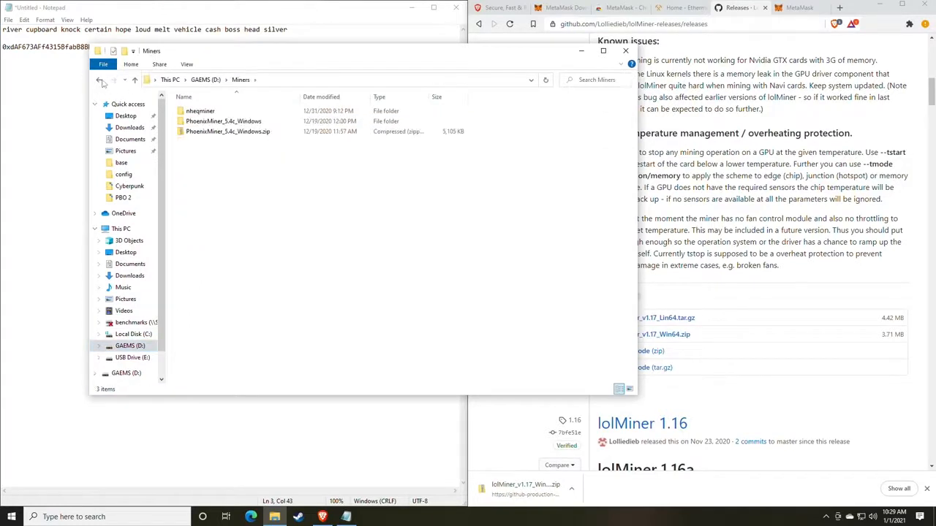
right_click(218, 124)
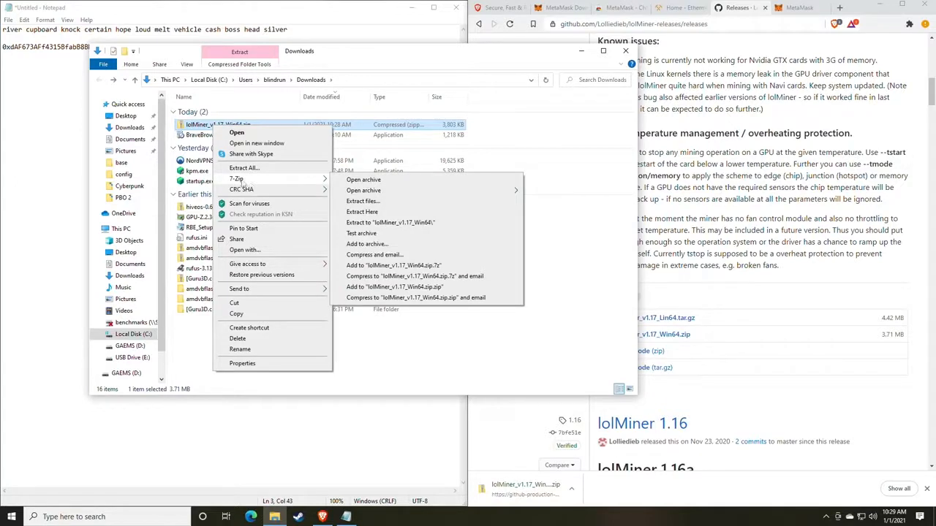
mouse_move(362, 210)
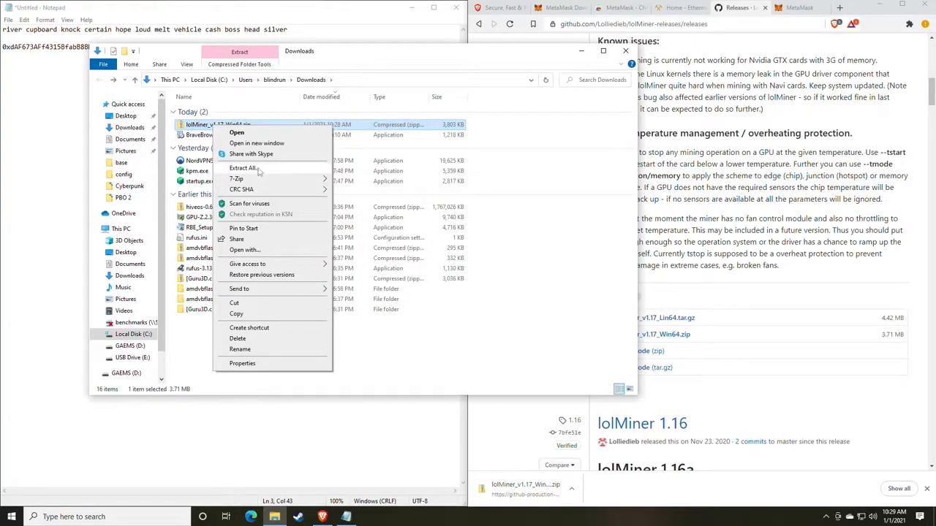
click(243, 167)
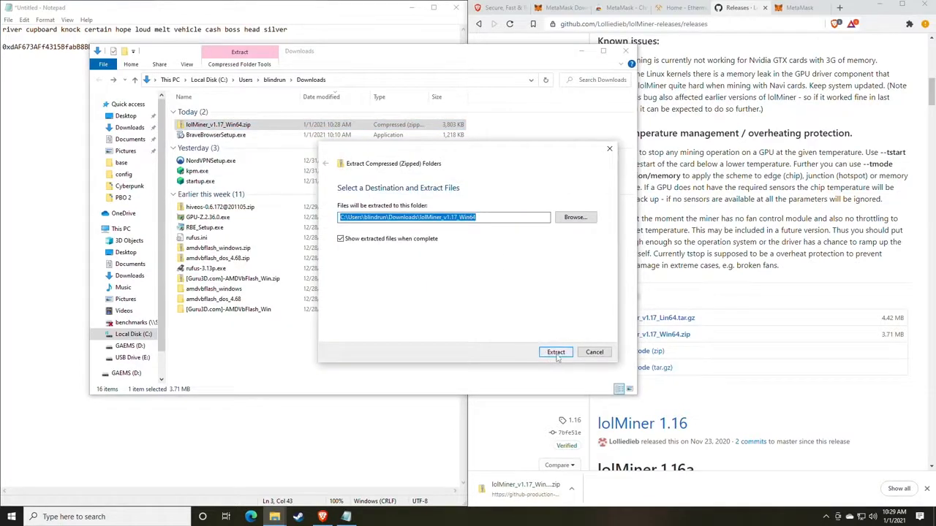
click(556, 351)
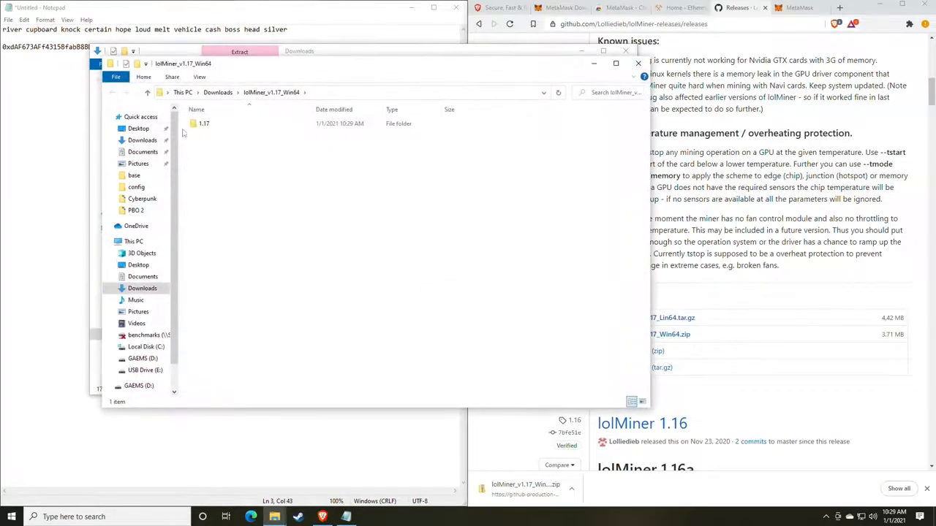
Open the 1.17 folder and look over mine_eth.bat and lolMiner.cfg among its files.
double_click(205, 122)
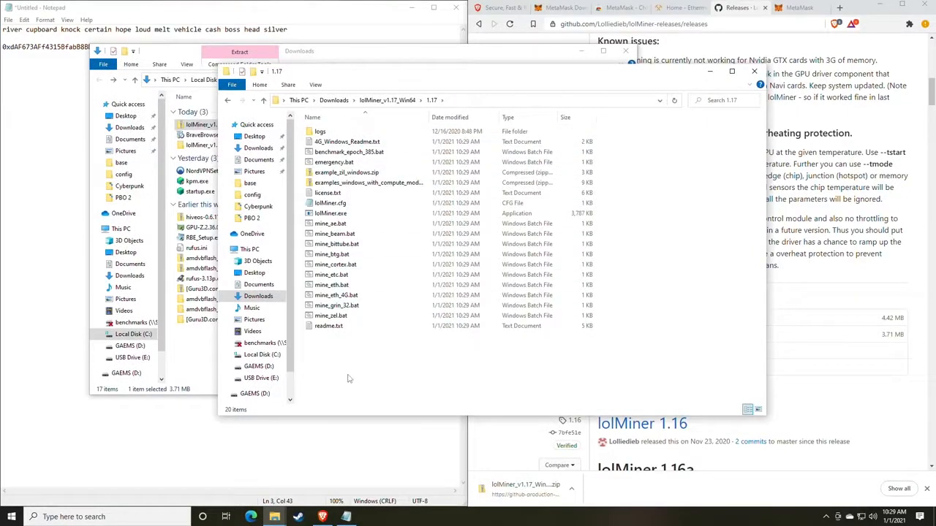
click(336, 296)
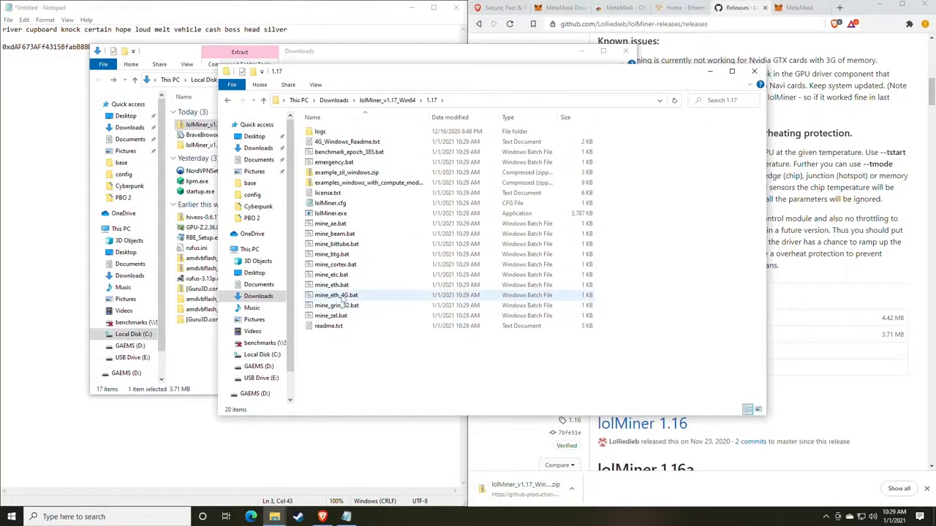
mouse_move(330, 283)
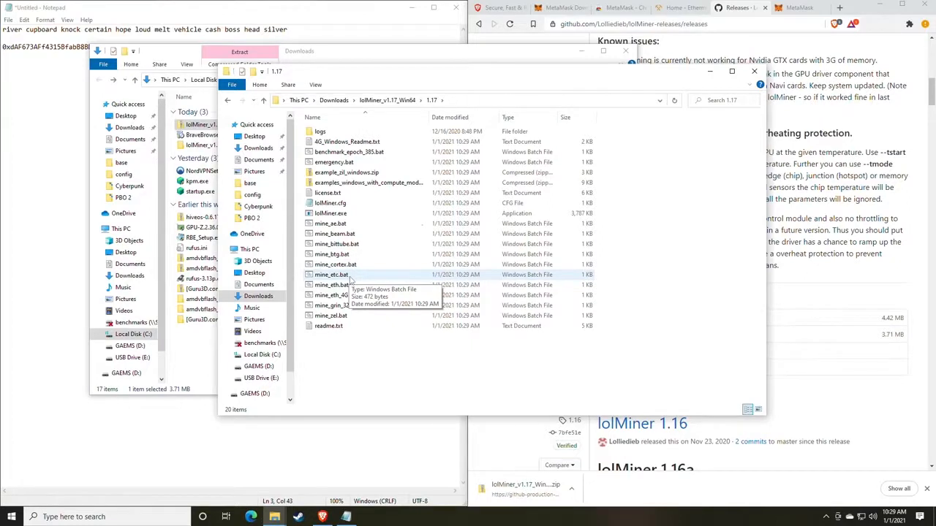
click(331, 202)
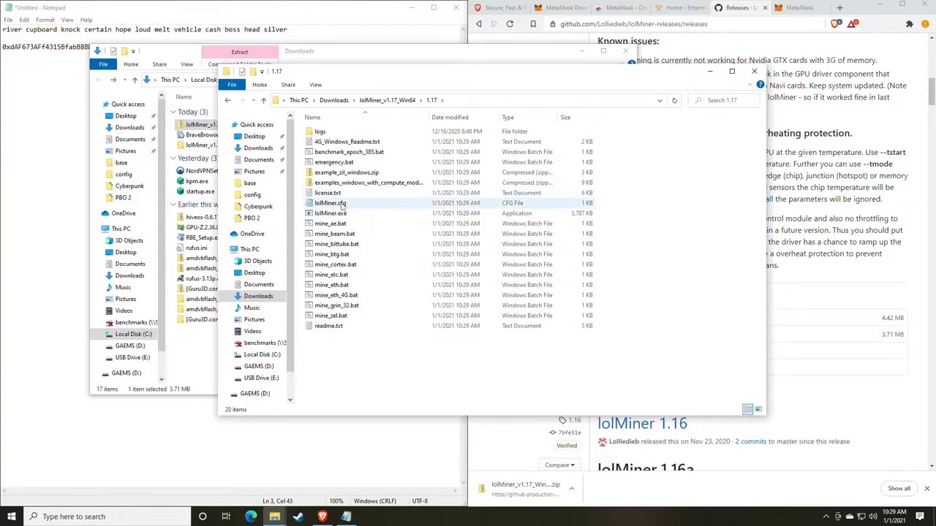
click(330, 213)
text(file)
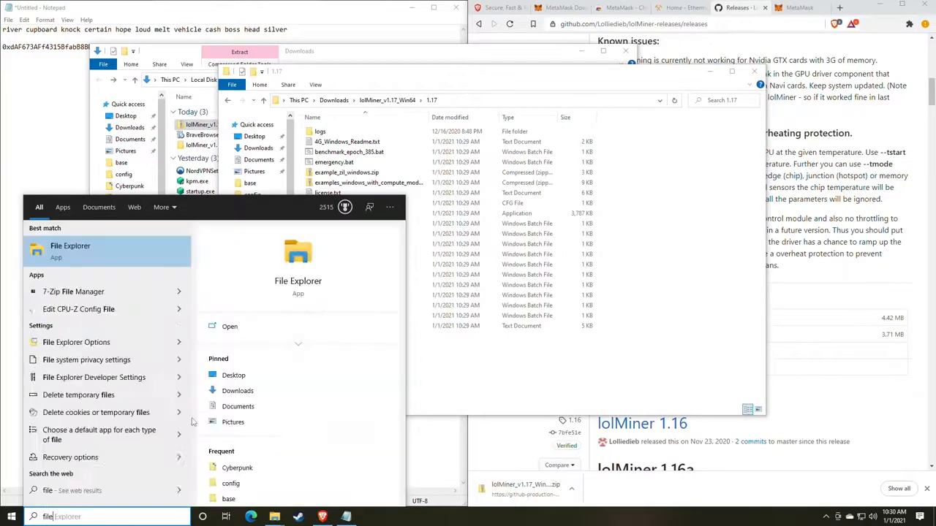
Turn off 'Hide extensions for known file types' in Folder Options and apply it.
click(77, 342)
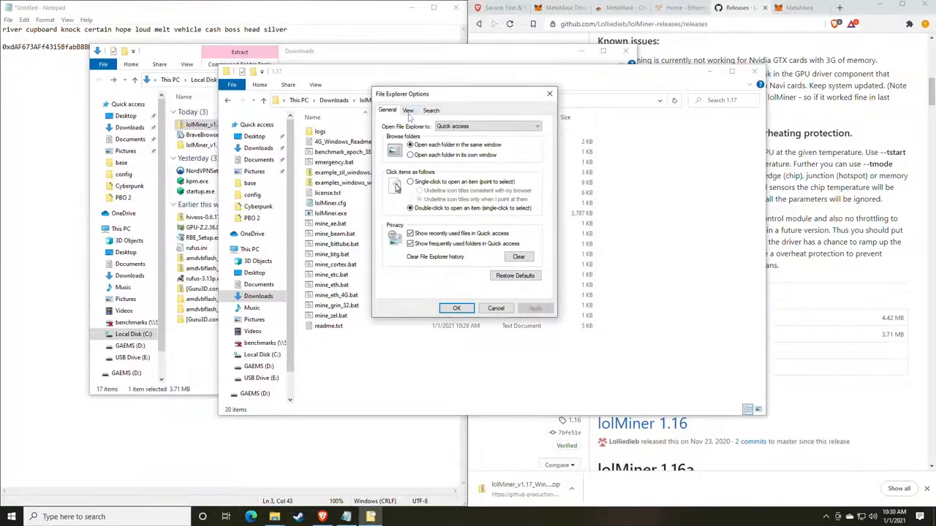
click(408, 112)
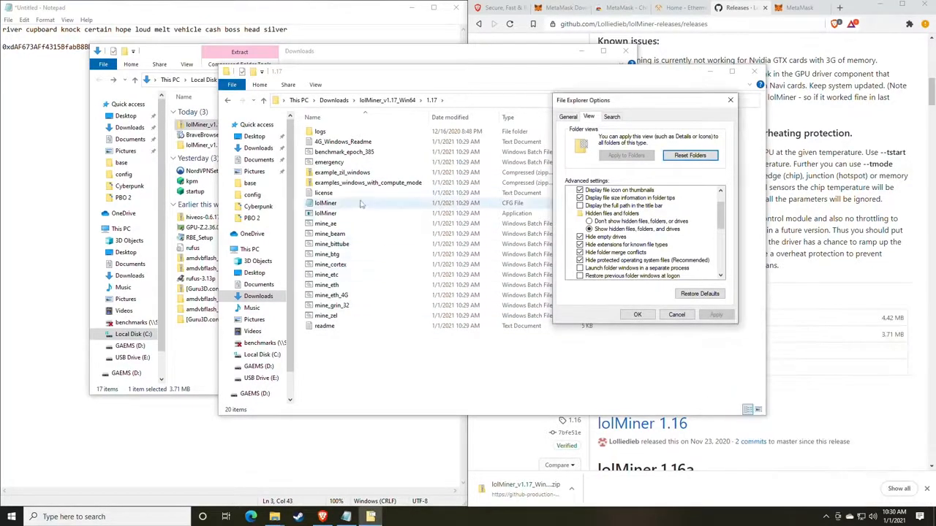
click(324, 214)
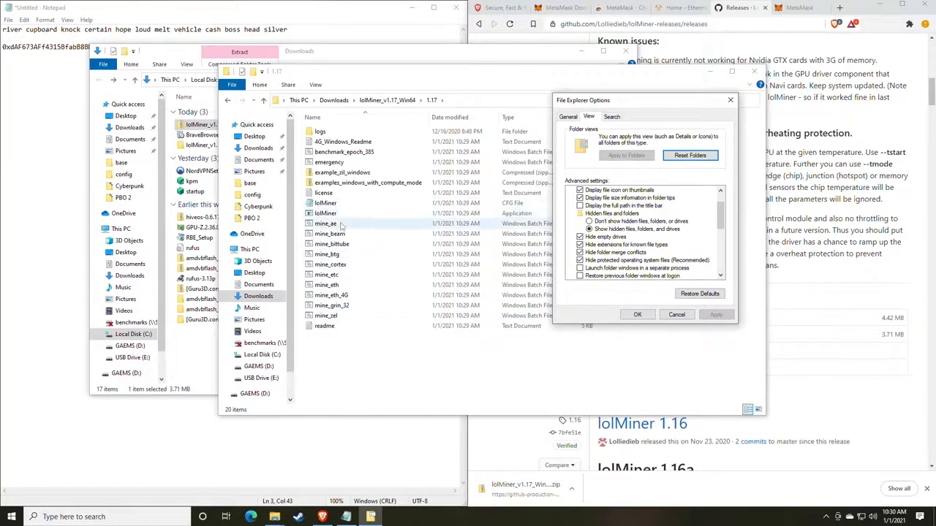
click(326, 284)
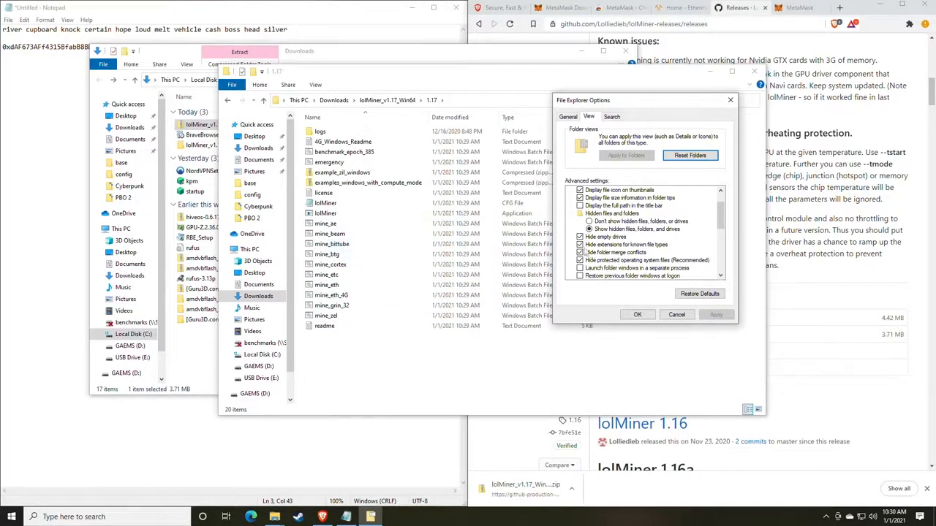
click(579, 244)
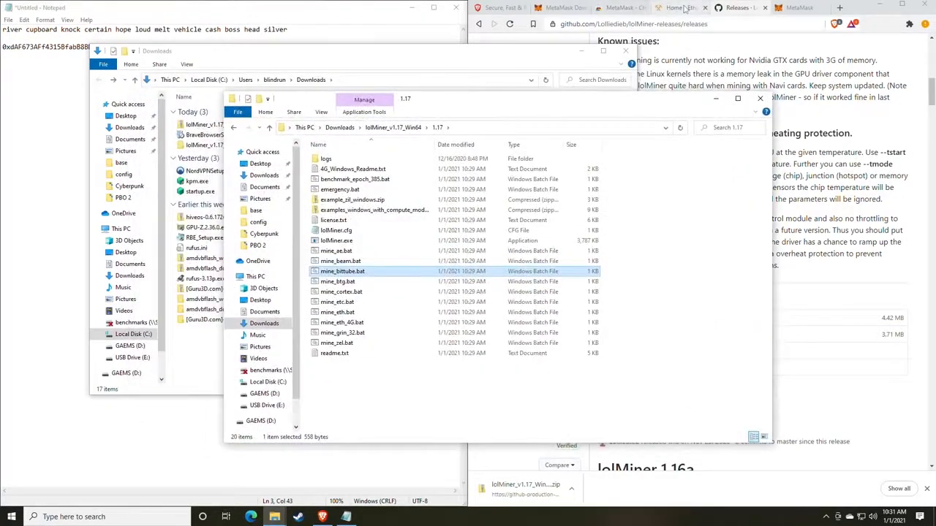
Switch to the Ethermine site and go to its 'Let's start mining now' How to Connect page.
click(680, 8)
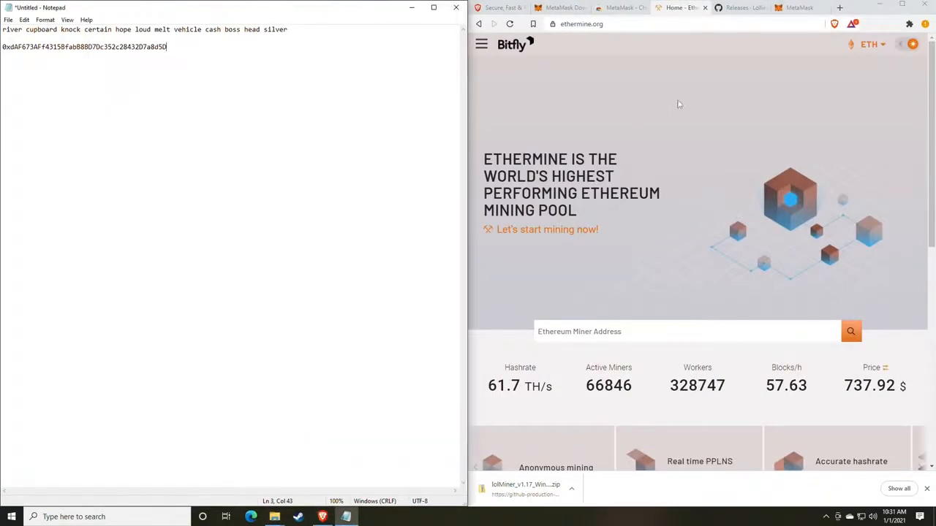
scroll(down, 3)
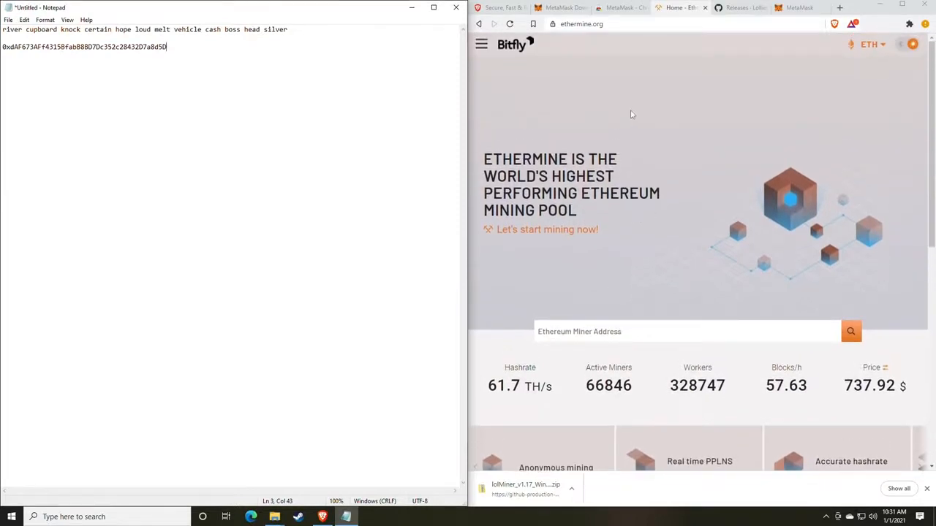
mouse_move(620, 98)
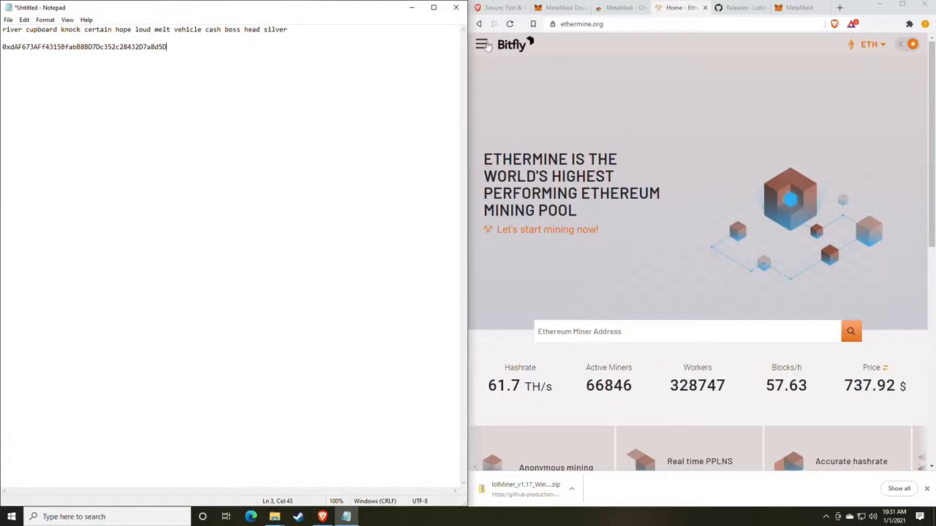
click(481, 43)
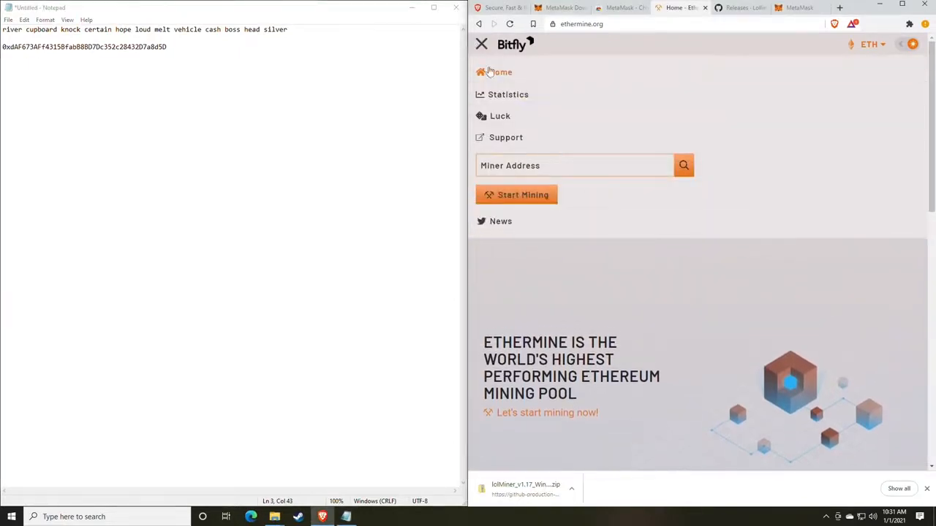
click(481, 44)
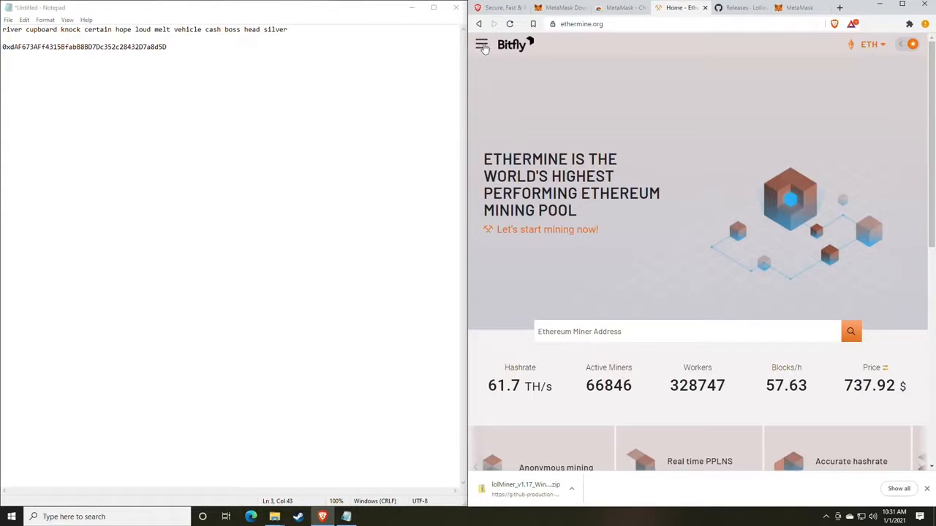
click(483, 44)
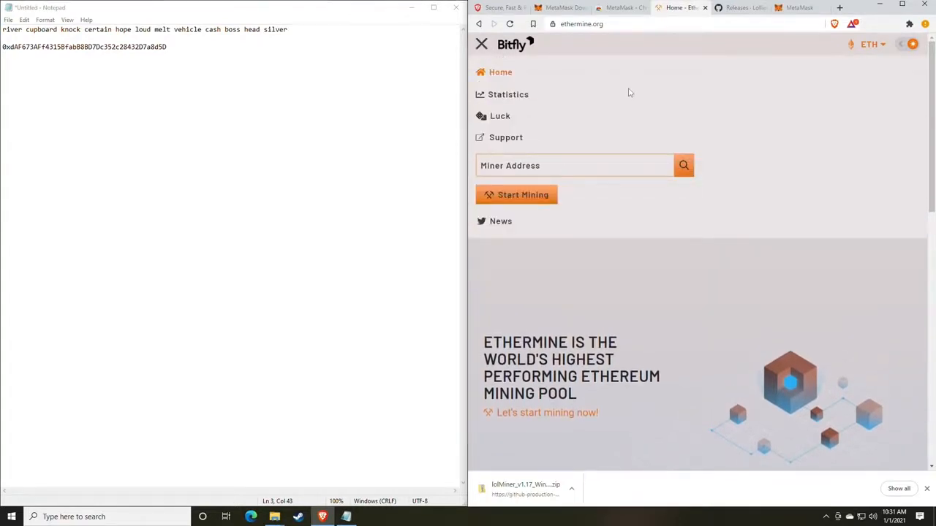
mouse_move(642, 94)
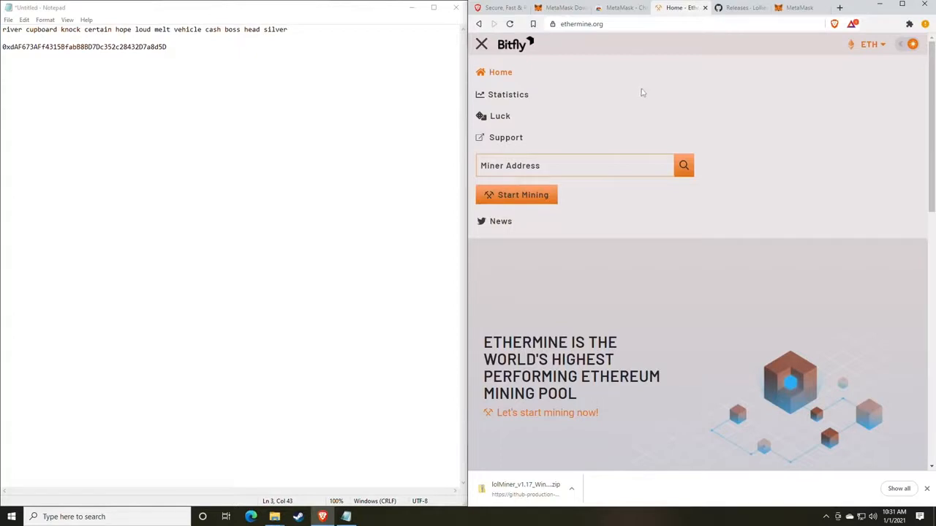
mouse_move(632, 99)
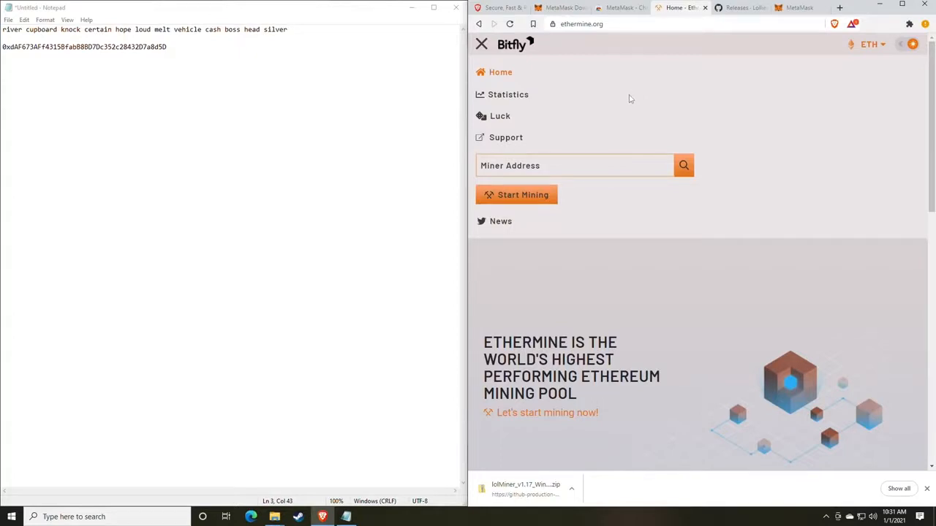
mouse_move(607, 114)
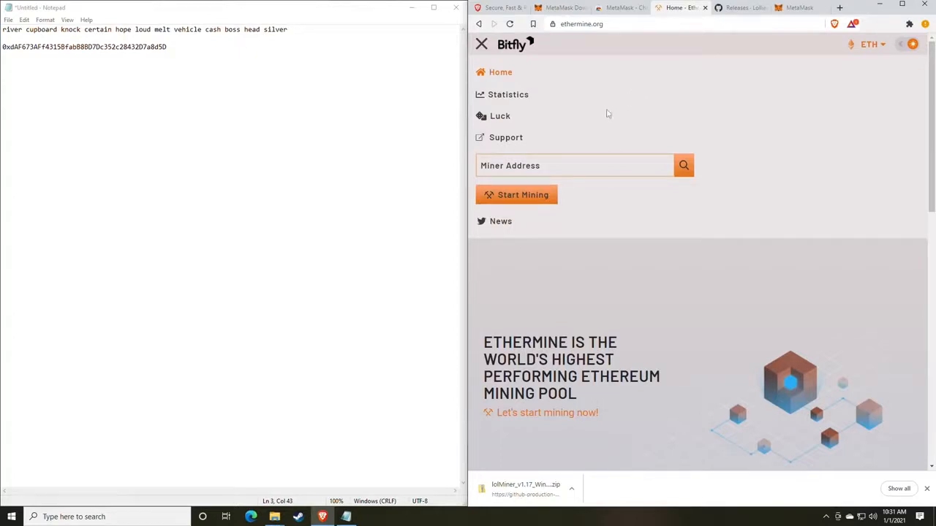
mouse_move(609, 215)
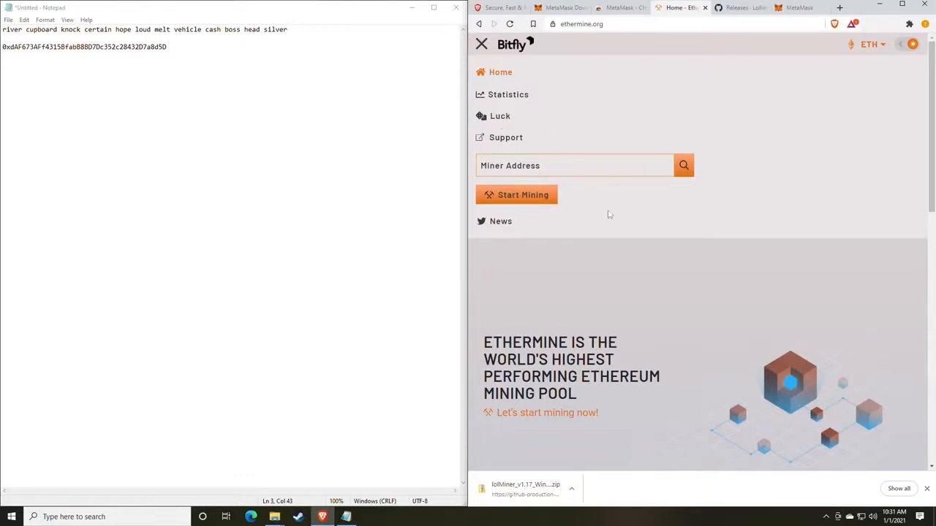
click(481, 44)
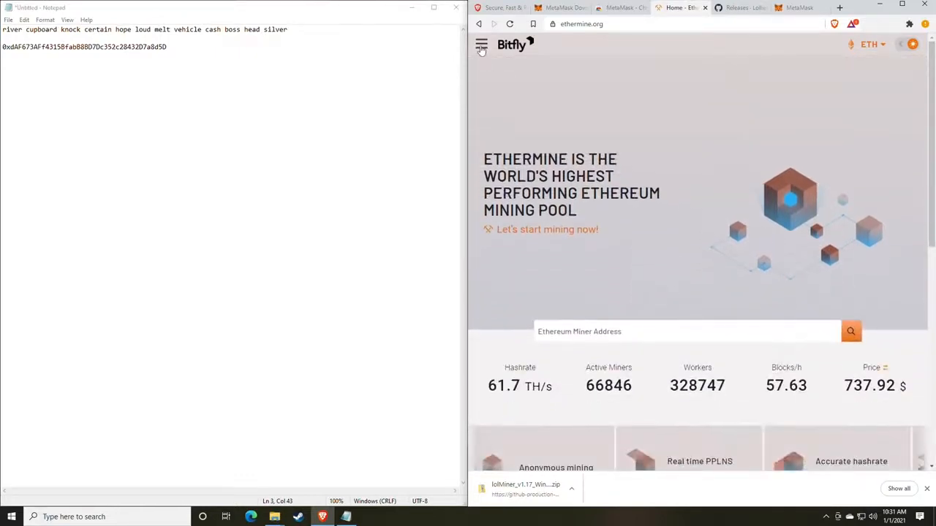
click(481, 44)
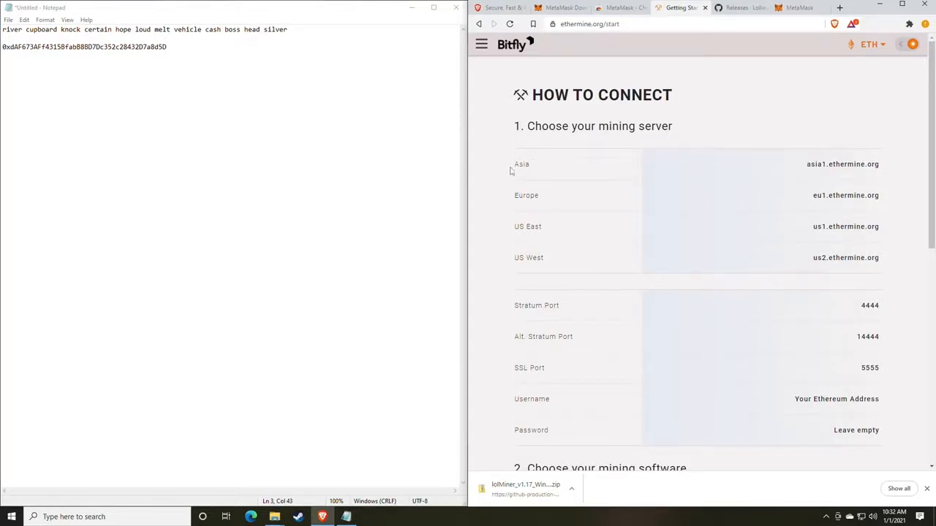
Scroll the How to Connect page down to the stratum ports and mining software list.
double_click(532, 225)
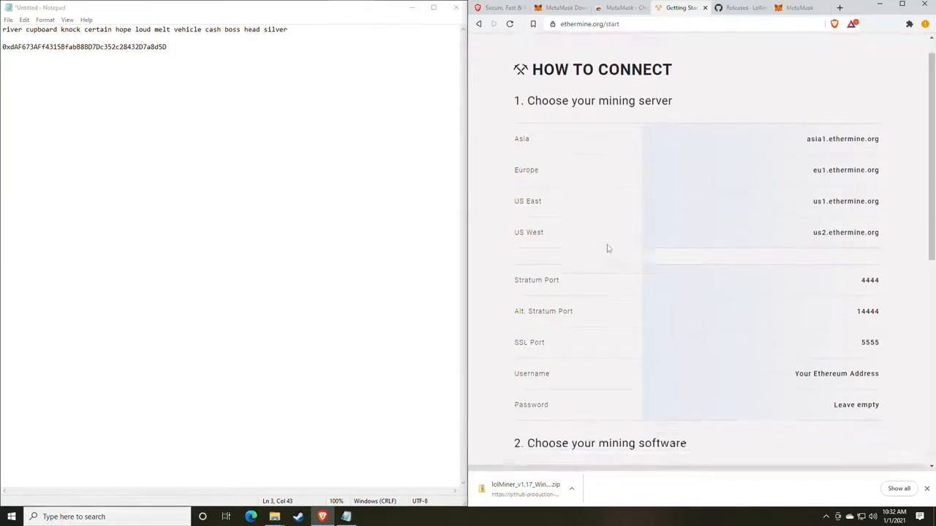
scroll(down, 3)
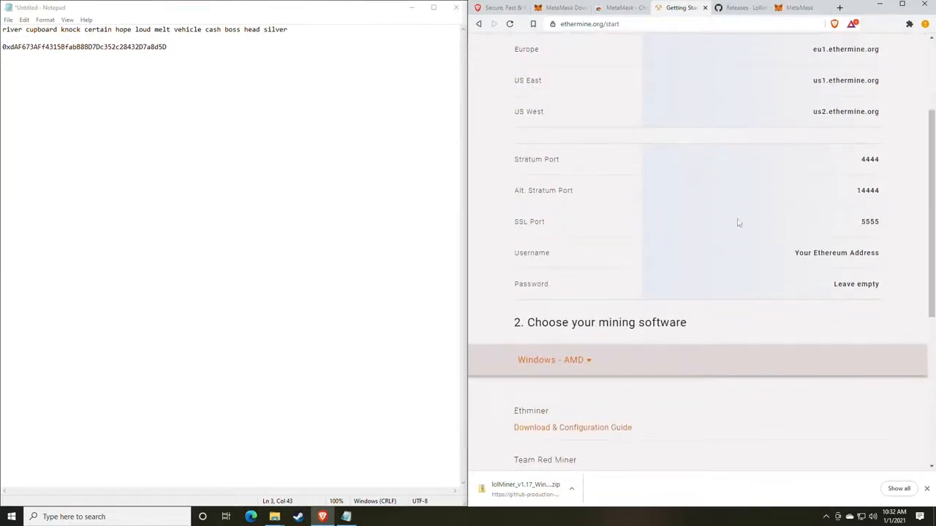
mouse_move(675, 196)
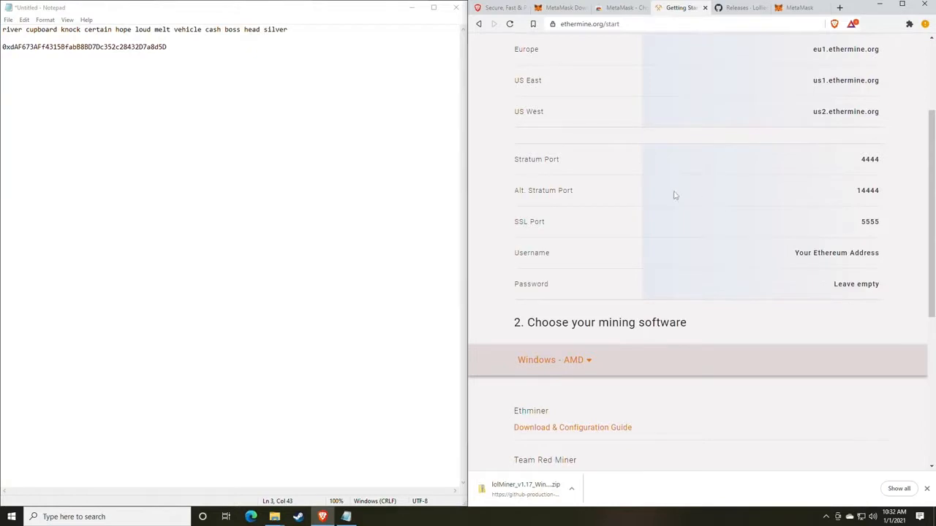
mouse_move(881, 161)
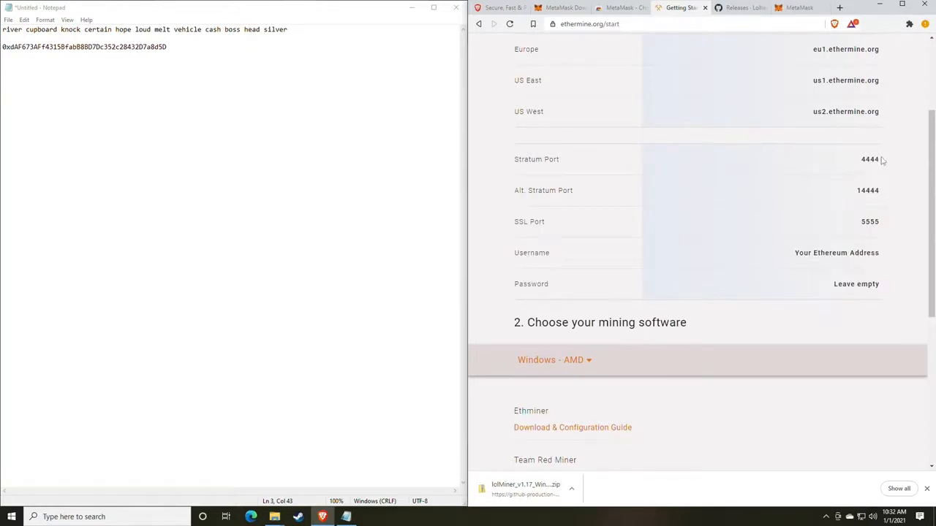
mouse_move(745, 240)
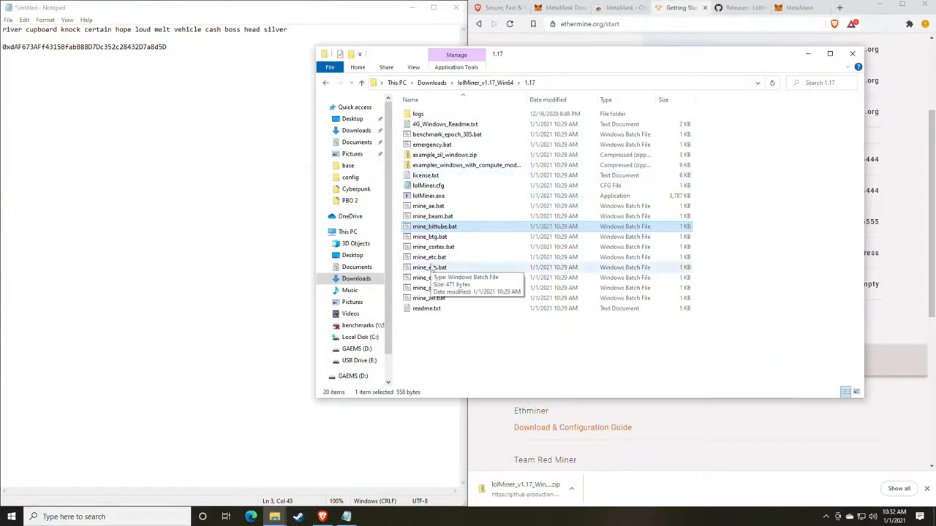
mouse_move(439, 232)
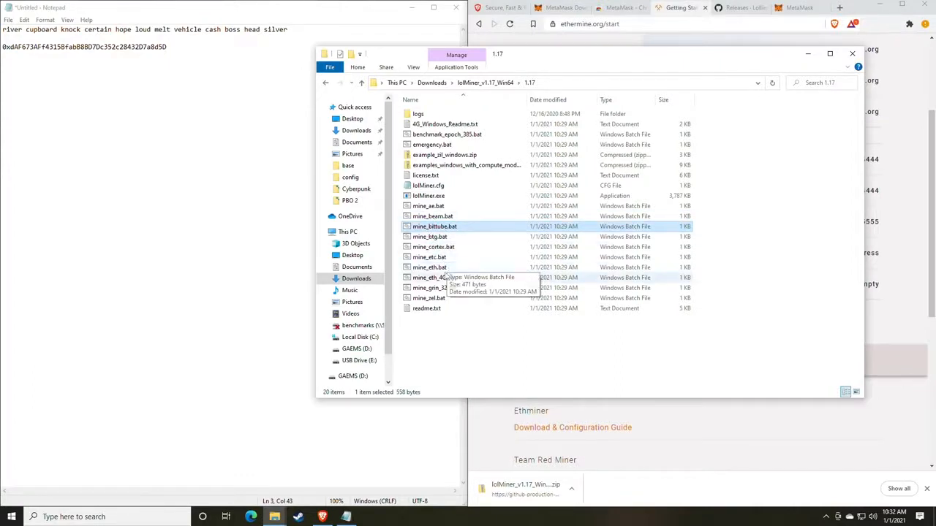
In the 1.17 folder, select mine_eth.bat and bring up its context menu of actions.
click(431, 278)
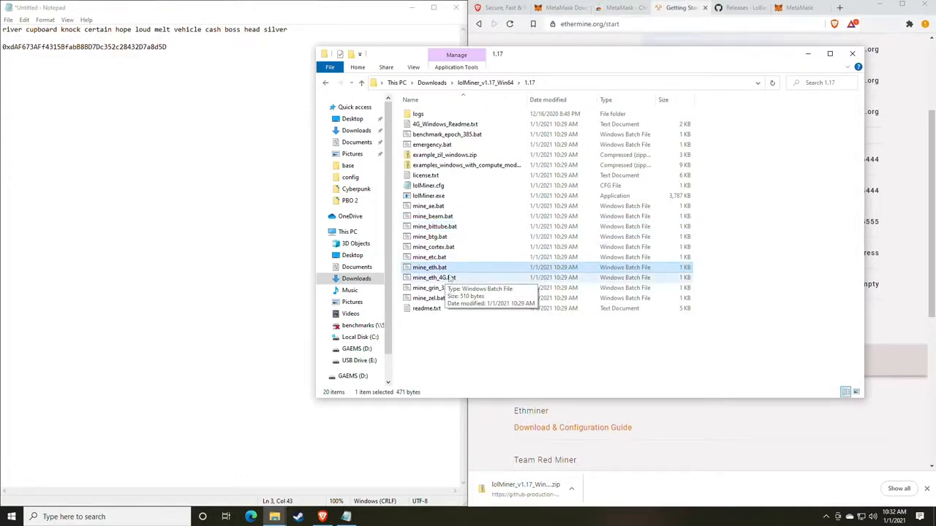
click(434, 277)
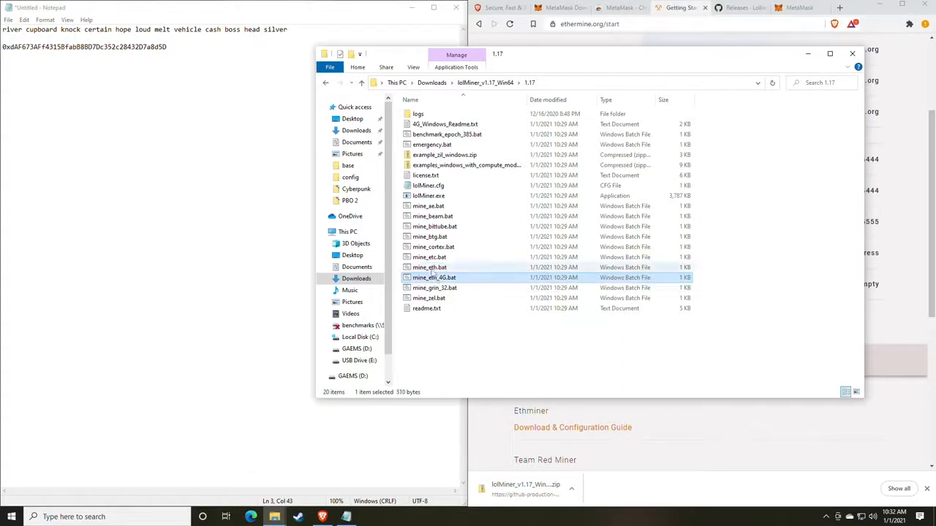
click(430, 267)
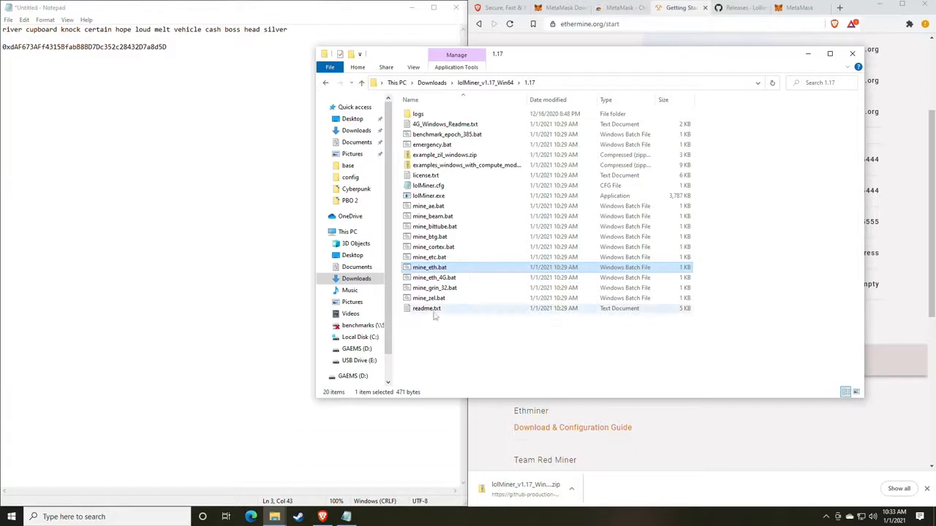
right_click(430, 266)
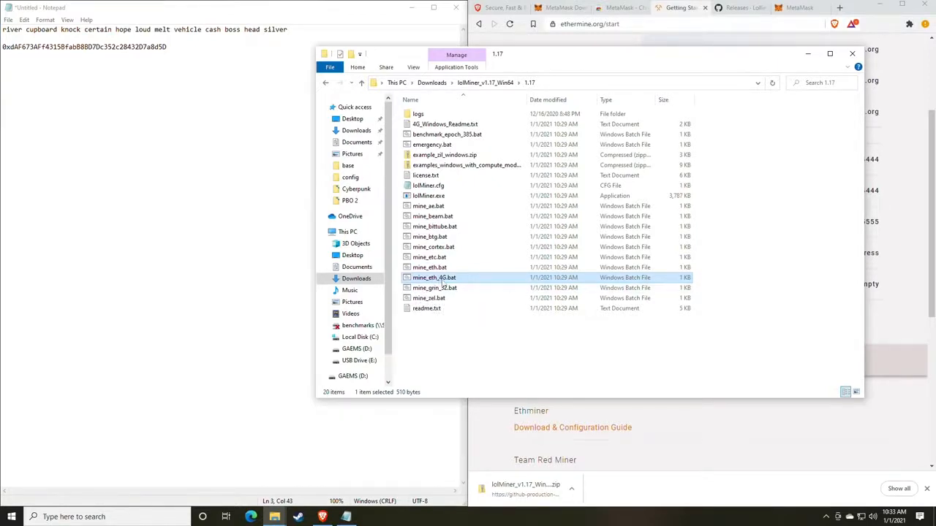
mouse_move(433, 278)
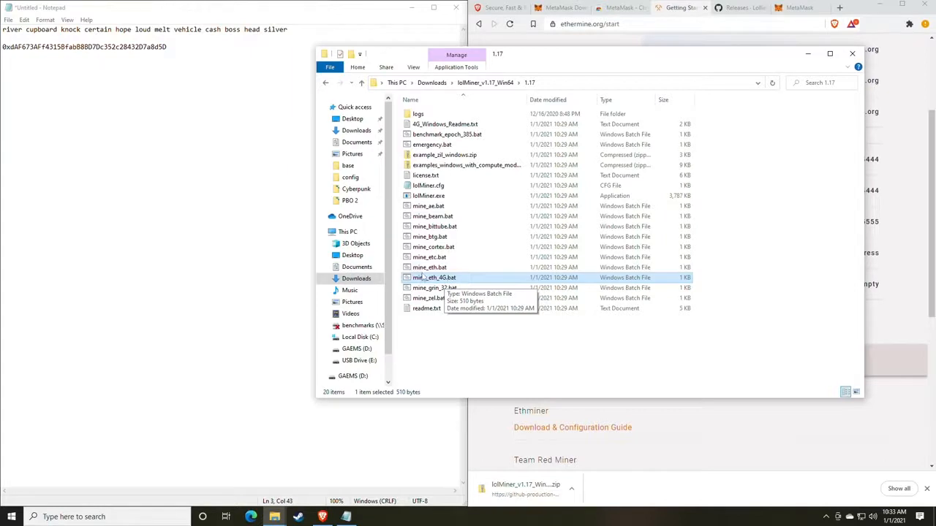
click(430, 267)
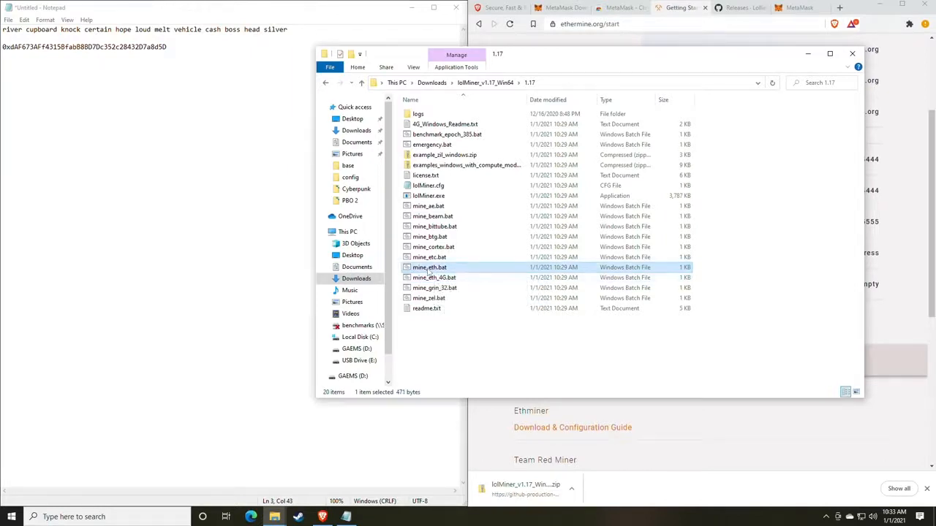
mouse_move(430, 266)
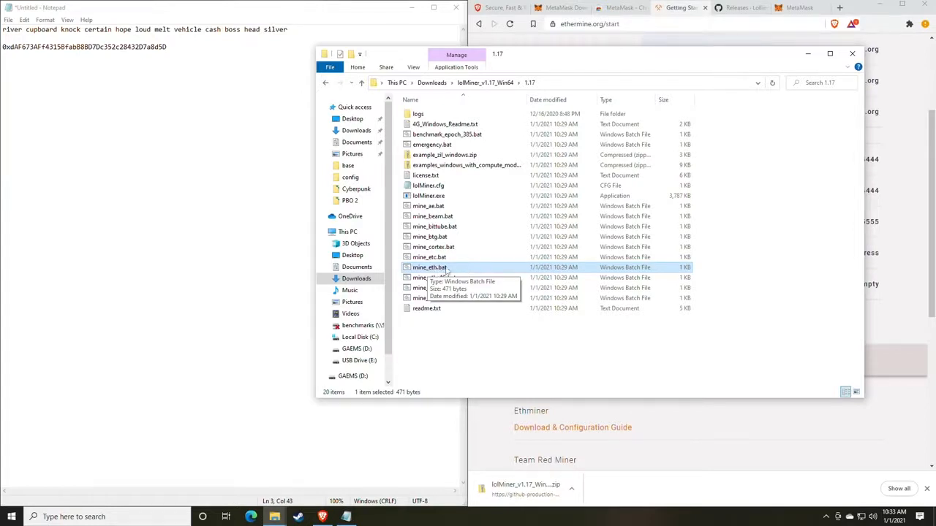
right_click(430, 266)
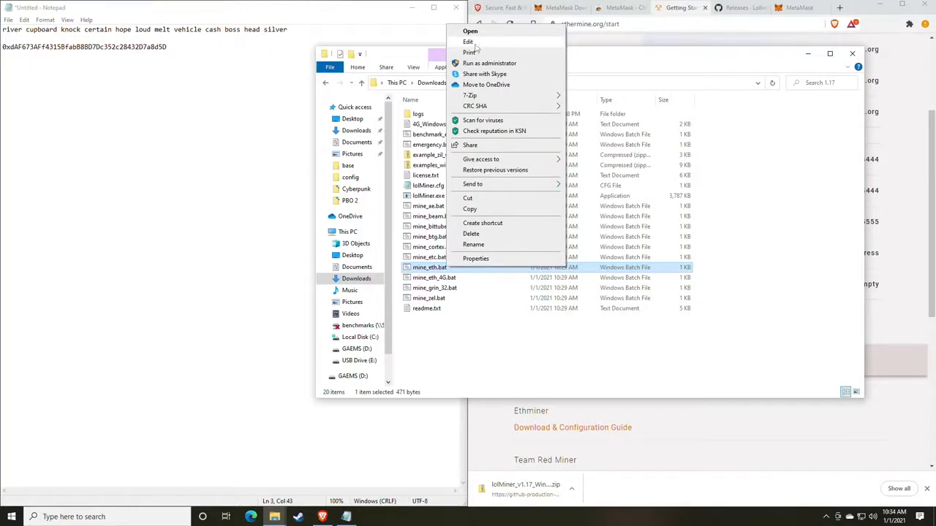
Run mine_eth.bat and expand More info on the SmartScreen unrecognized-app warning.
click(471, 33)
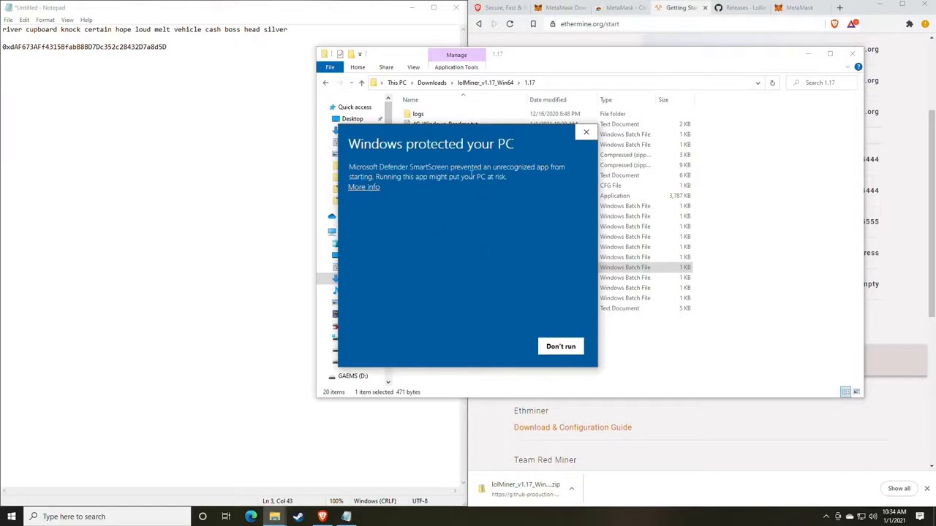
mouse_move(368, 196)
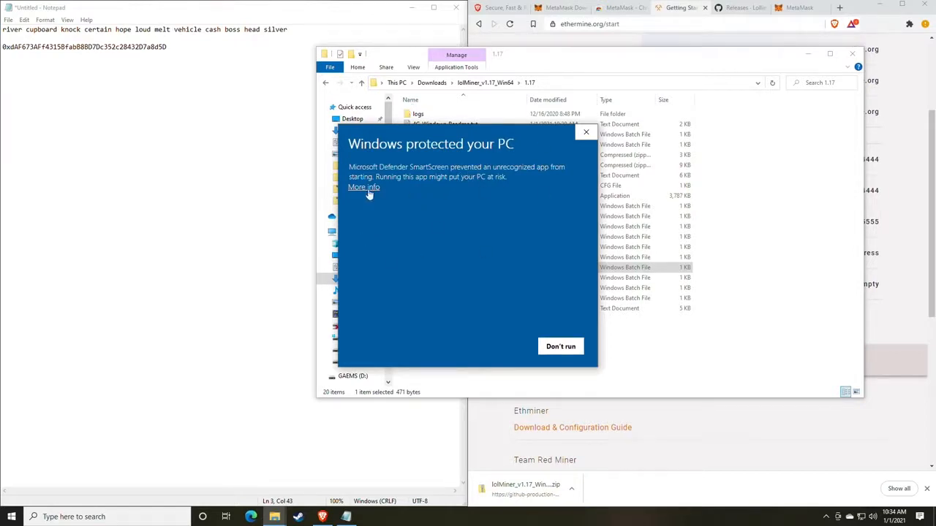
click(362, 187)
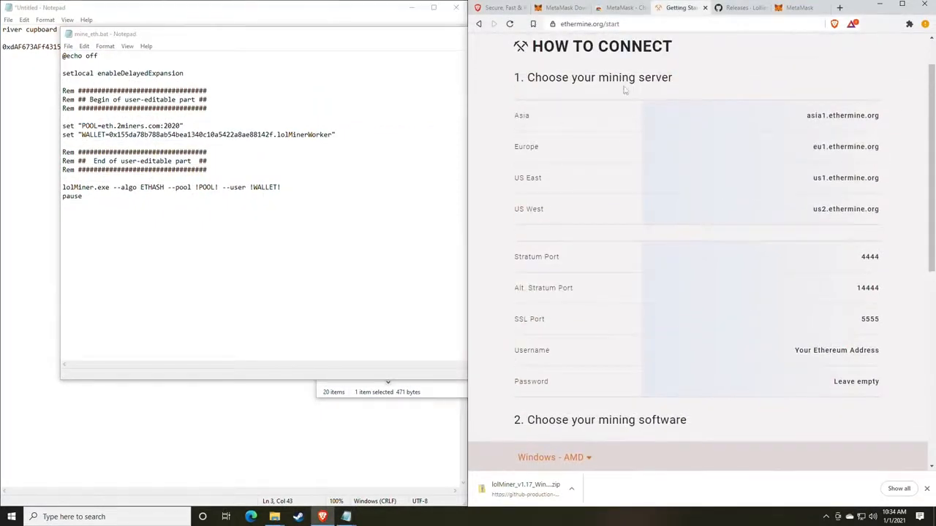
mouse_move(797, 201)
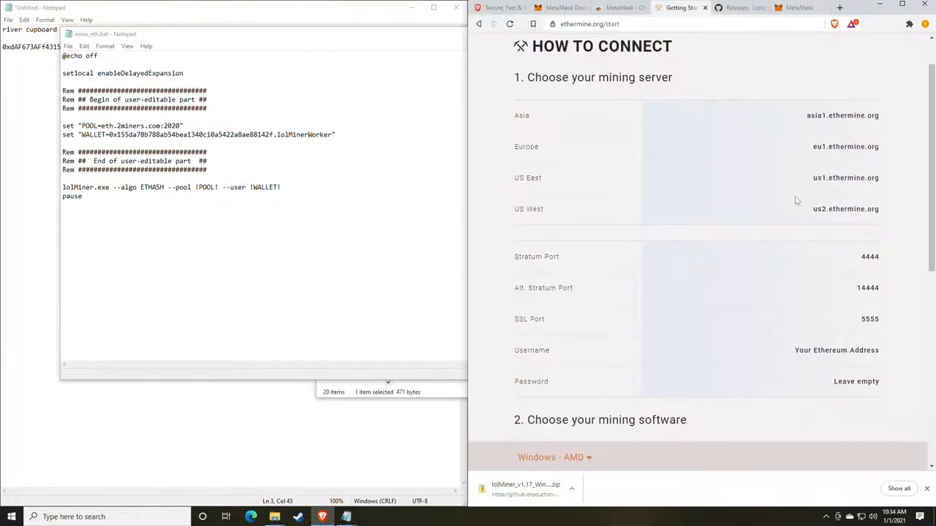
mouse_move(883, 183)
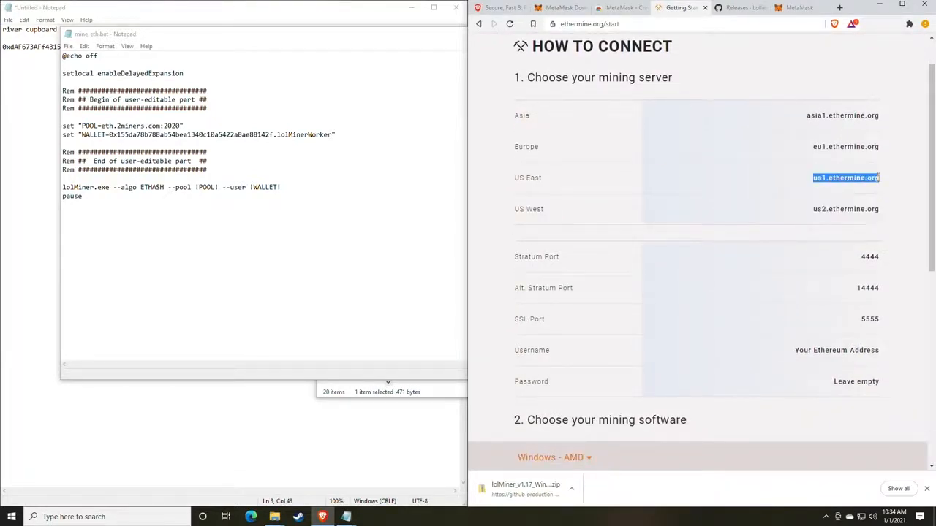
mouse_move(737, 165)
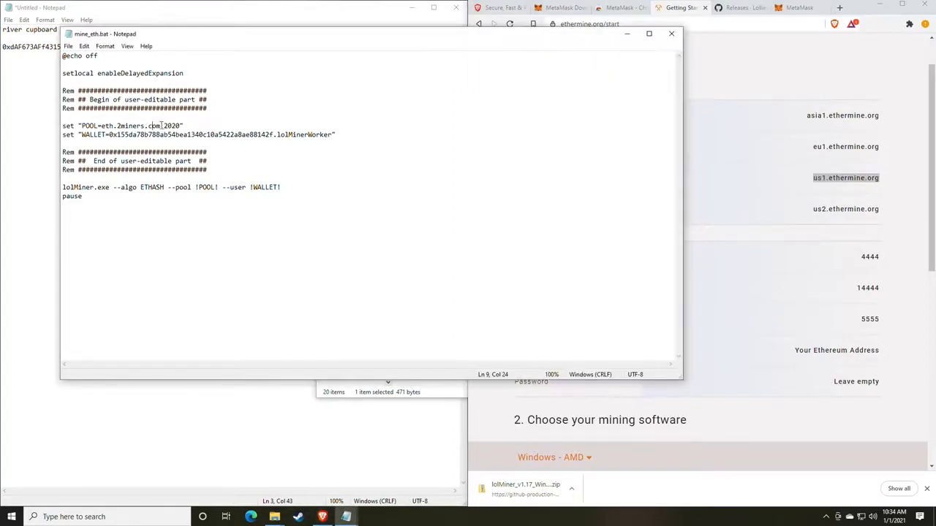
Set POOL to us1.ethermine.org:4444 and WALLET to your own address in mine_eth.bat, then save.
double_click(130, 126)
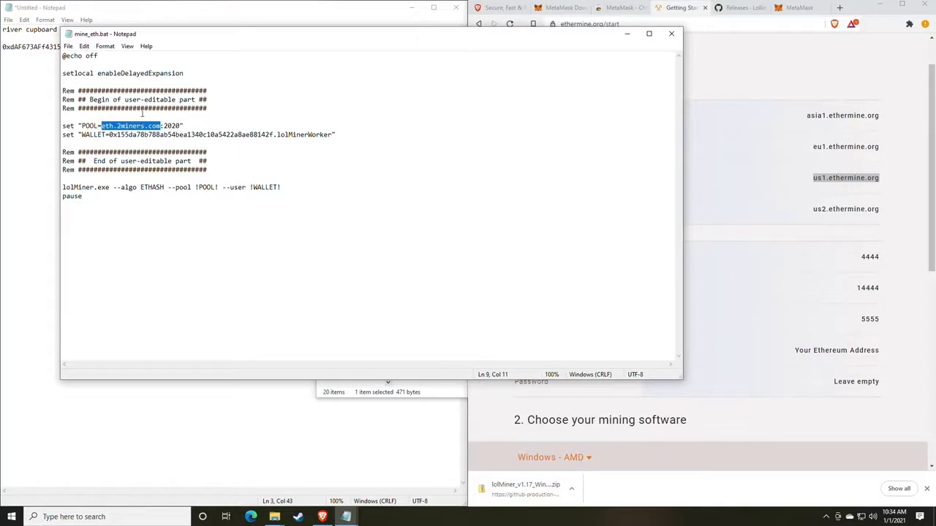
text(us1.ethermine.org)
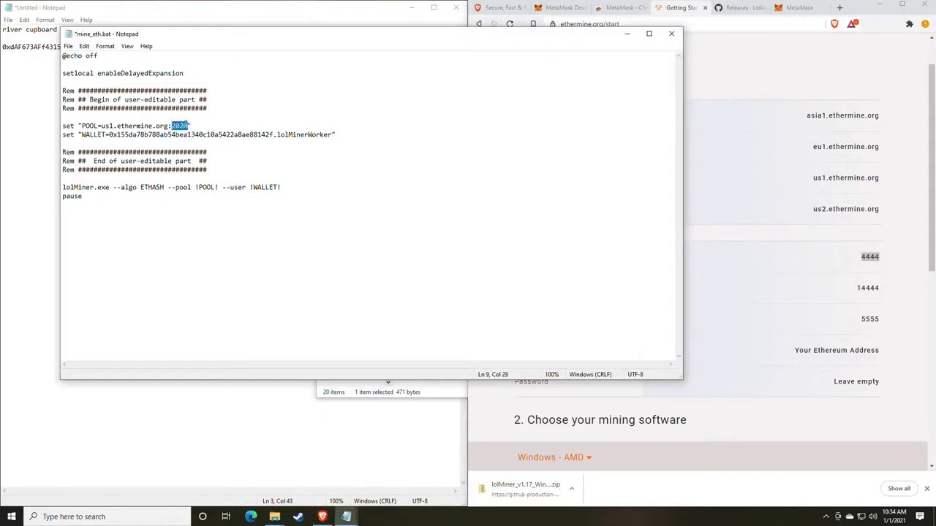
text(4444)
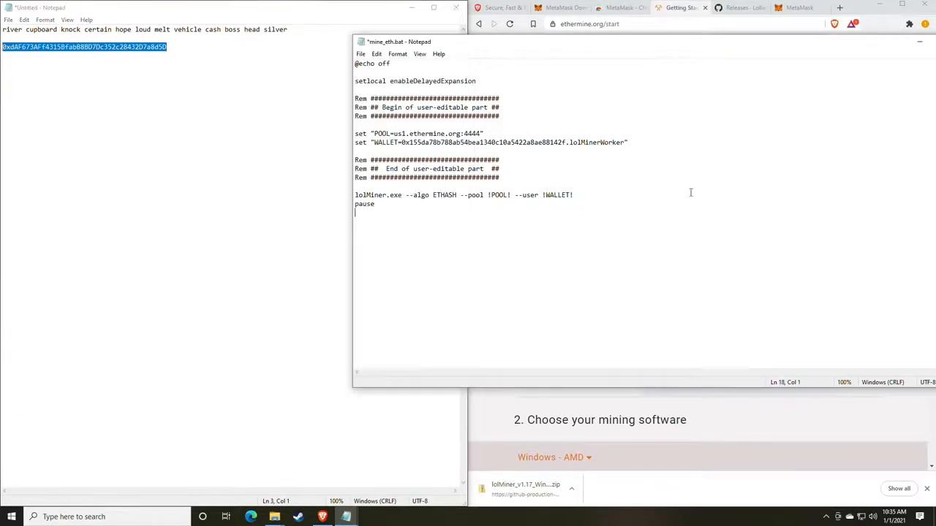
drag(456, 142, 568, 142)
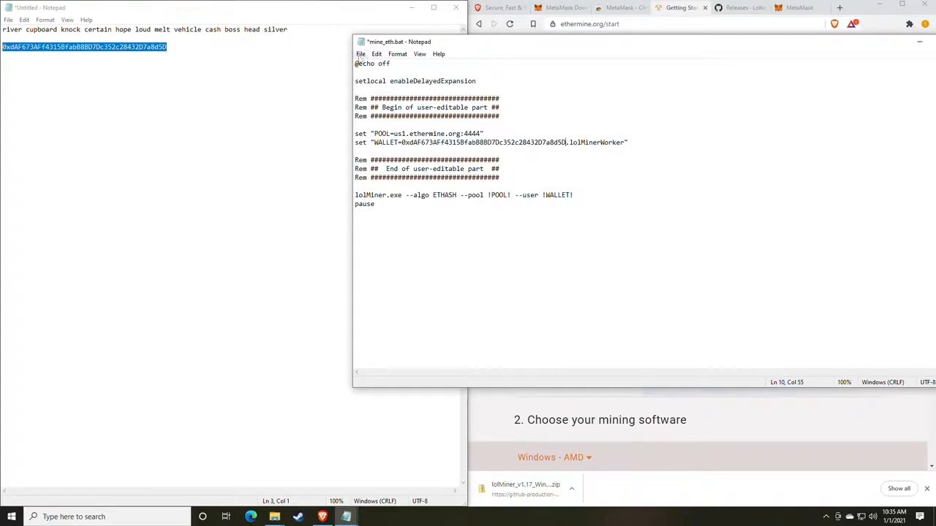
key(ctrl+s)
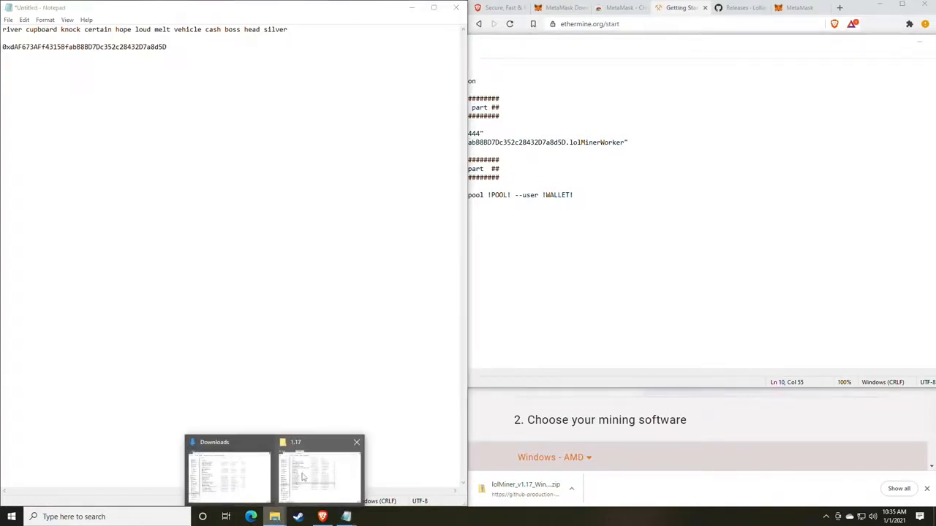
click(319, 470)
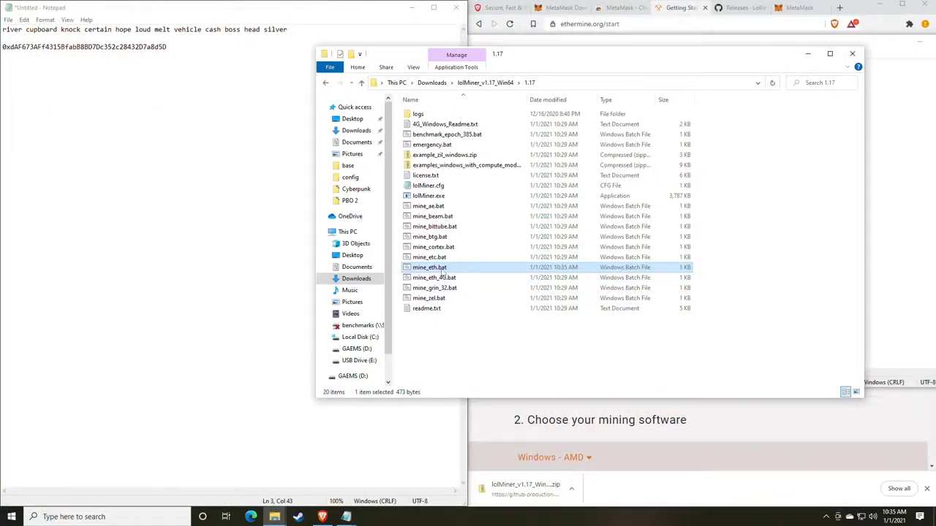
mouse_move(434, 278)
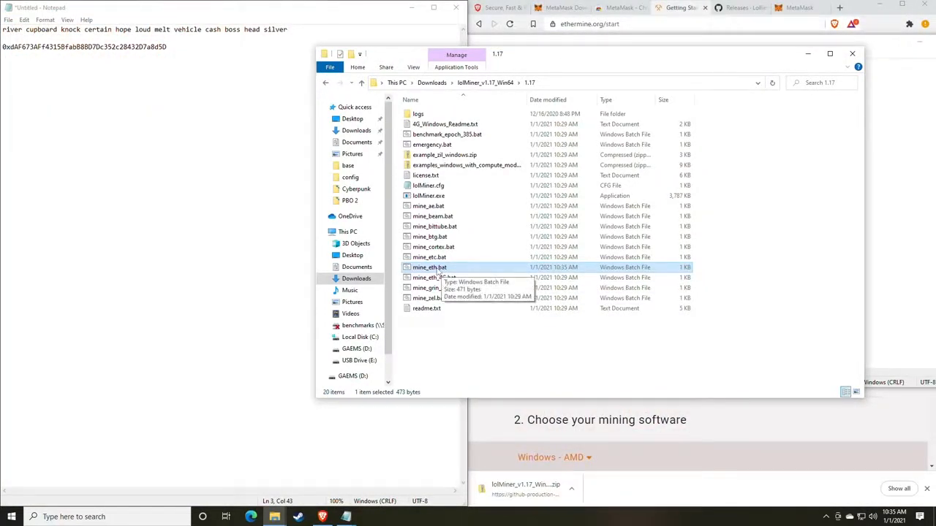
Launch mine_eth.bat so lolMiner connects to us1.ethermine.org and accepts shares at about 54 mh/s.
double_click(430, 266)
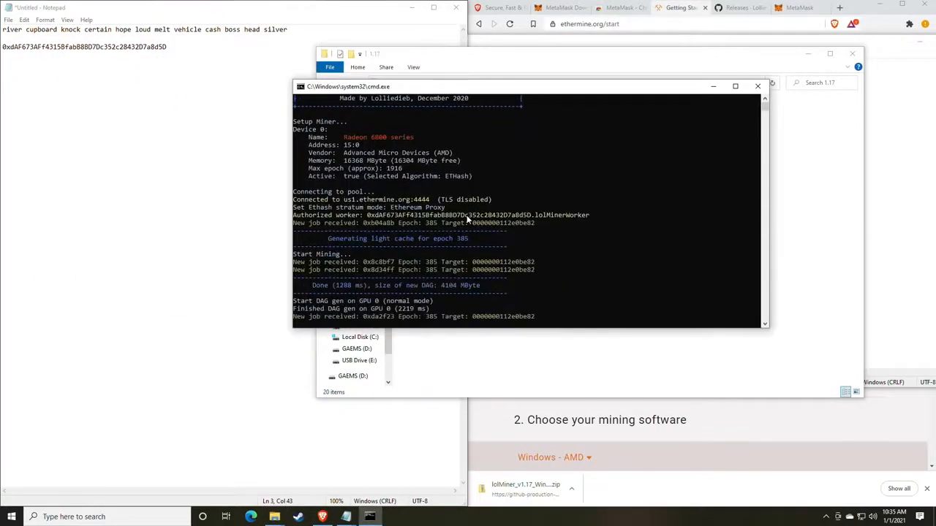
scroll(down, 3)
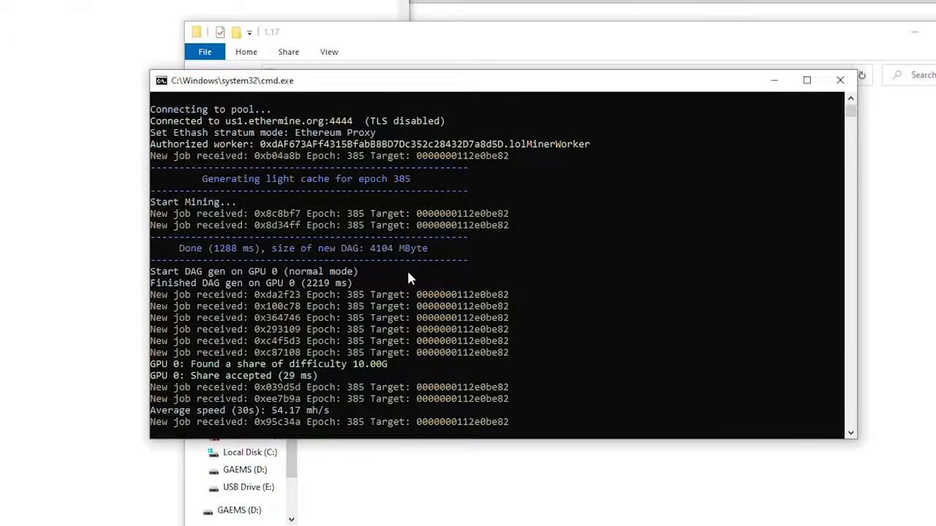
scroll(down, 3)
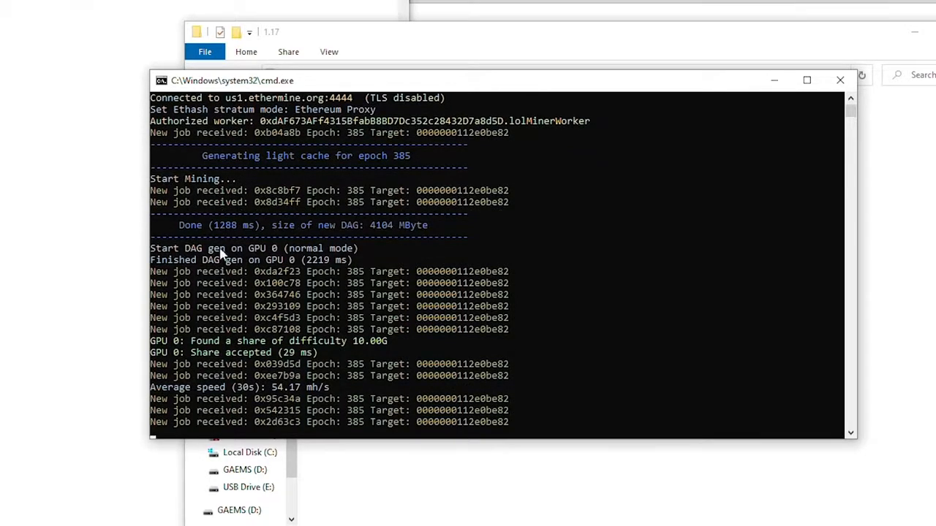
mouse_move(295, 257)
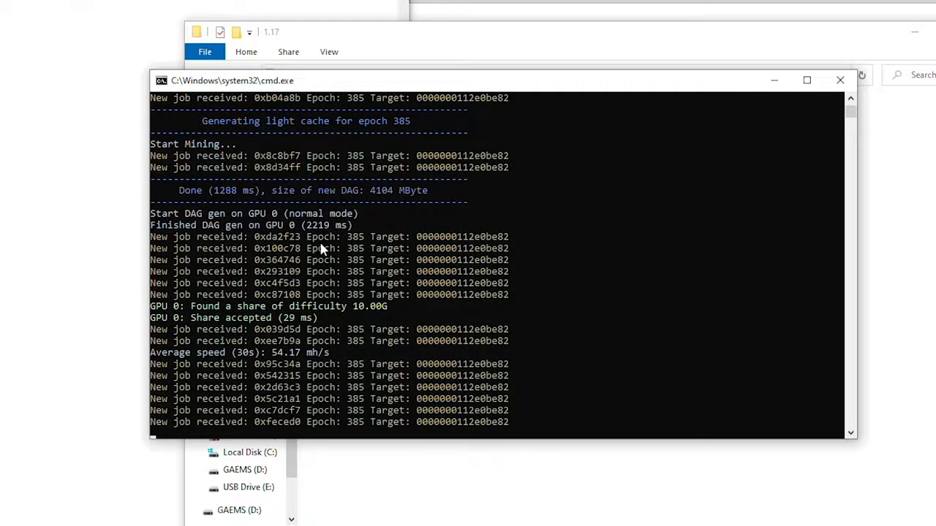
mouse_move(208, 312)
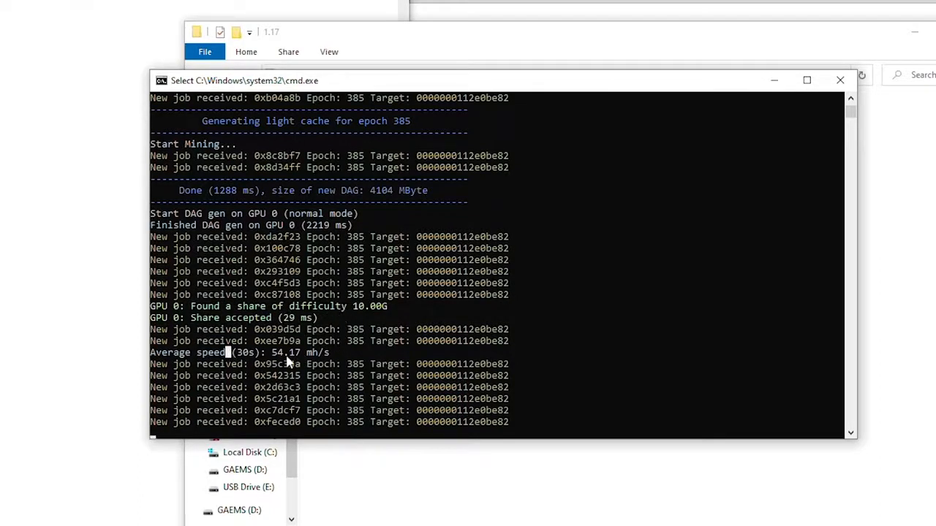
double_click(285, 353)
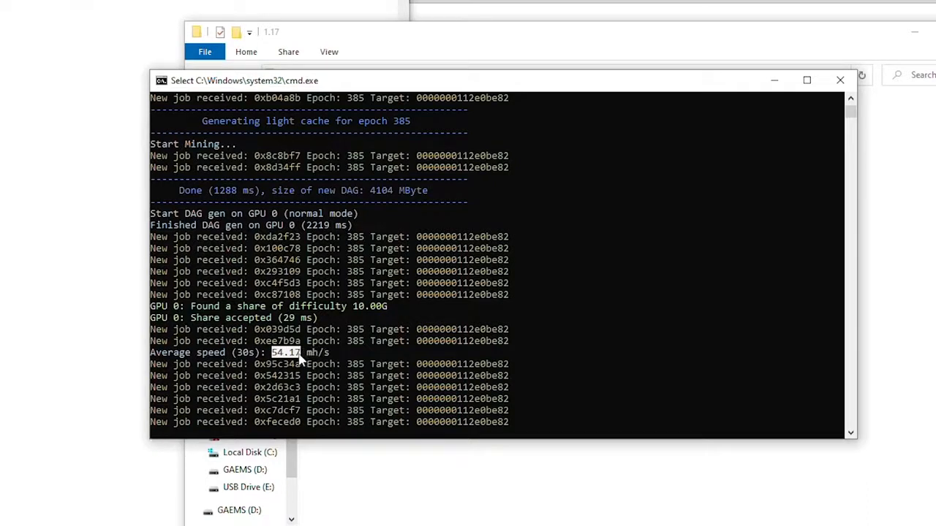
mouse_move(325, 358)
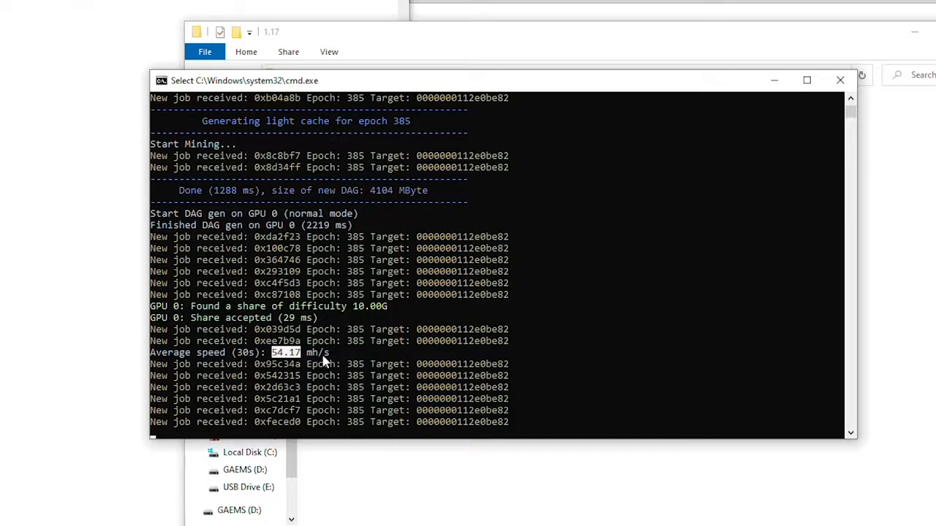
mouse_move(270, 357)
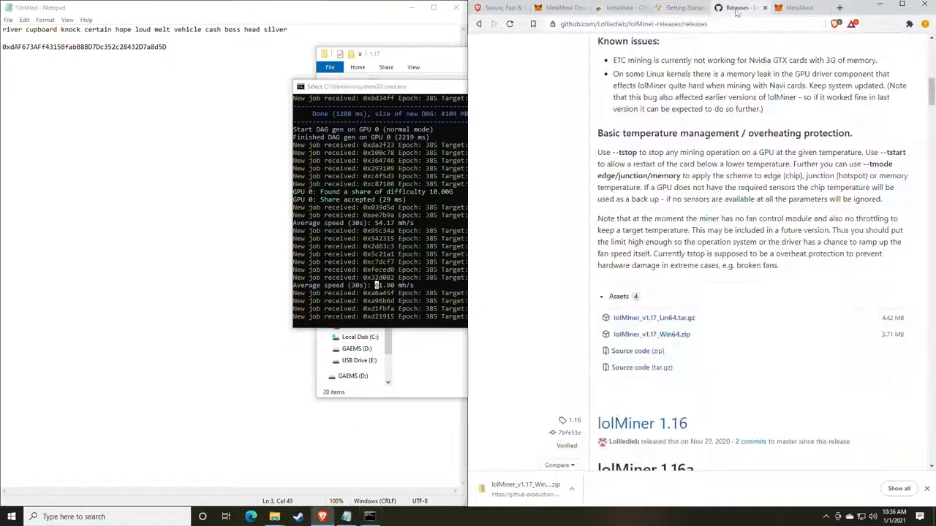
Go to whattomine.com, enter the Ethash hashrate and power figures, and calculate profitability.
click(799, 8)
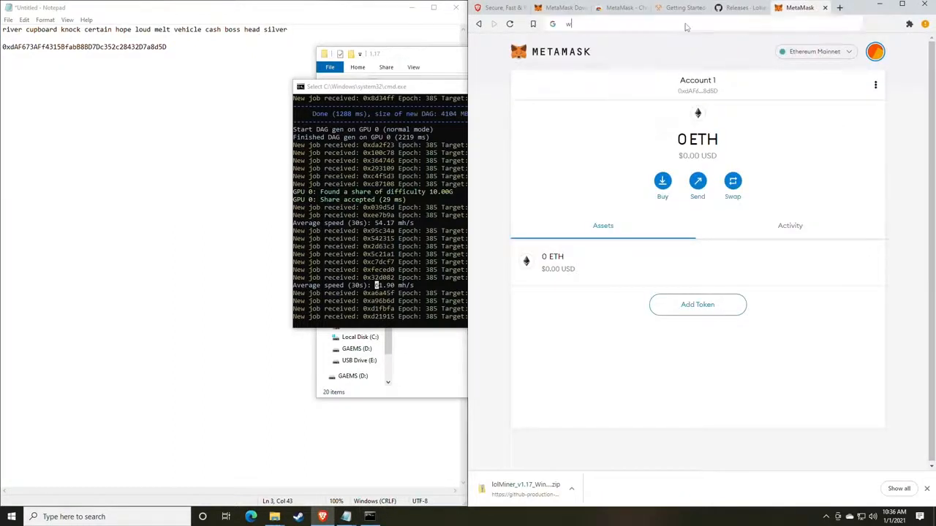
text(hattd)
text(61)
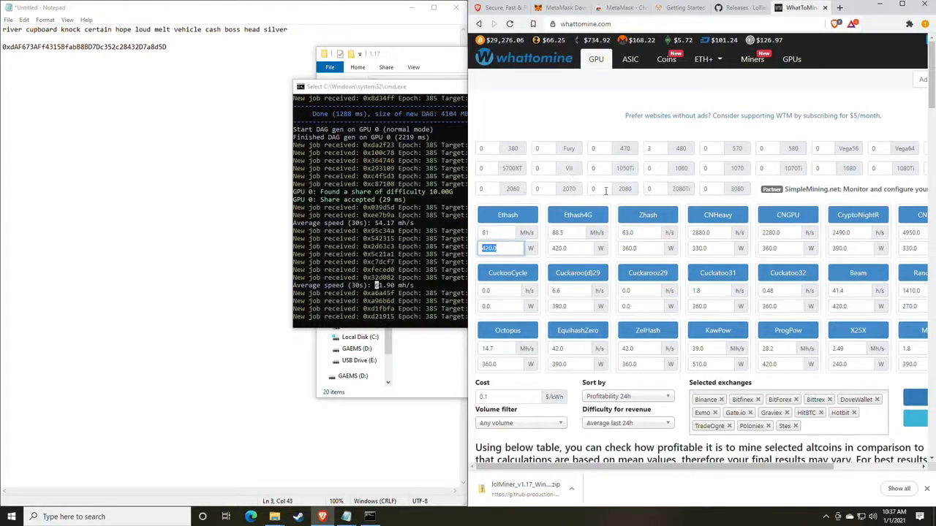
scroll(down, 3)
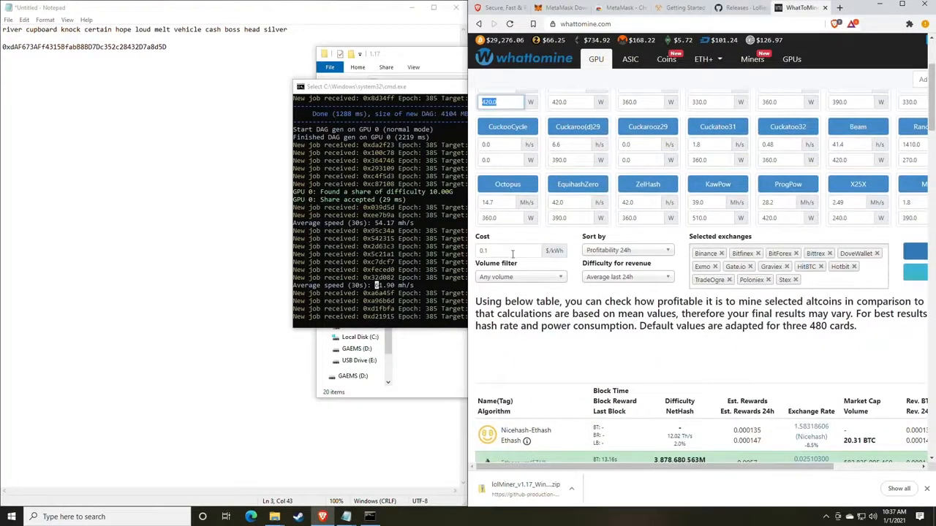
click(500, 102)
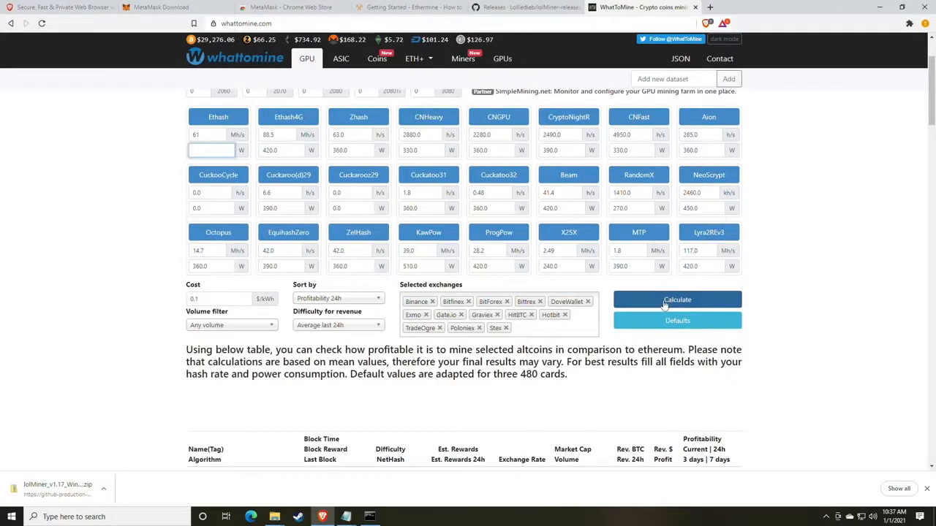
click(677, 300)
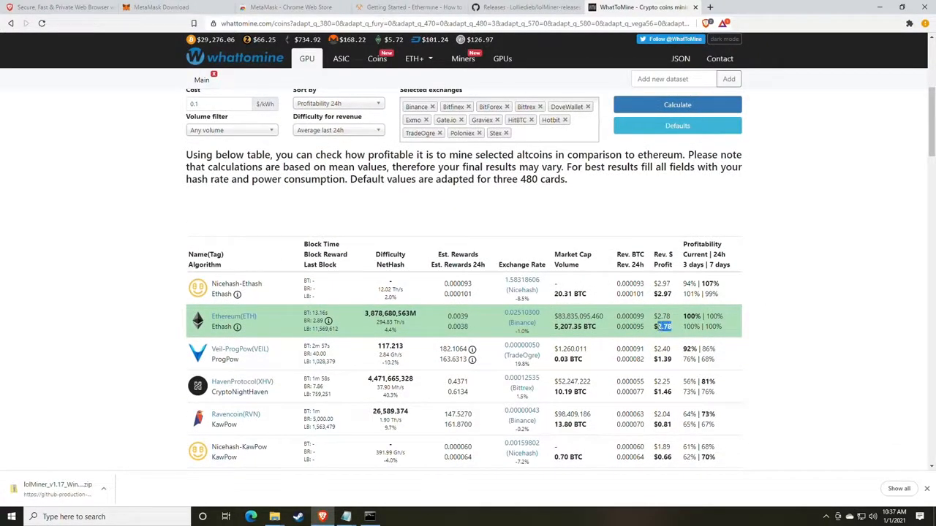
mouse_move(633, 335)
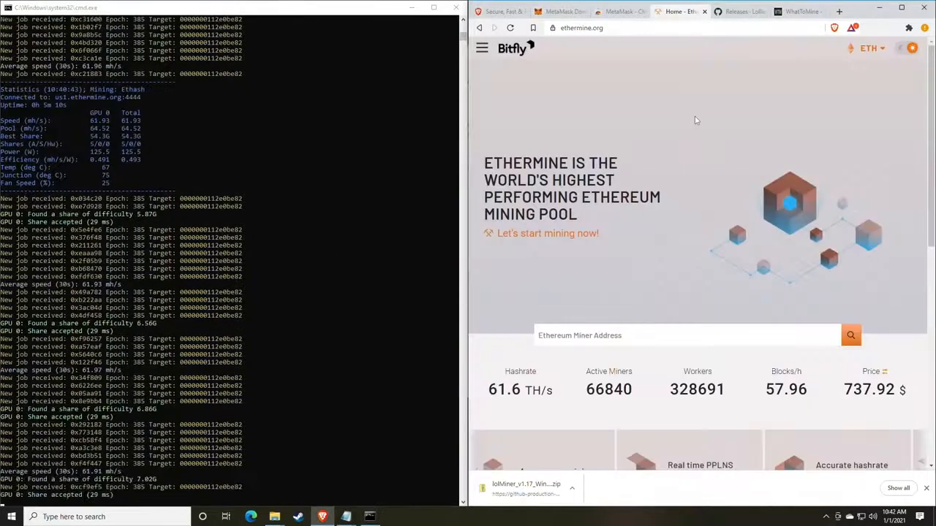
mouse_move(665, 129)
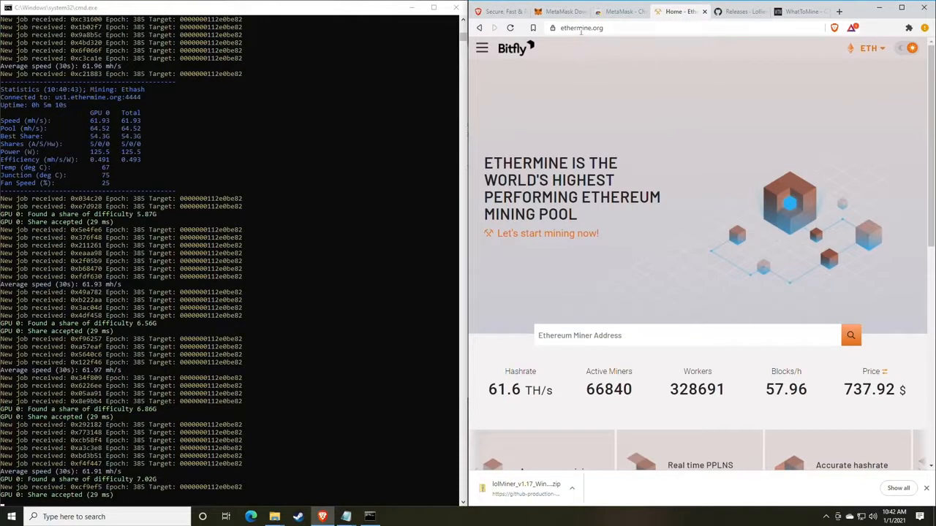
scroll(down, 3)
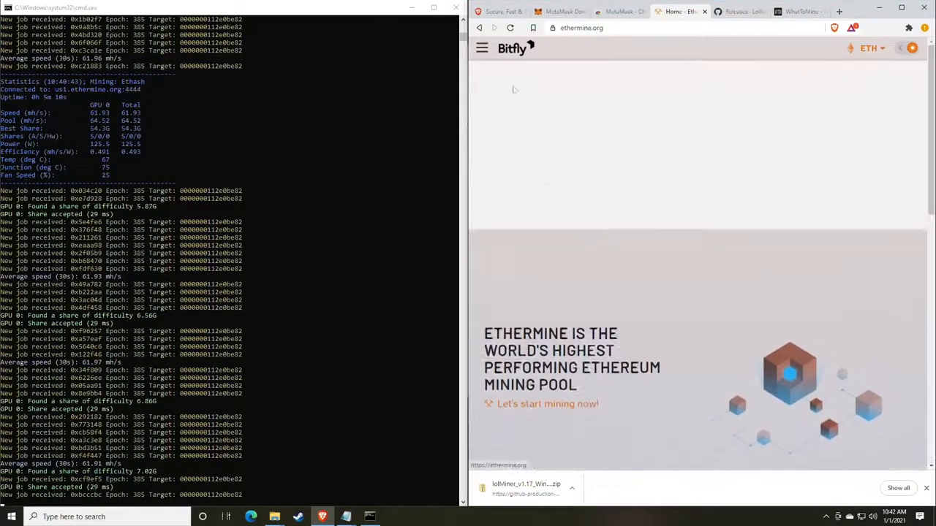
scroll(down, 3)
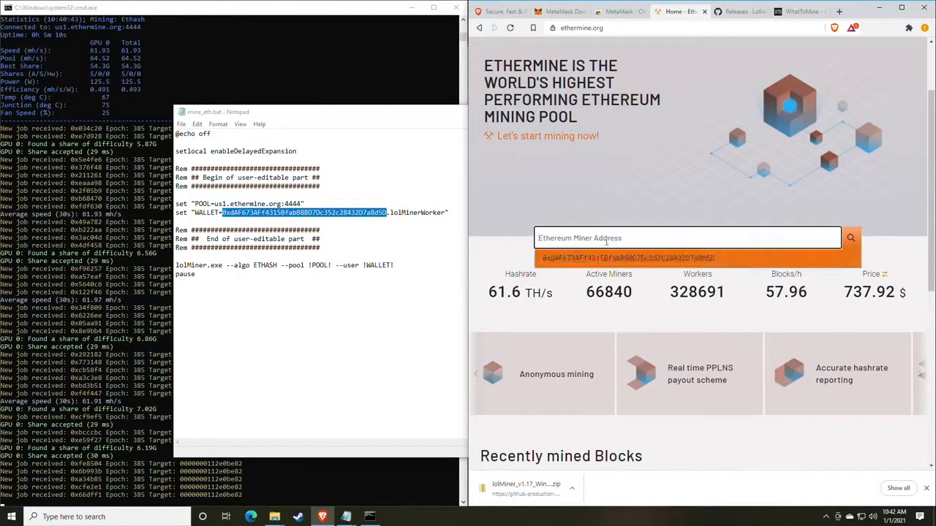
text(0xdAF673AF4315BfabB8BD7Dc352c28432D7a8d5D)
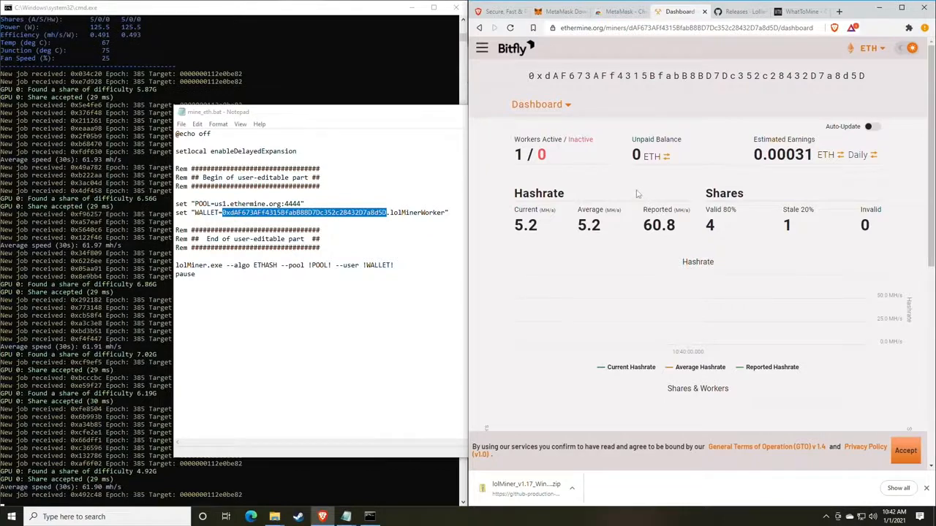
Show the dashboard's estimated earnings as a monthly figure in US dollars.
scroll(down, 3)
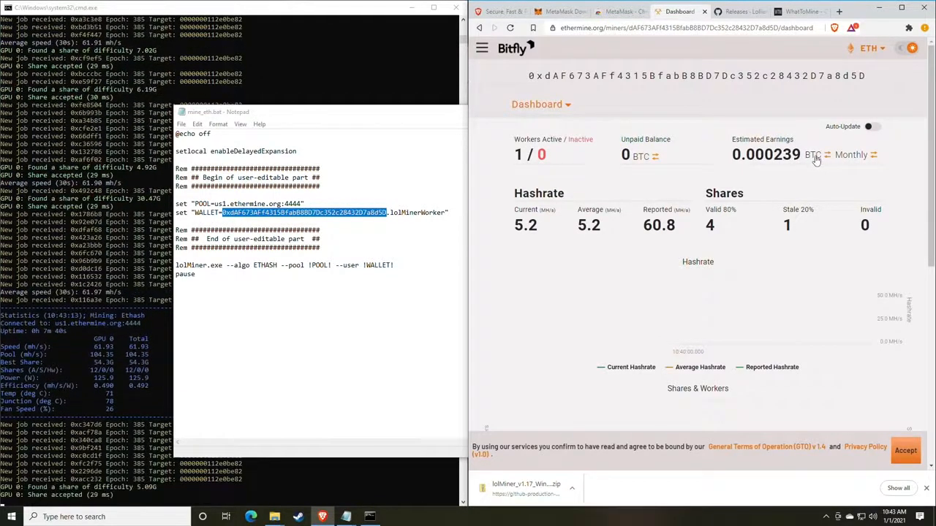
click(826, 155)
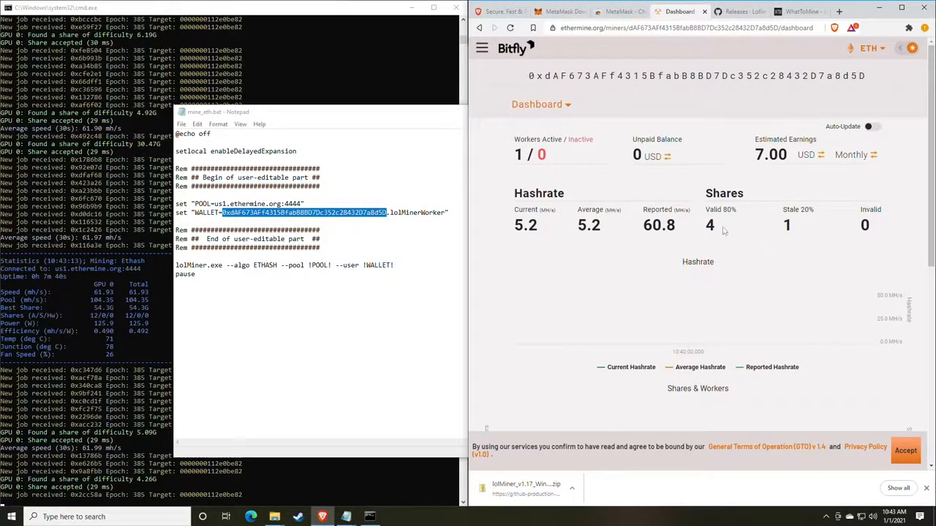
mouse_move(638, 202)
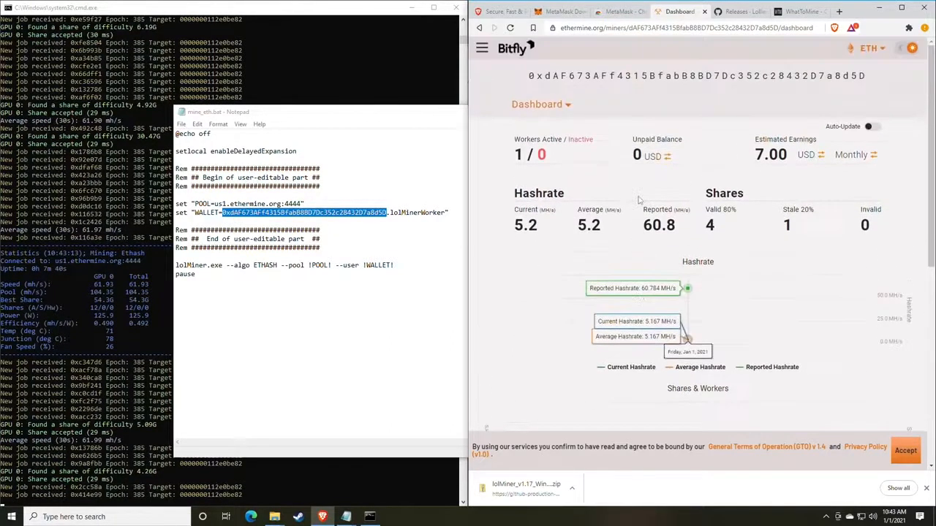
scroll(down, 3)
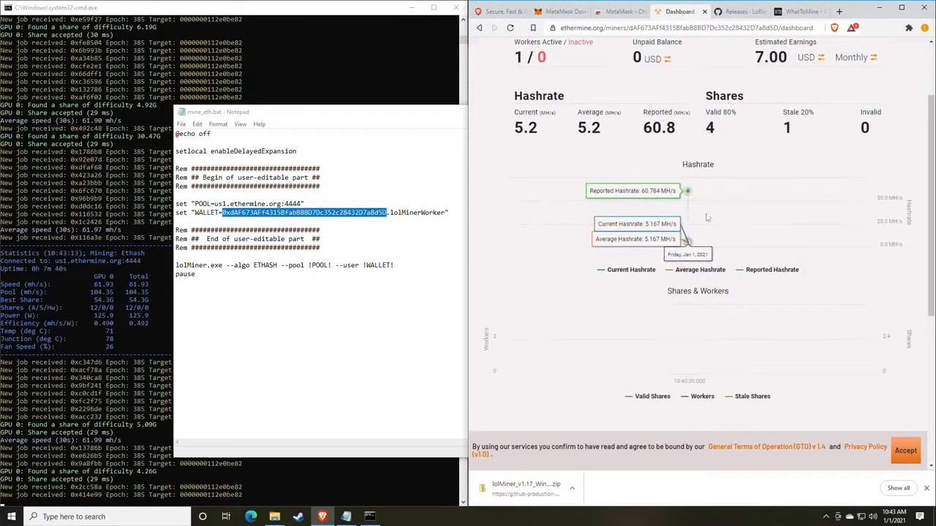
scroll(down, 3)
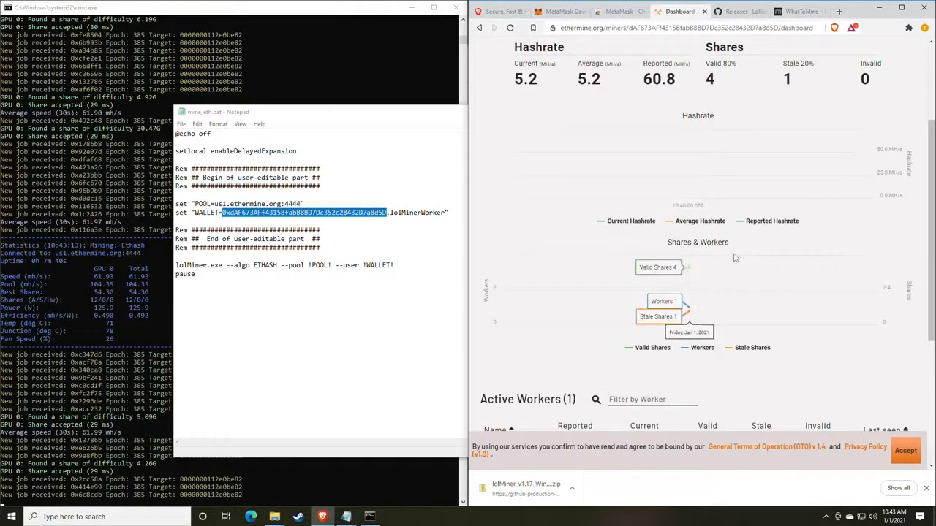
mouse_move(757, 333)
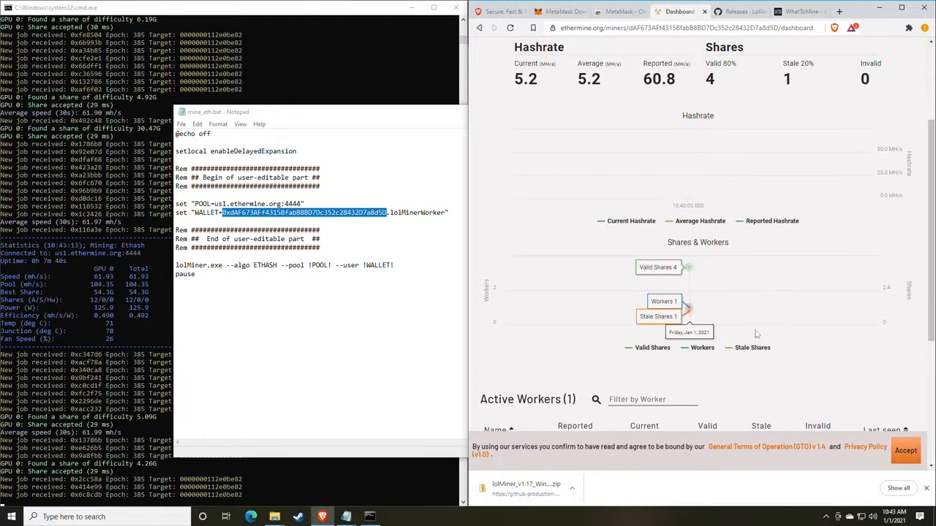
scroll(down, 3)
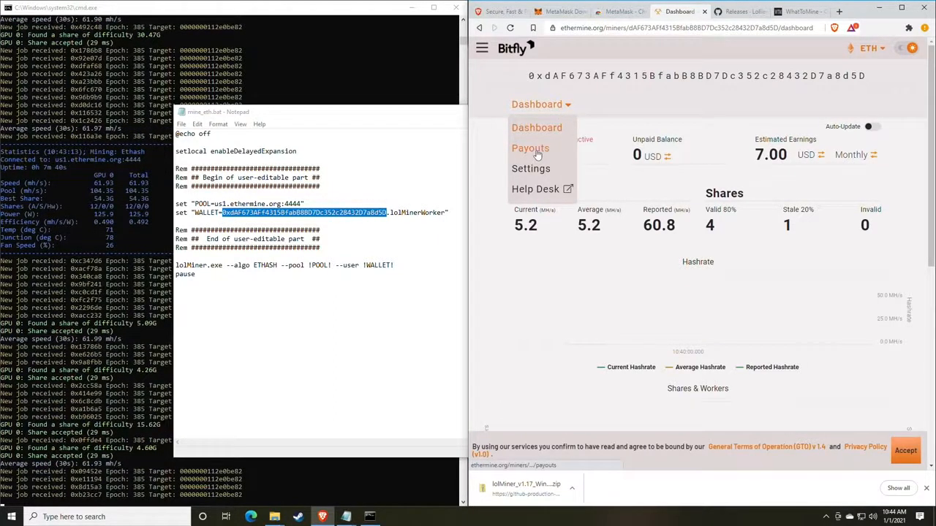
In Ethermine settings, replace the payout threshold 1 with 0.05 ETH and submit.
click(531, 168)
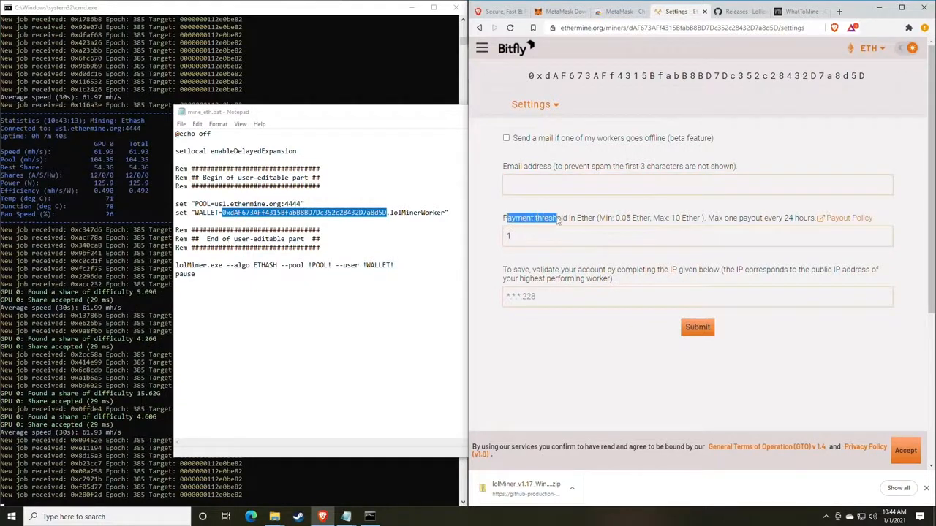
click(696, 328)
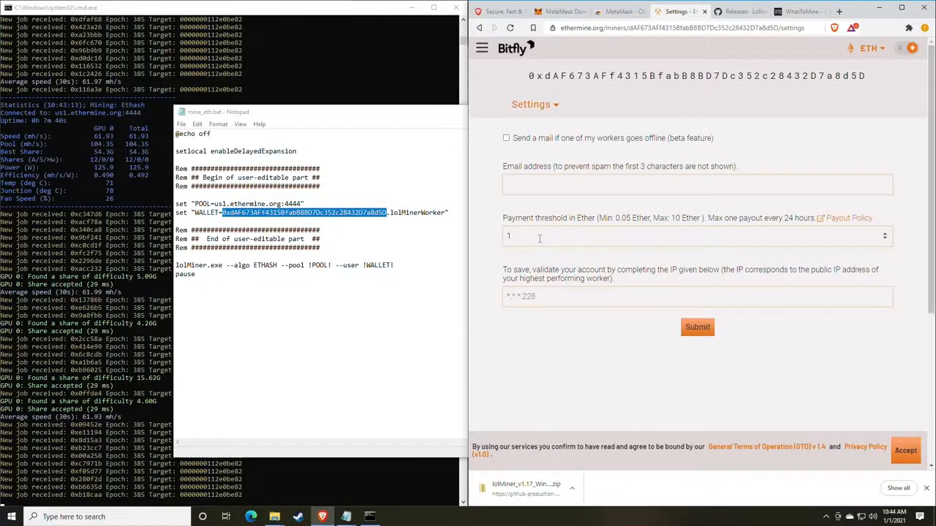
click(695, 235)
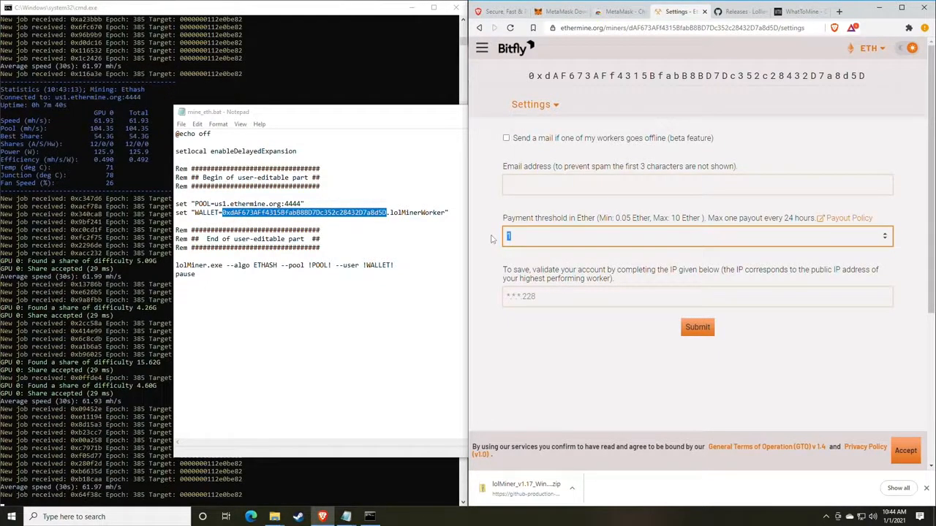
text(0)
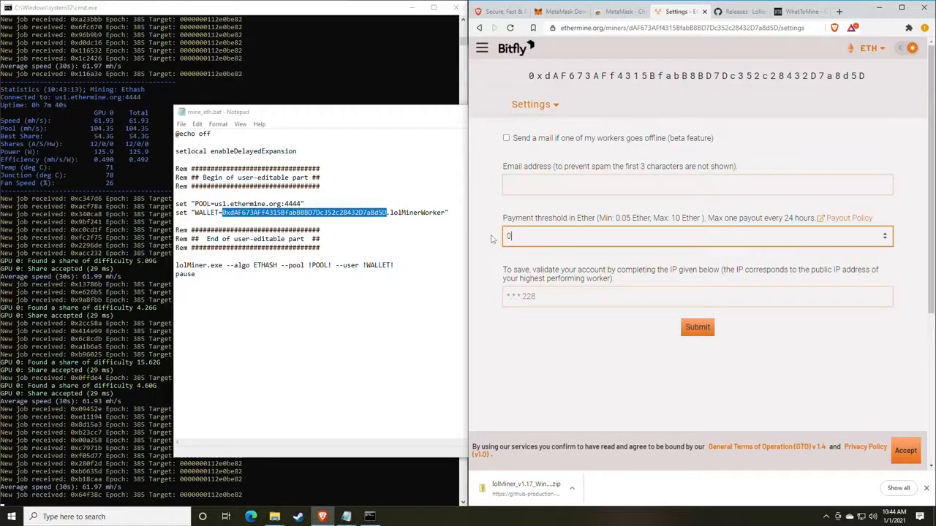
text(.05)
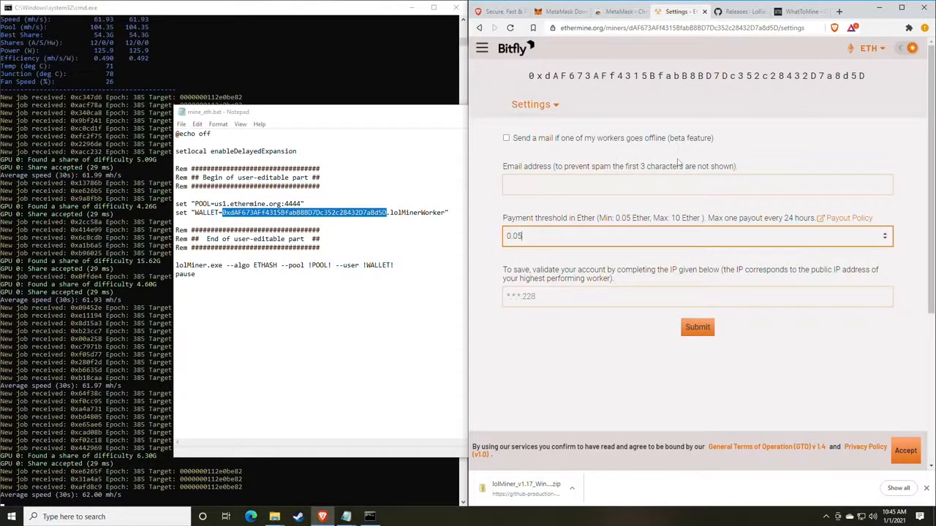
mouse_move(739, 12)
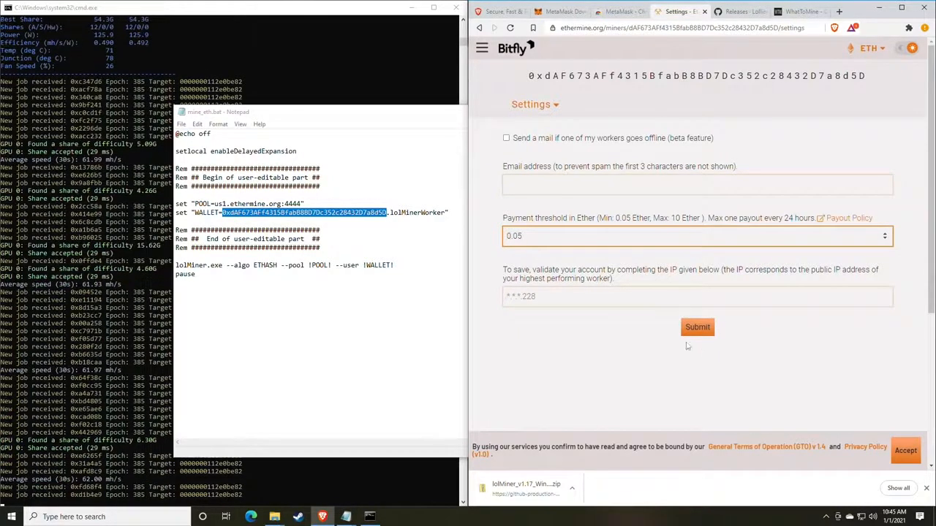
click(568, 296)
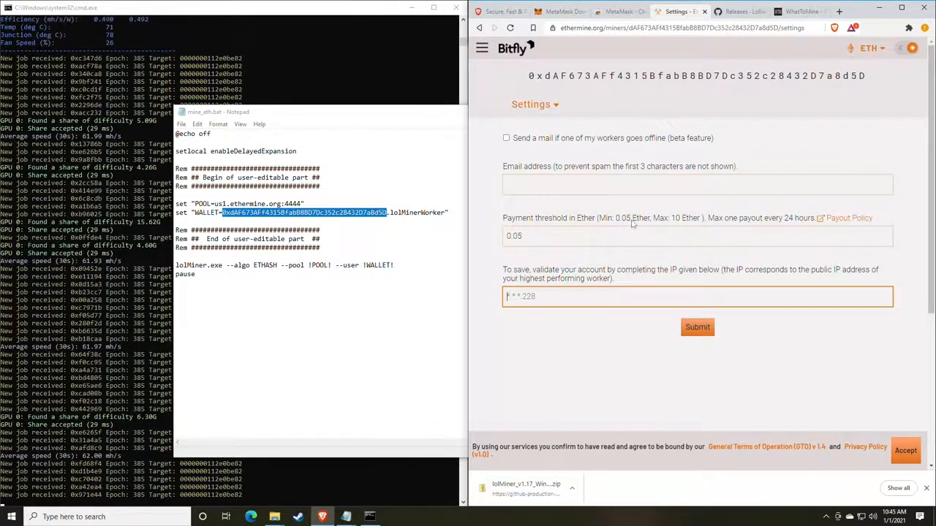
Return to the Ethermine dashboard and open the MetaMask wallet from browser extensions.
click(531, 104)
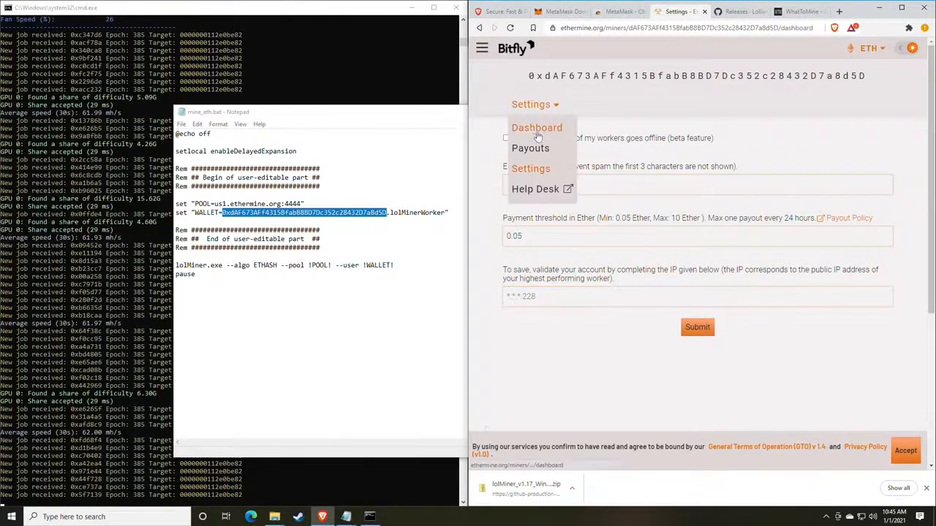
click(537, 127)
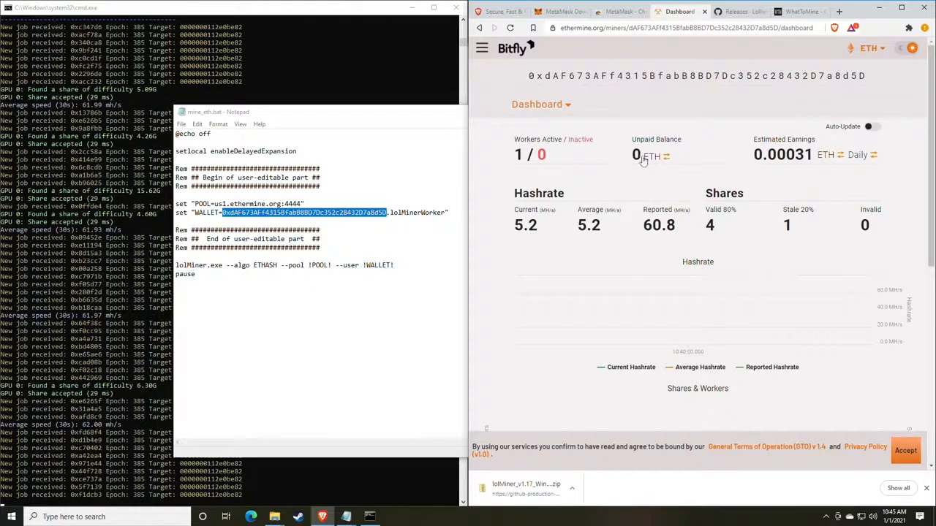
mouse_move(636, 212)
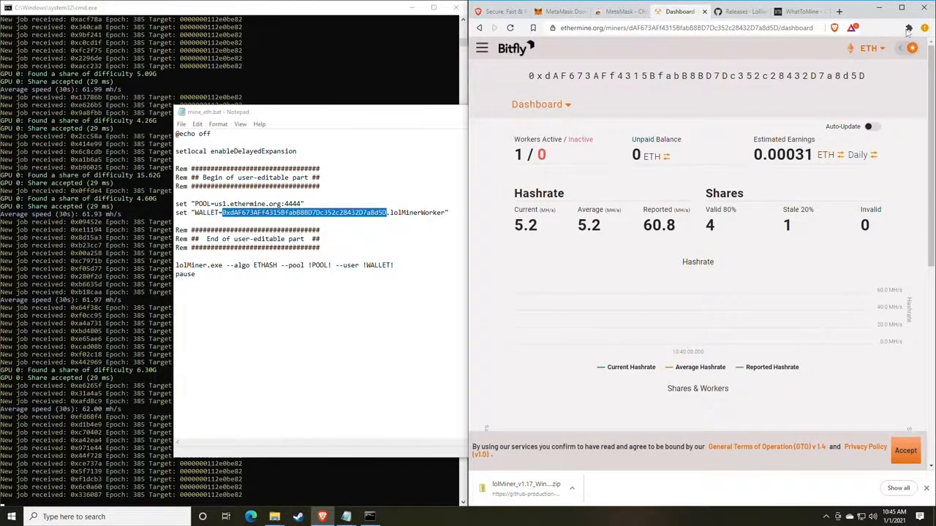
click(910, 28)
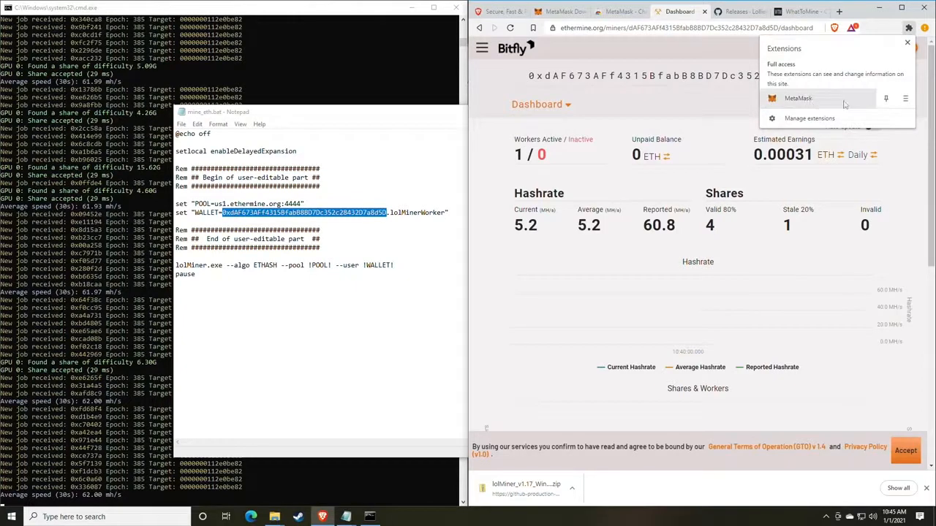
click(892, 28)
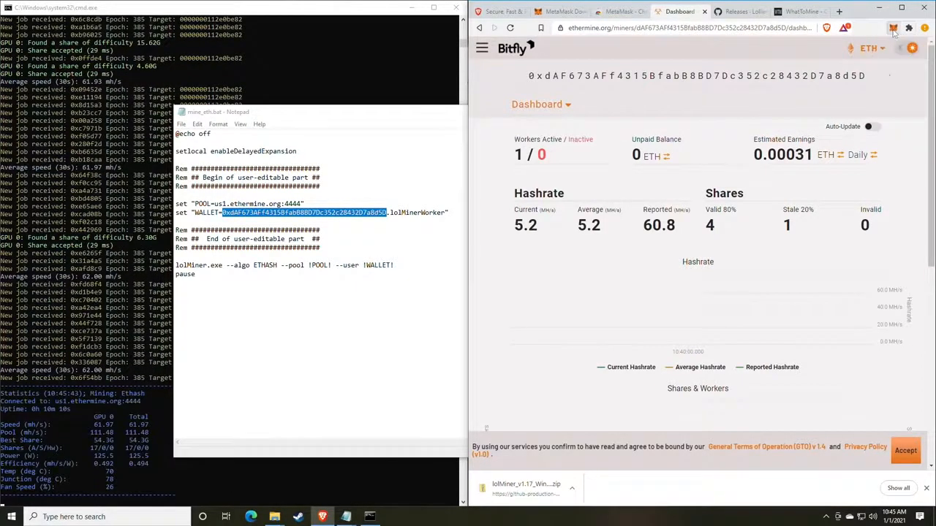
click(892, 28)
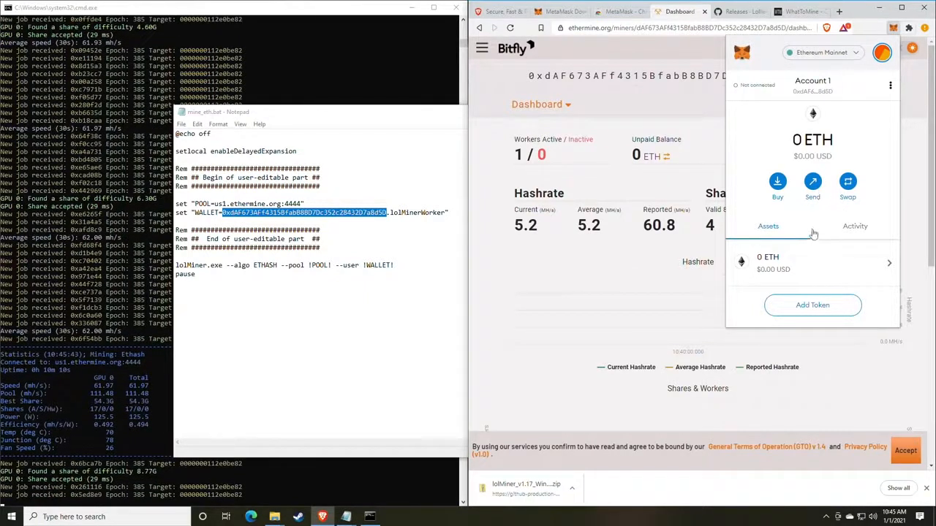
Bring up MetaMask's ETH swap form, then cancel it to close the wallet.
click(848, 181)
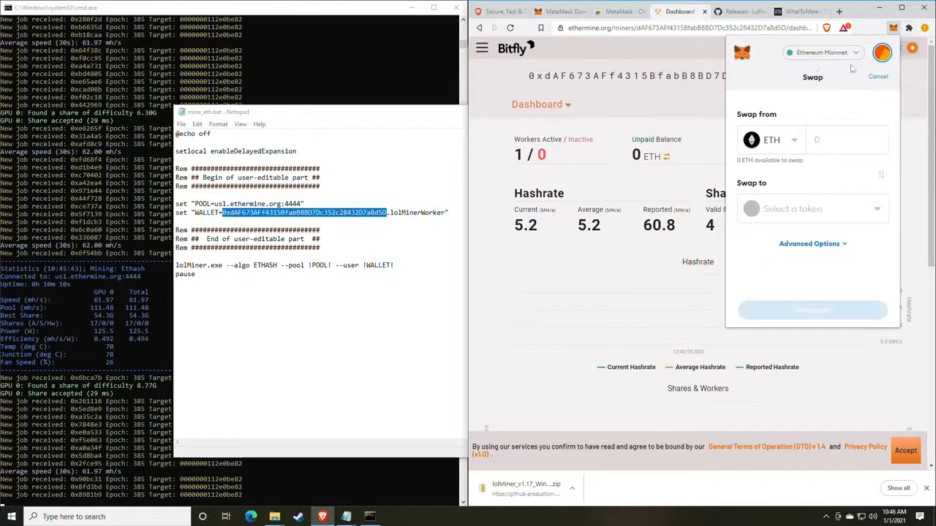
click(878, 76)
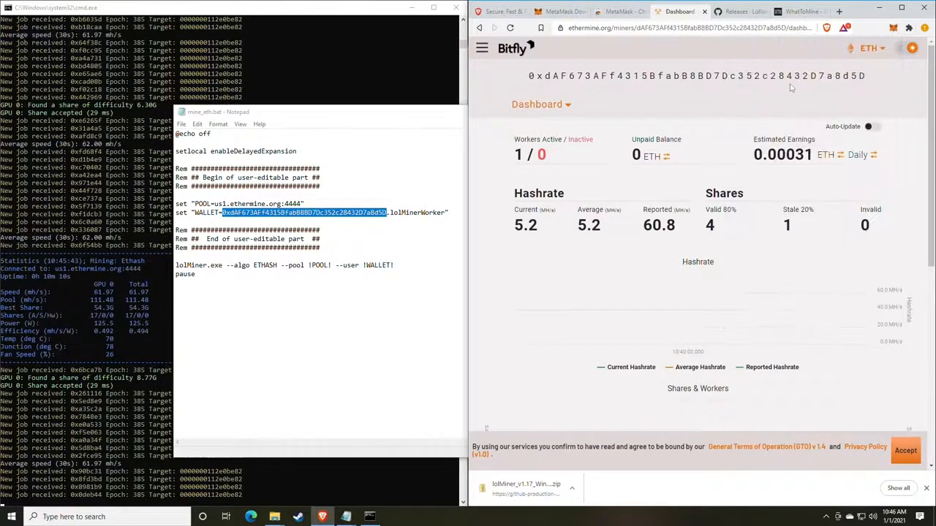